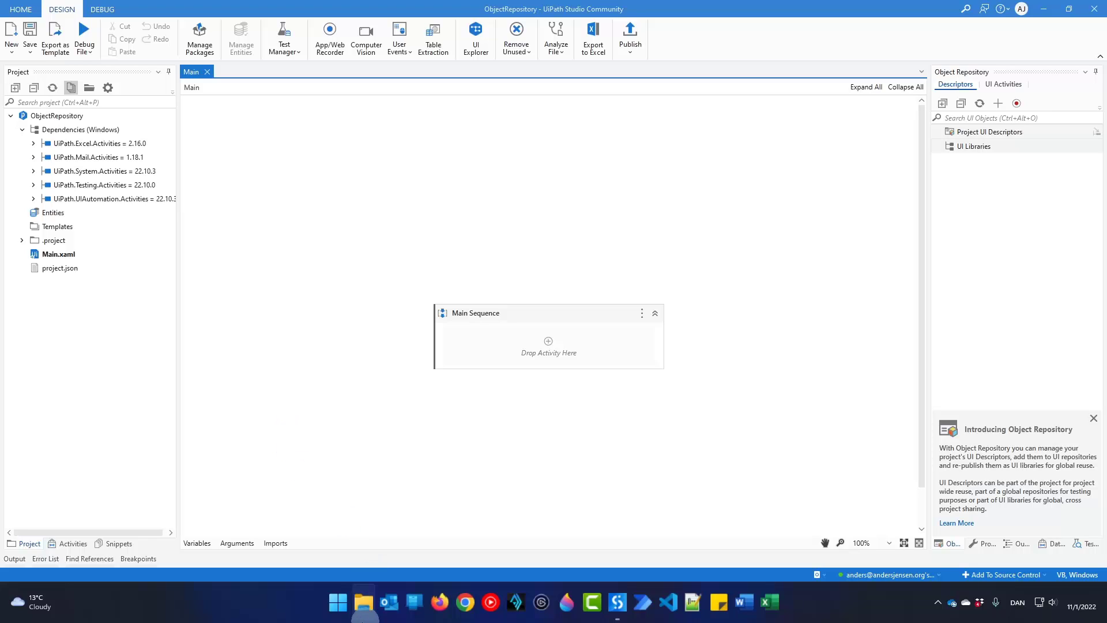
Launch Windows Calculator from the Start search so it opens in scientific mode
{"action": "left_click", "coordinate": [338, 603]}
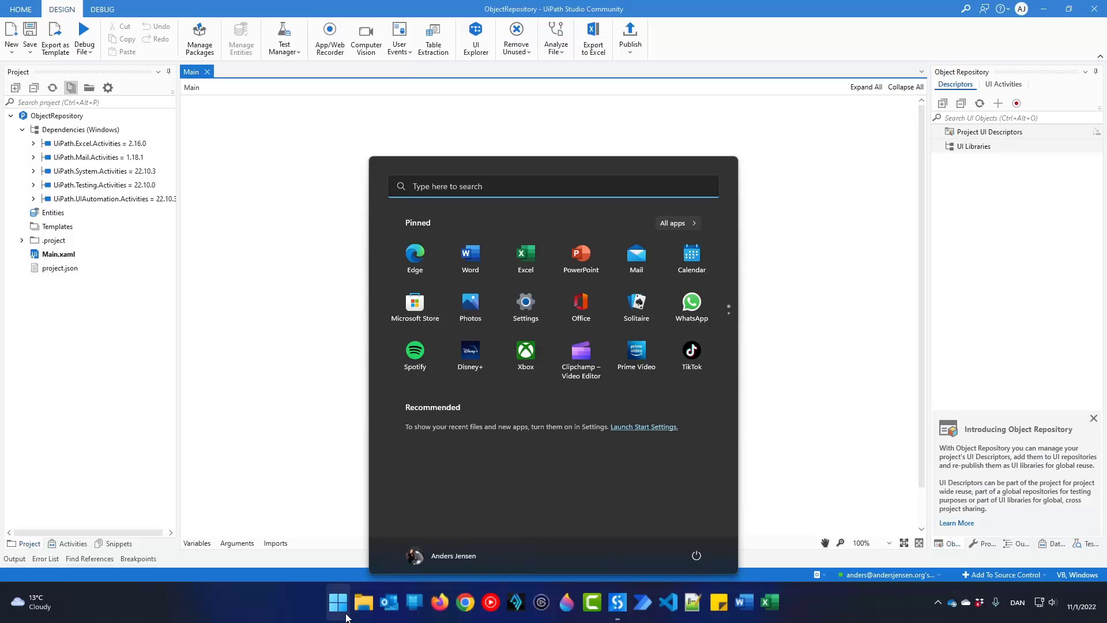
{"action": "type", "text": "calc"}
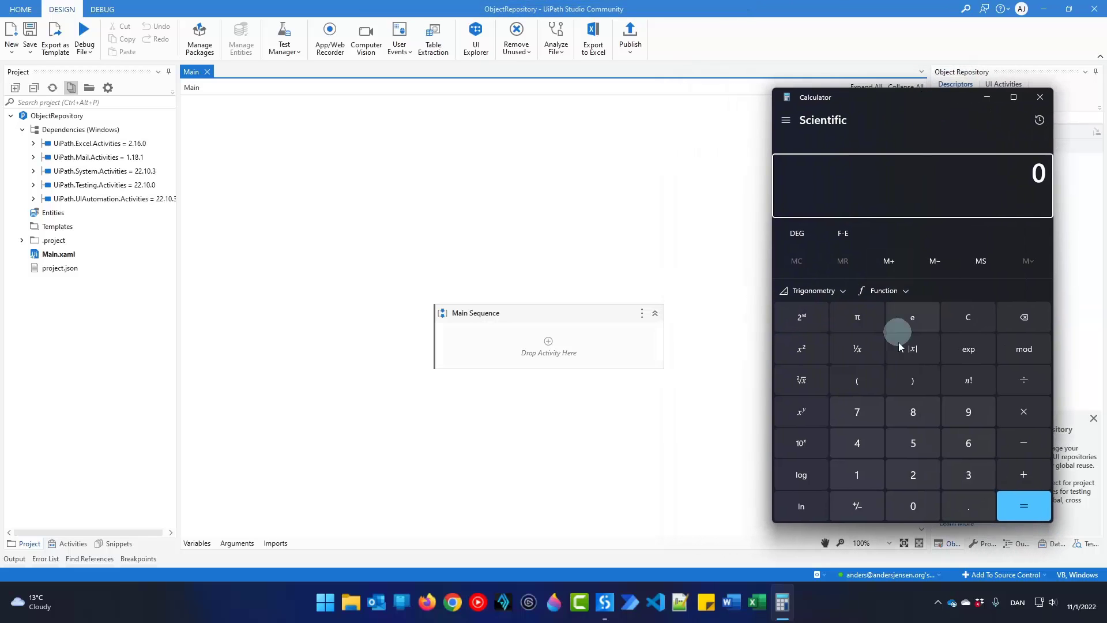
{"action": "mouse_move", "coordinate": [801, 469]}
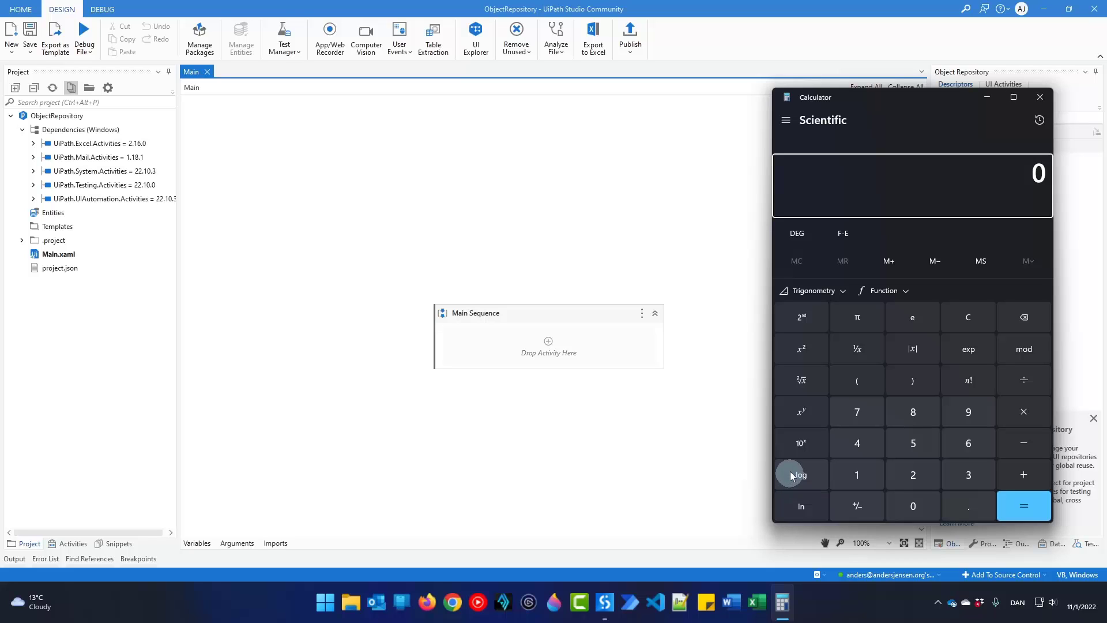
{"action": "mouse_move", "coordinate": [420, 372]}
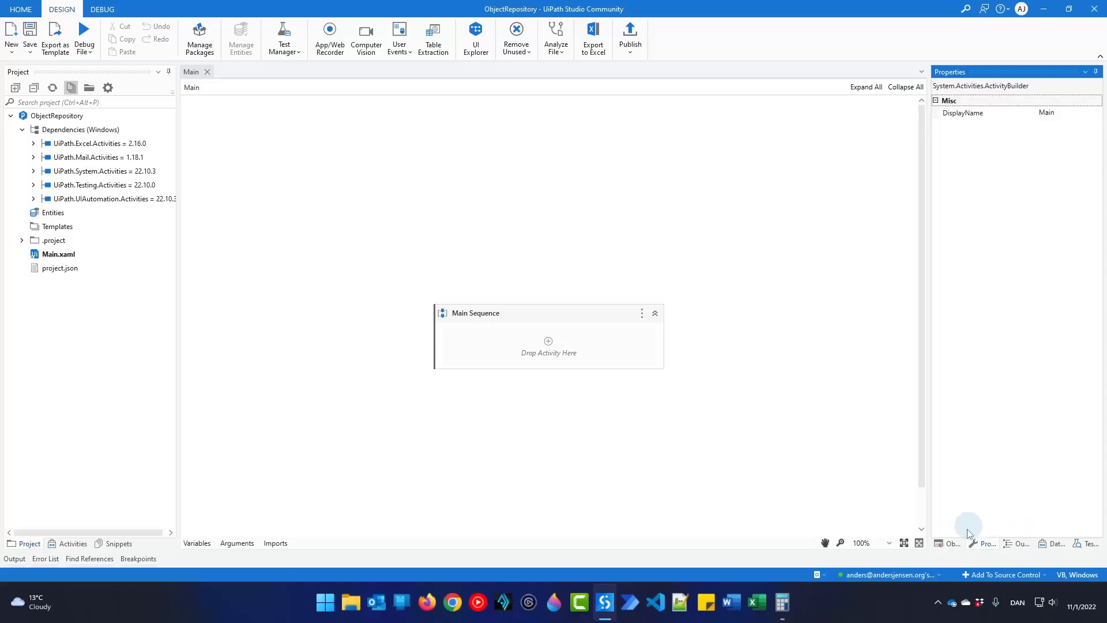
Show the Object Repository panel and verify Modern Design Experience is Yes in Project Settings
{"action": "left_click", "coordinate": [947, 543]}
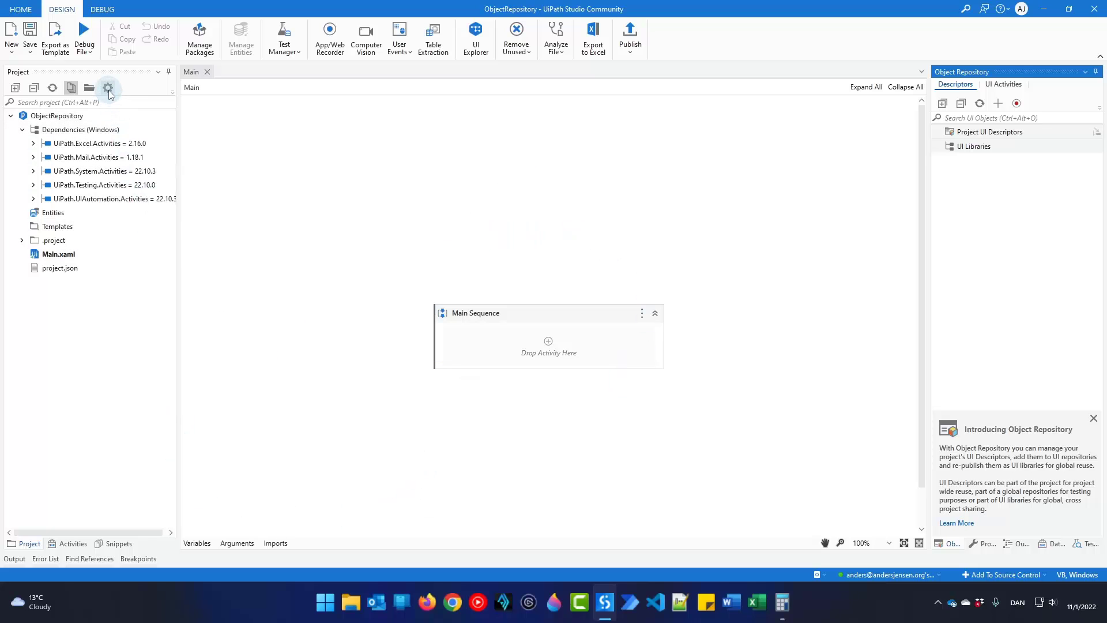
{"action": "left_click", "coordinate": [107, 87]}
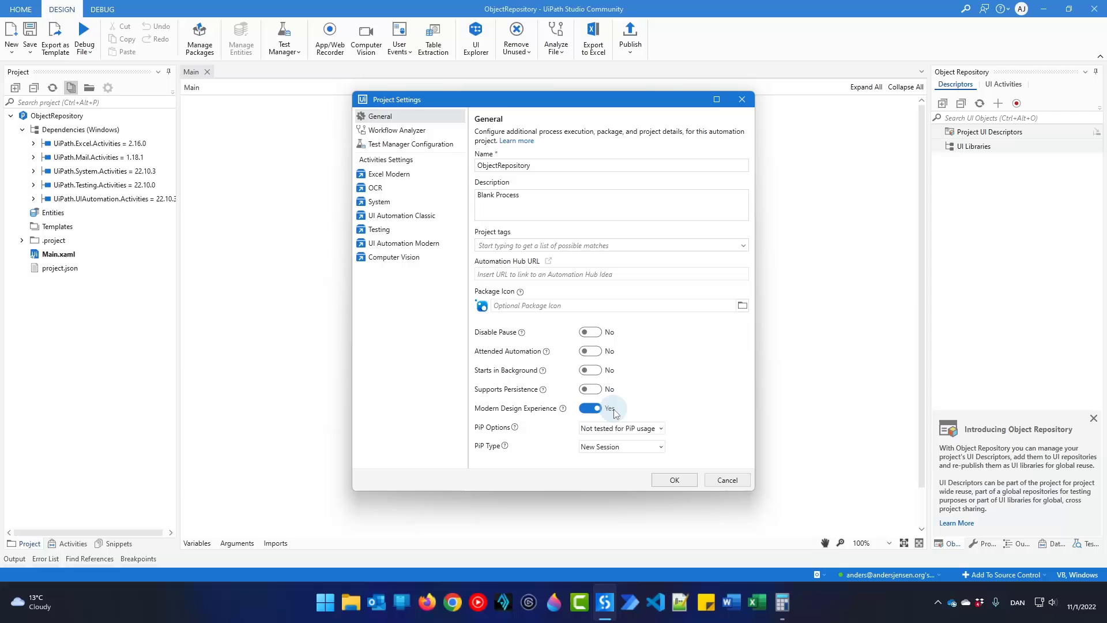
{"action": "left_click", "coordinate": [673, 480]}
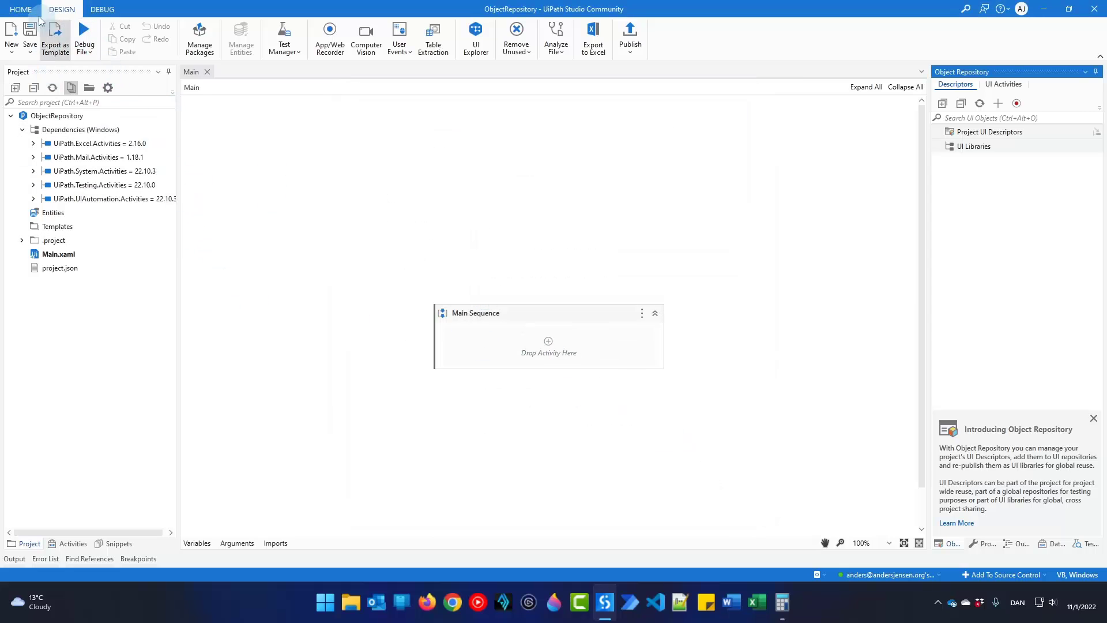
Review the Design Style toggles on Studio's Home > Settings > Design page, then return to the project
{"action": "left_click", "coordinate": [20, 10]}
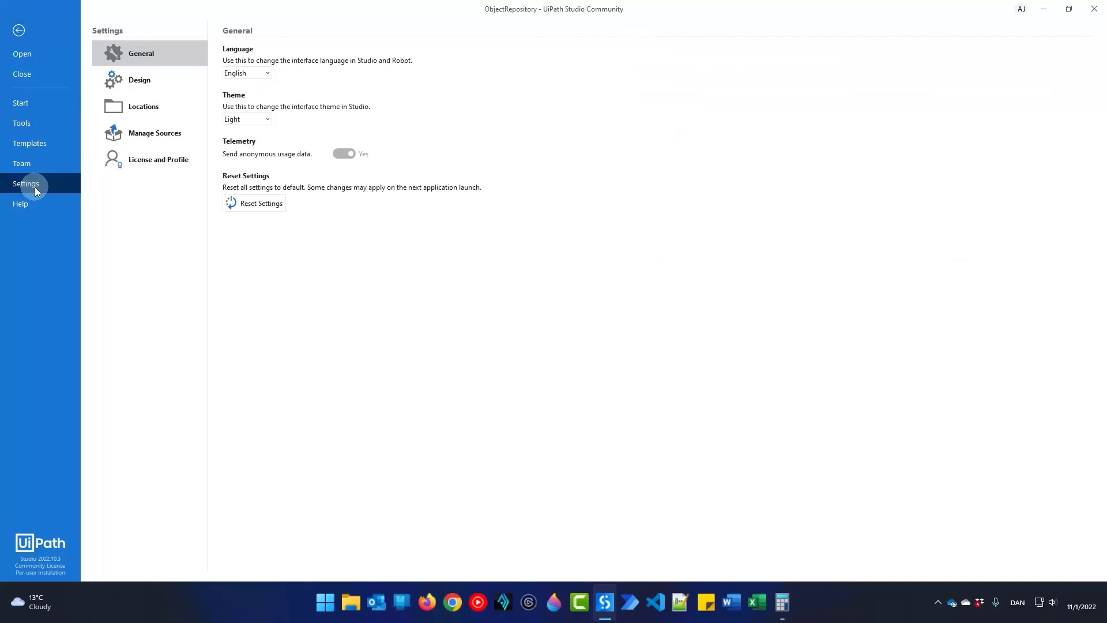
{"action": "left_click", "coordinate": [140, 80]}
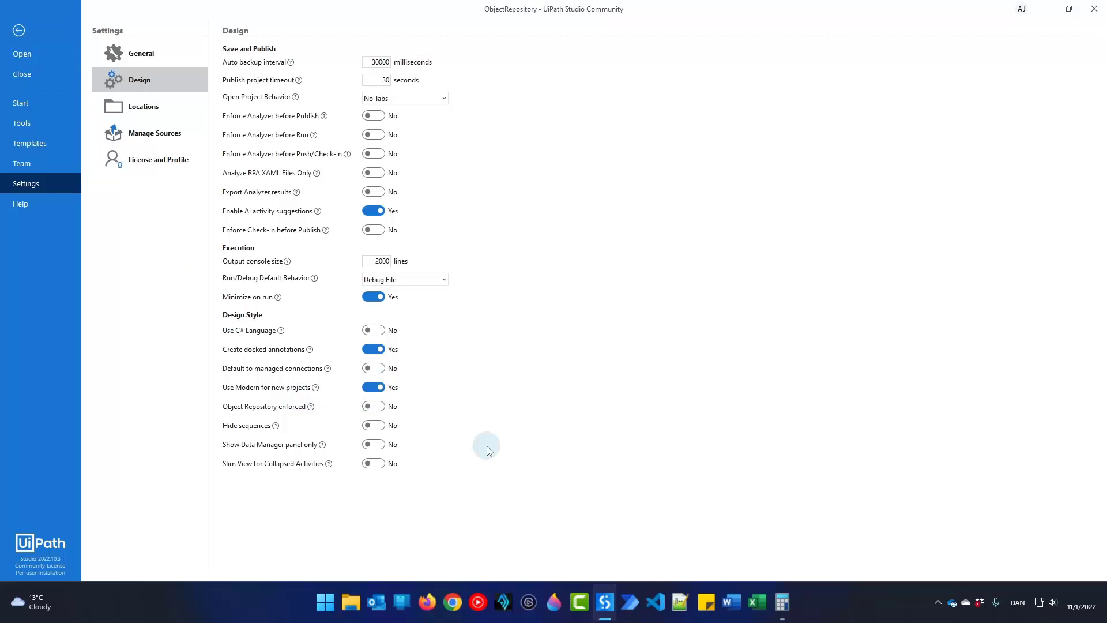
{"action": "left_click", "coordinate": [19, 30]}
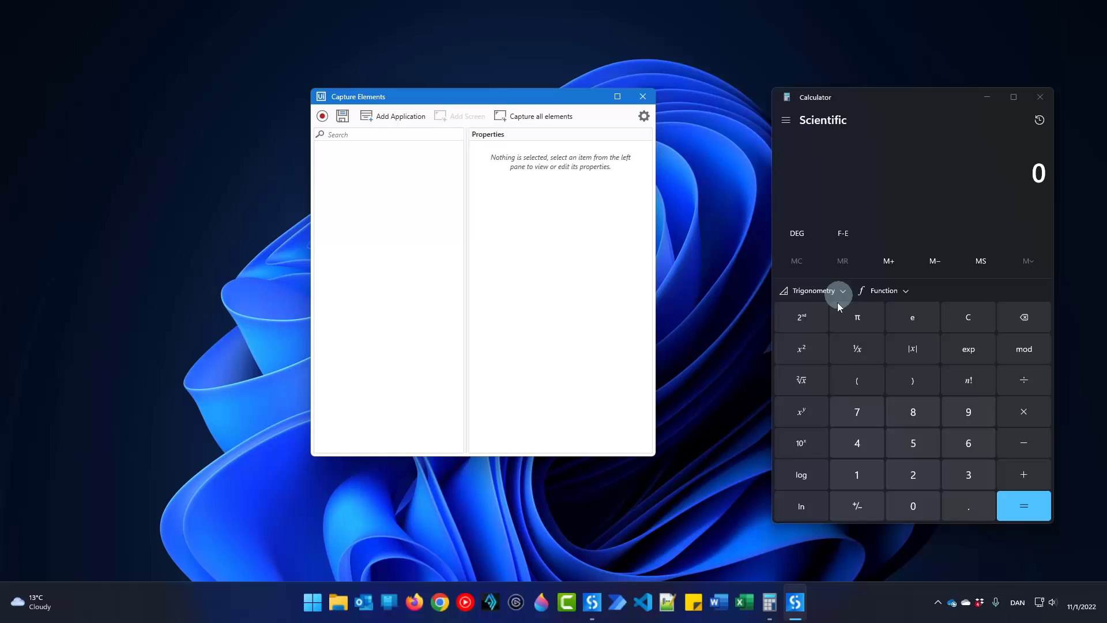
Add the Calculator window as a captured application with its Calculator screen
{"action": "left_click", "coordinate": [322, 115]}
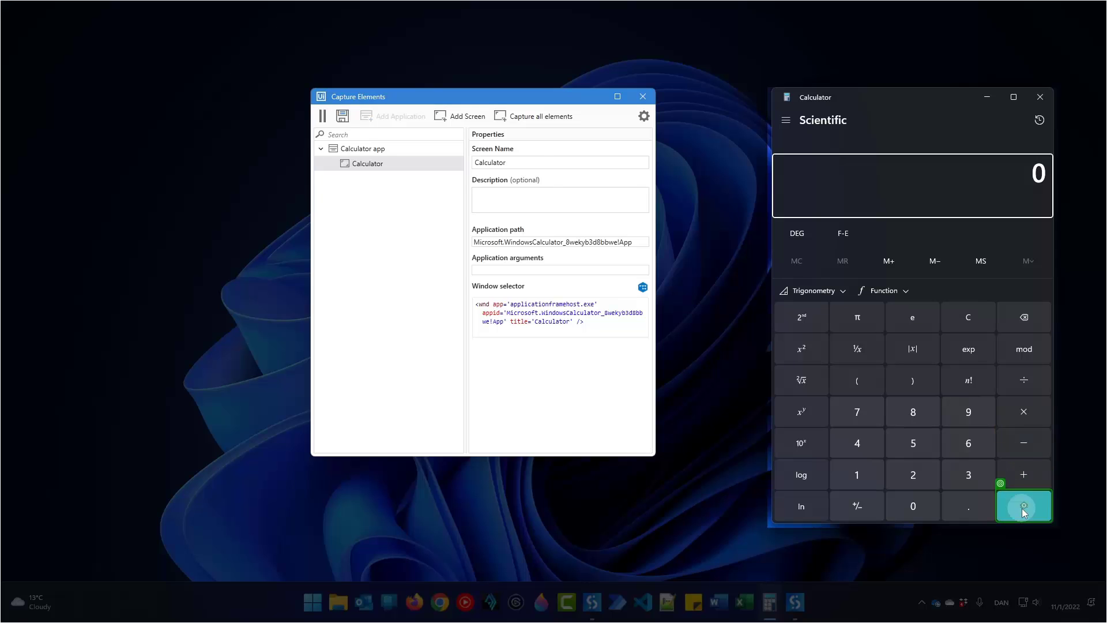
Capture the calculator's = button as an element named Equal and save it
{"action": "left_click", "coordinate": [1023, 506]}
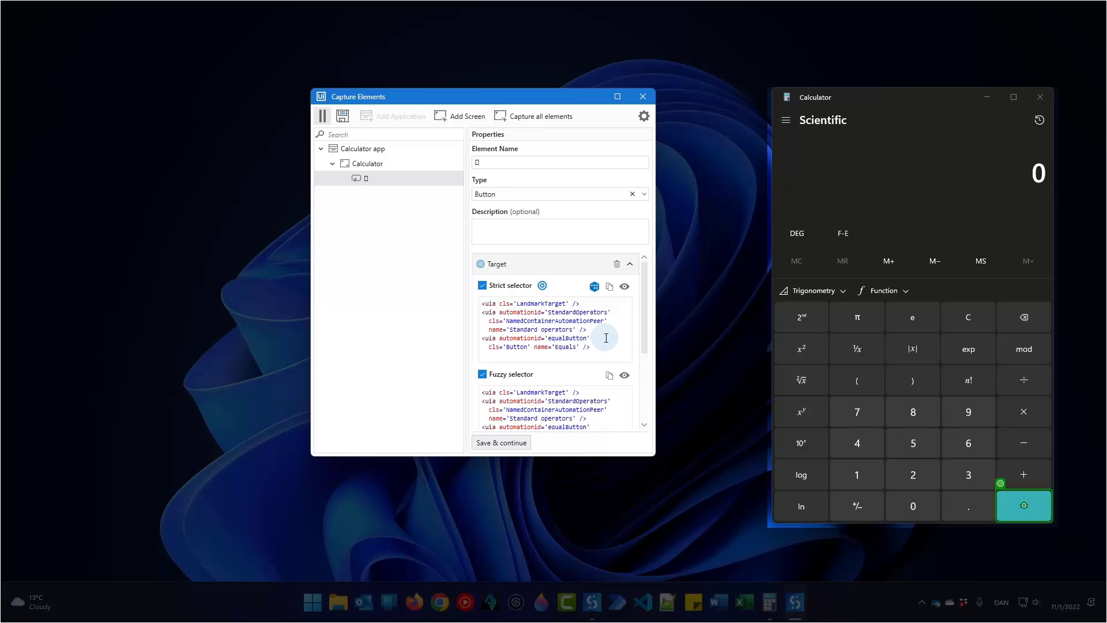
{"action": "mouse_move", "coordinate": [546, 254]}
{"action": "type", "text": "E"}
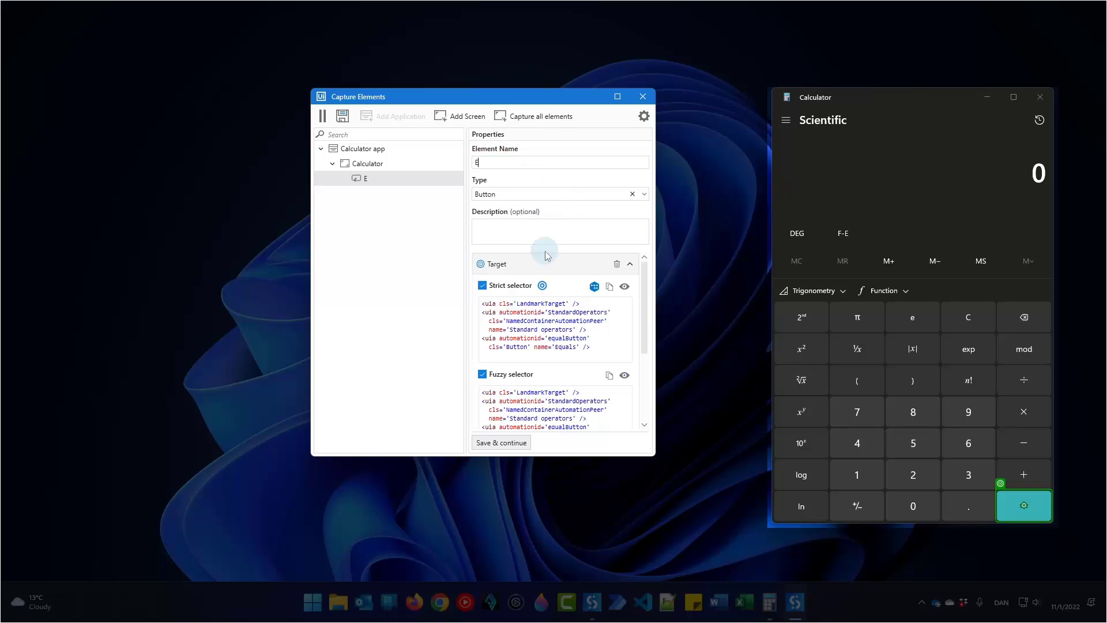
{"action": "type", "text": "qual"}
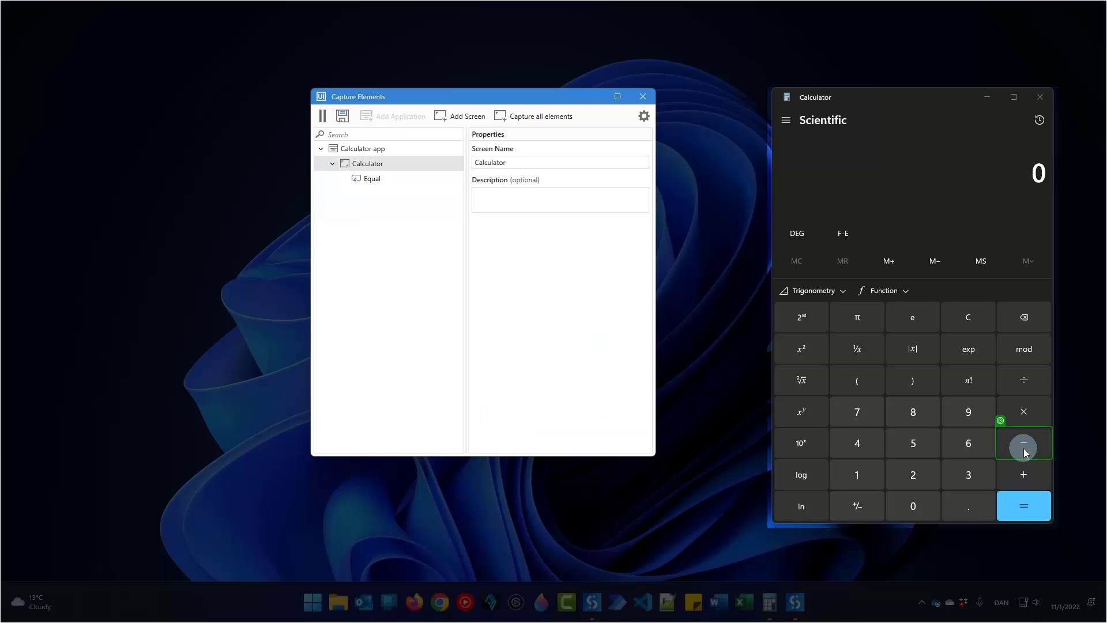
Capture the calculator's − button as an element named Minus and save it
{"action": "left_click", "coordinate": [1023, 443]}
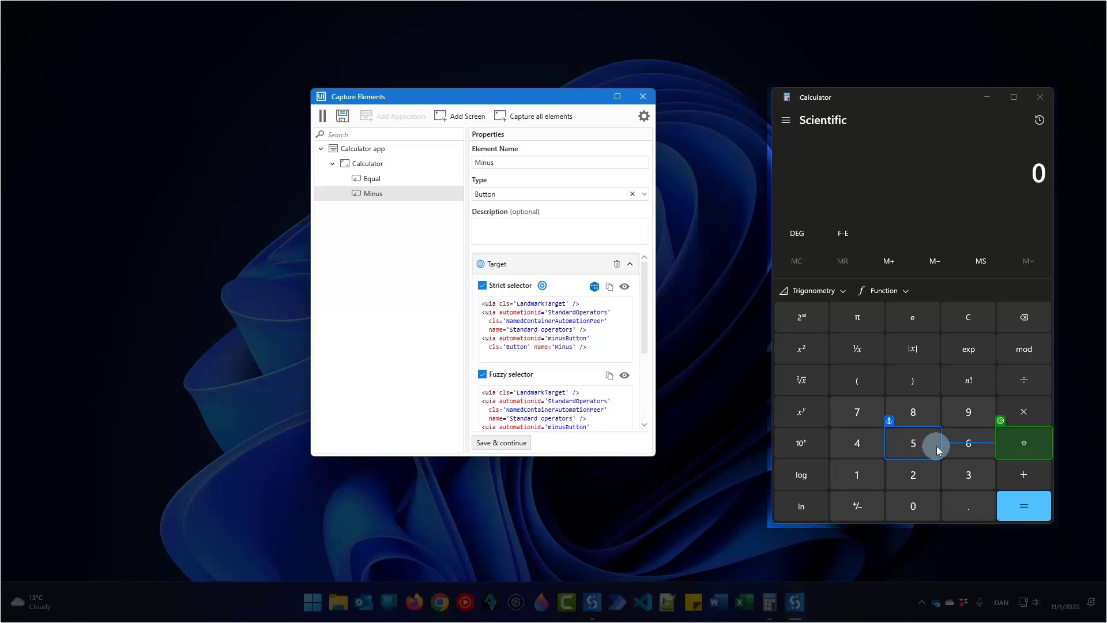
{"action": "mouse_move", "coordinate": [914, 443]}
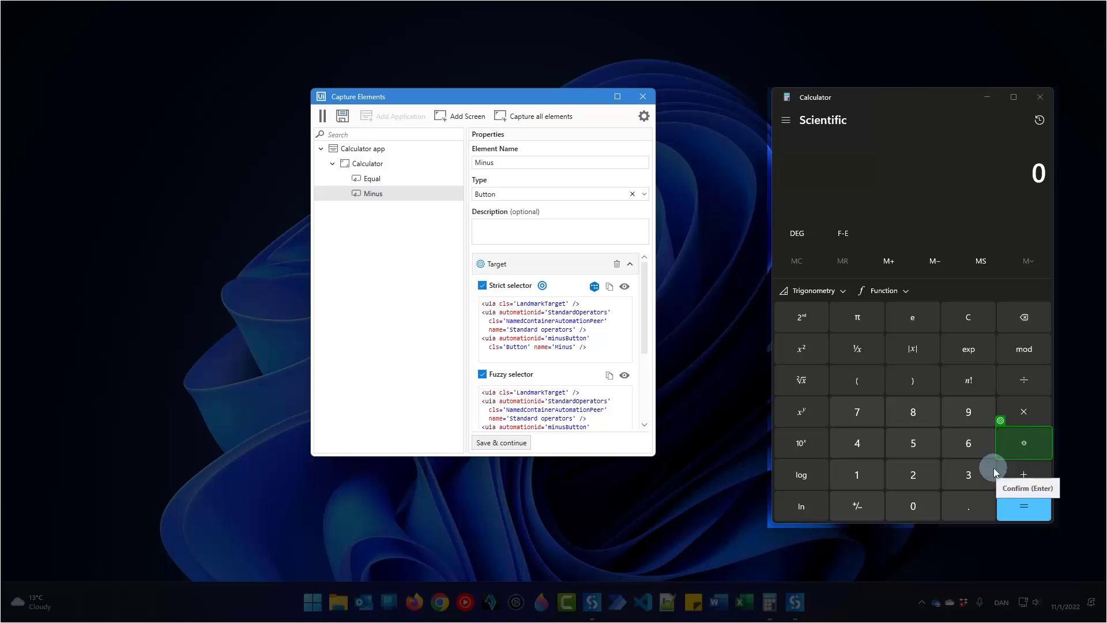
{"action": "left_click", "coordinate": [367, 163]}
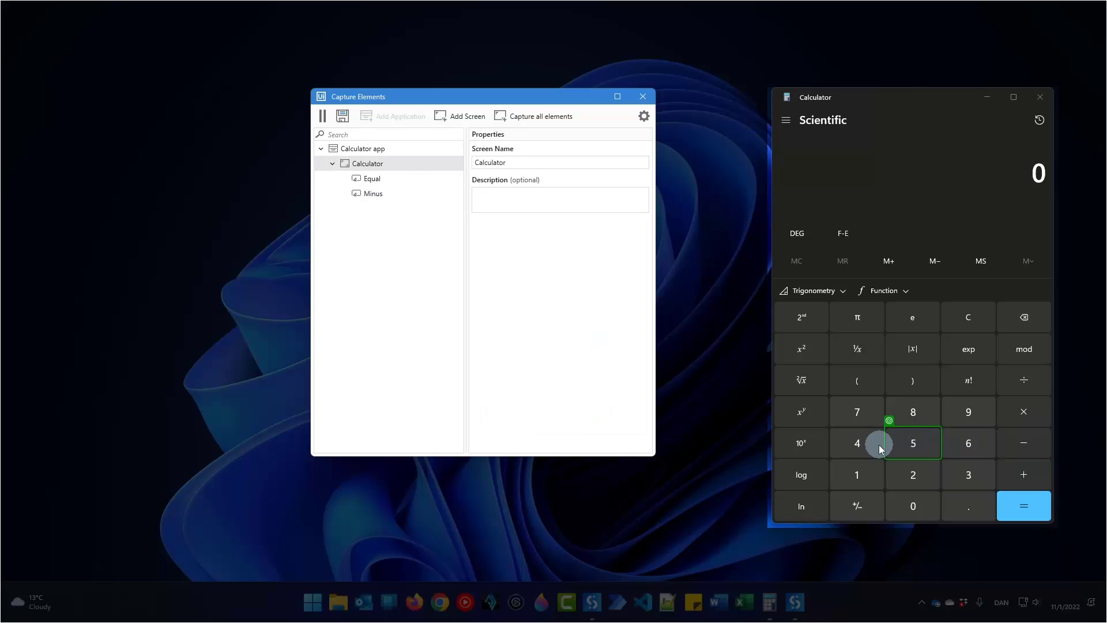
{"action": "mouse_move", "coordinate": [857, 427]}
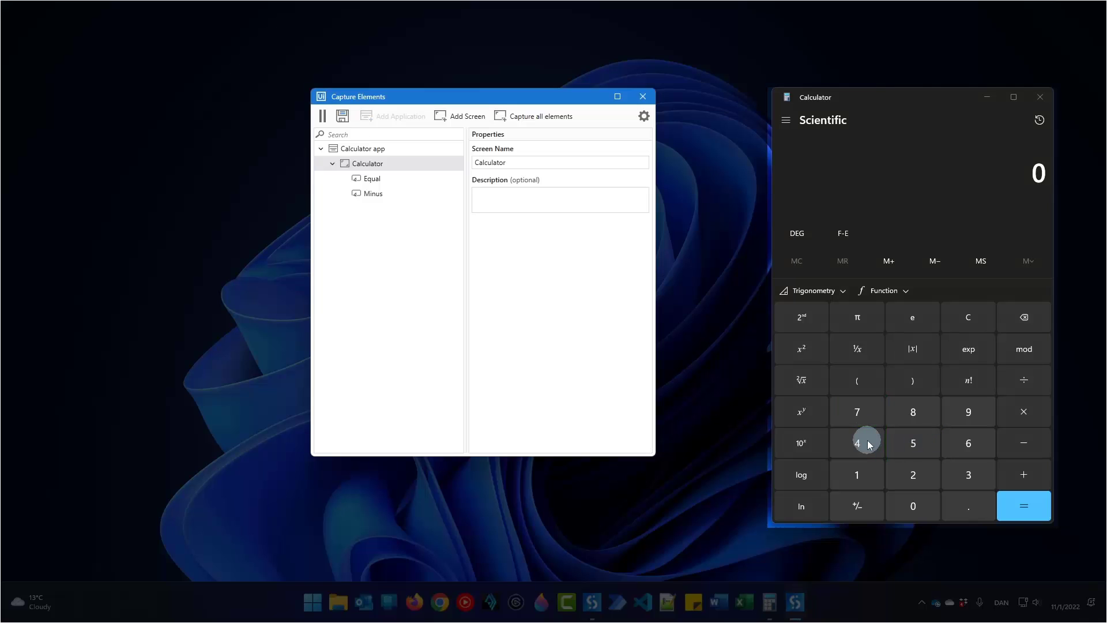
Capture the 4 key as Dynamic Number with Fuzzy selector and Image matching turned off
{"action": "left_click", "coordinate": [857, 443]}
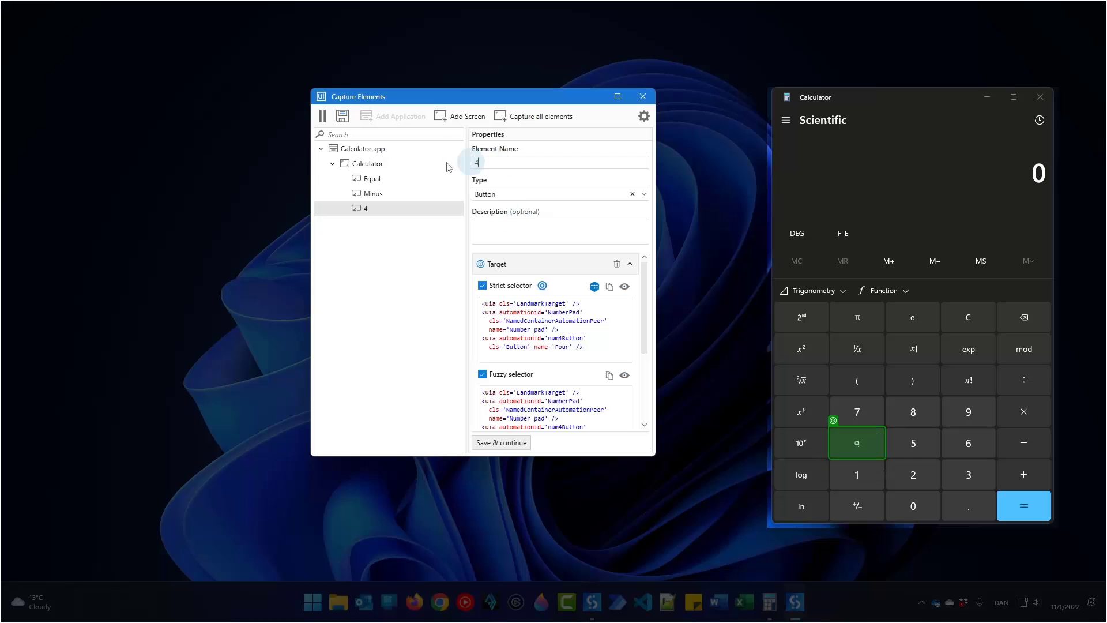
{"action": "type", "text": "Dynamic Number"}
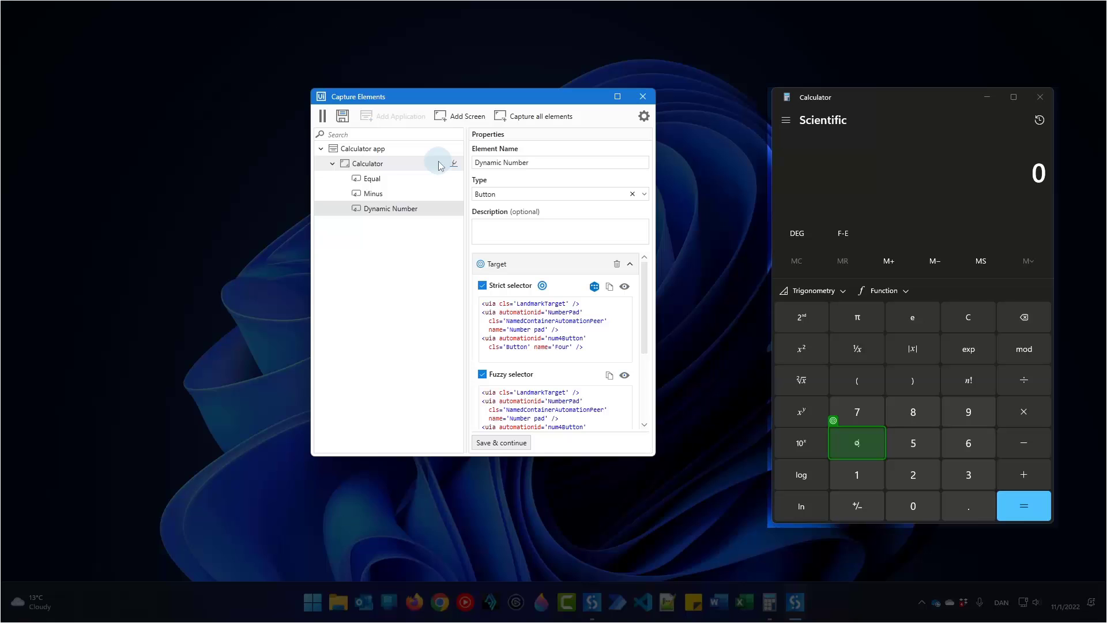
{"action": "left_click", "coordinate": [482, 374]}
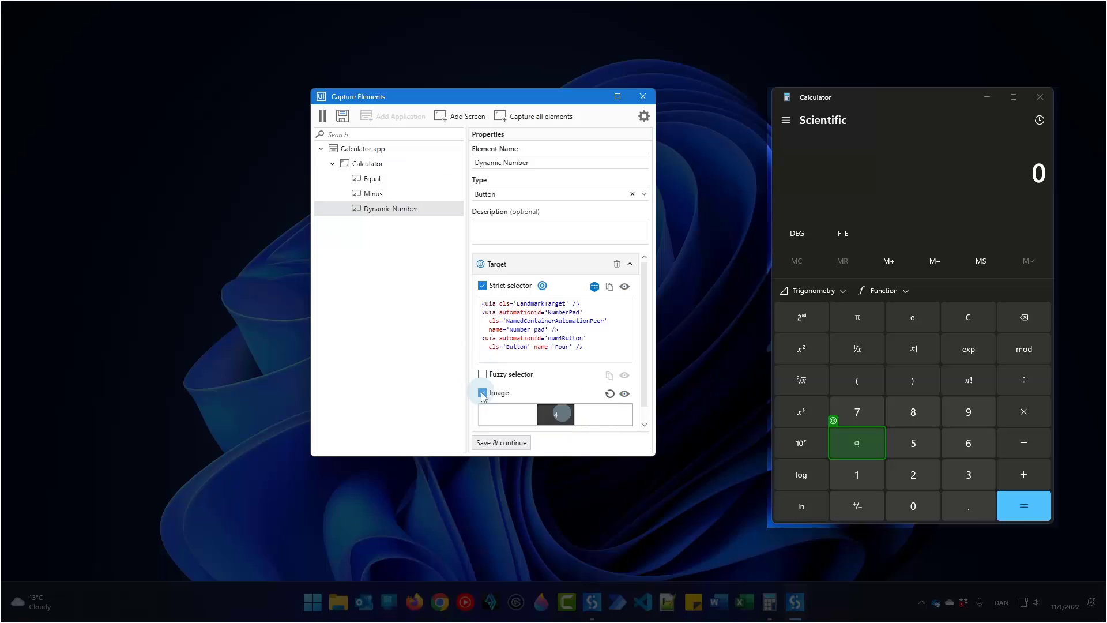
{"action": "left_click", "coordinate": [482, 392]}
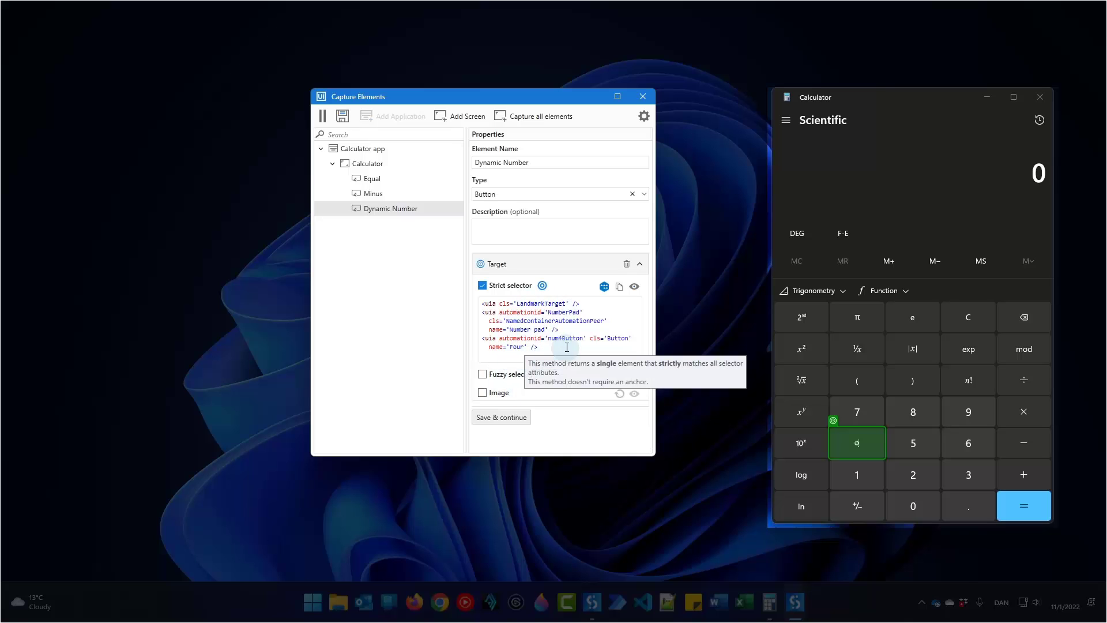
{"action": "mouse_move", "coordinate": [496, 347]}
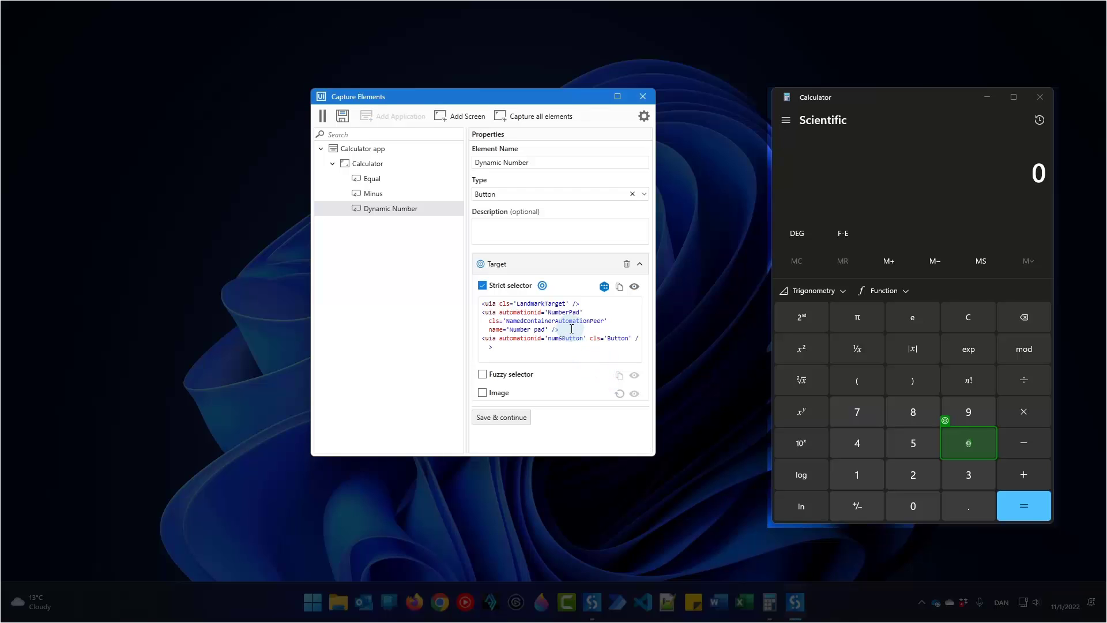
Replace the digit name in Dynamic Number's strict selector with a Number variable
{"action": "left_click", "coordinate": [633, 286]}
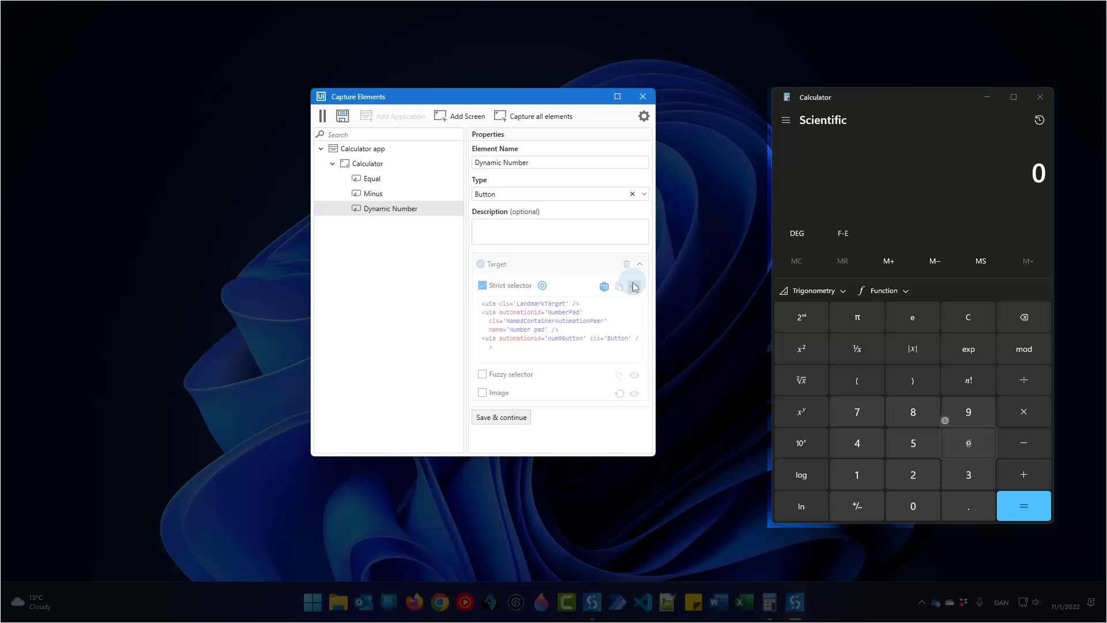
{"action": "left_click", "coordinate": [634, 287]}
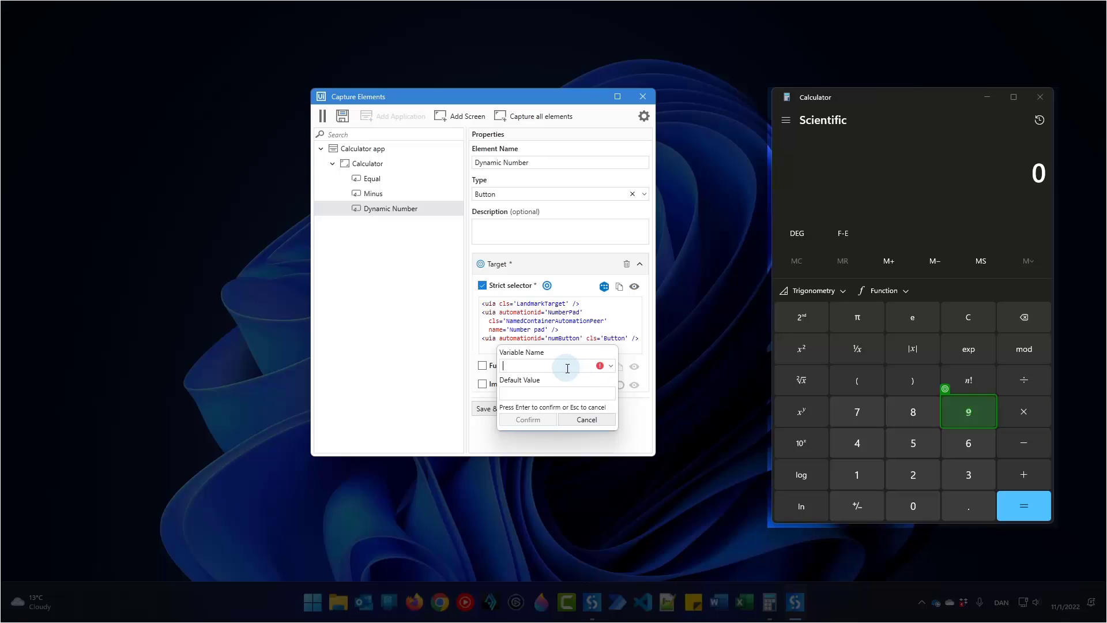
{"action": "type", "text": "Dy"}
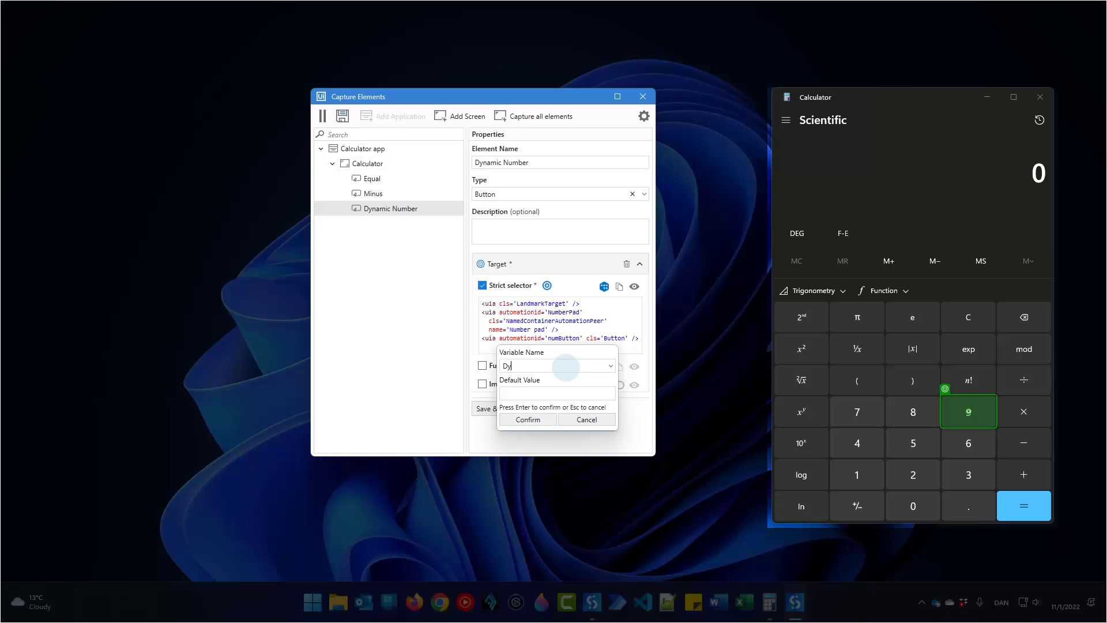
{"action": "type", "text": "Number"}
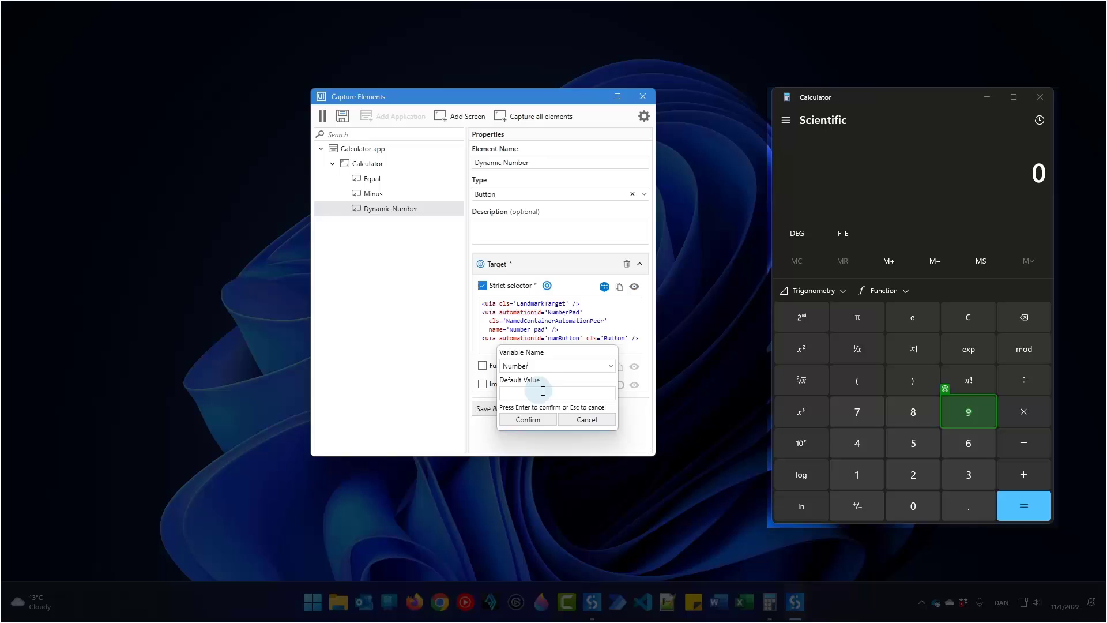
{"action": "left_click", "coordinate": [527, 420]}
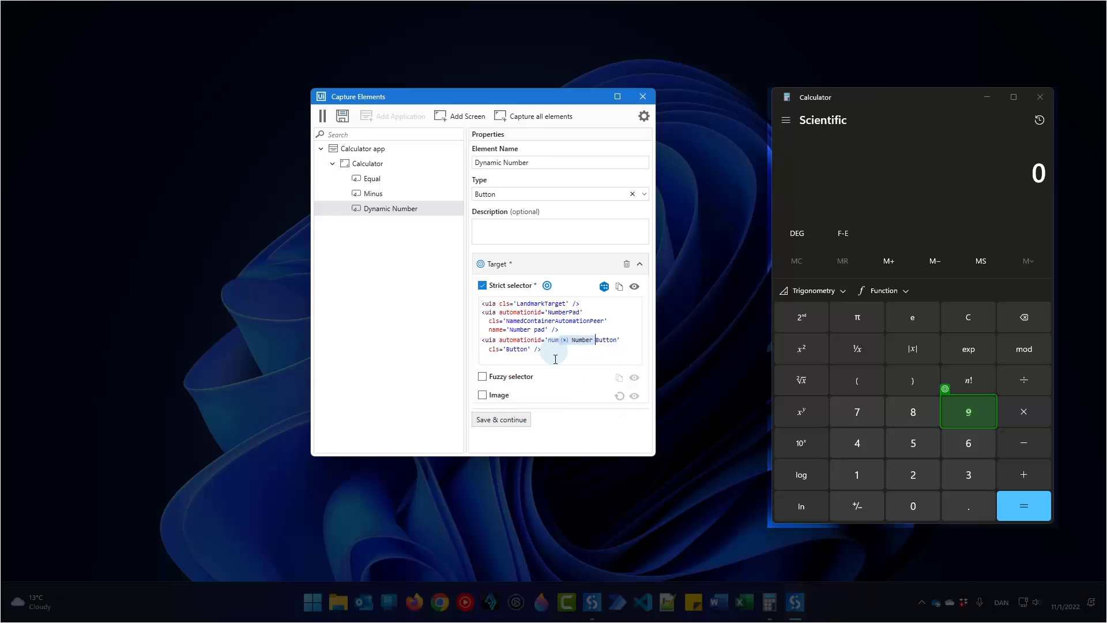
{"action": "mouse_move", "coordinate": [572, 350]}
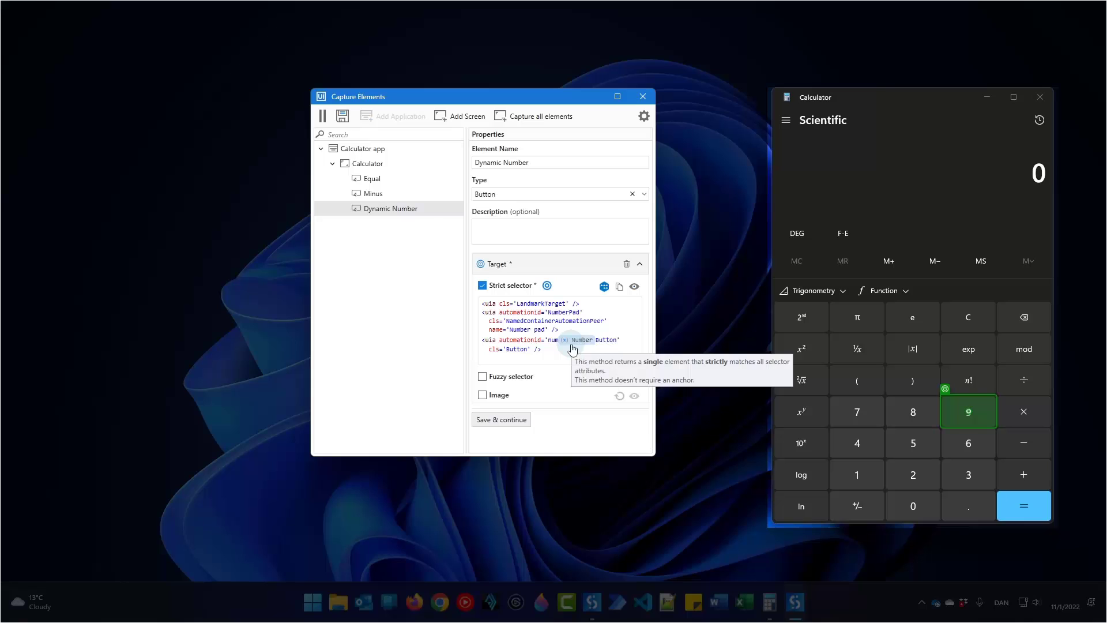
Save the captured elements, acknowledging the undefined Number variable warning, and return to Studio
{"action": "left_click", "coordinate": [342, 115]}
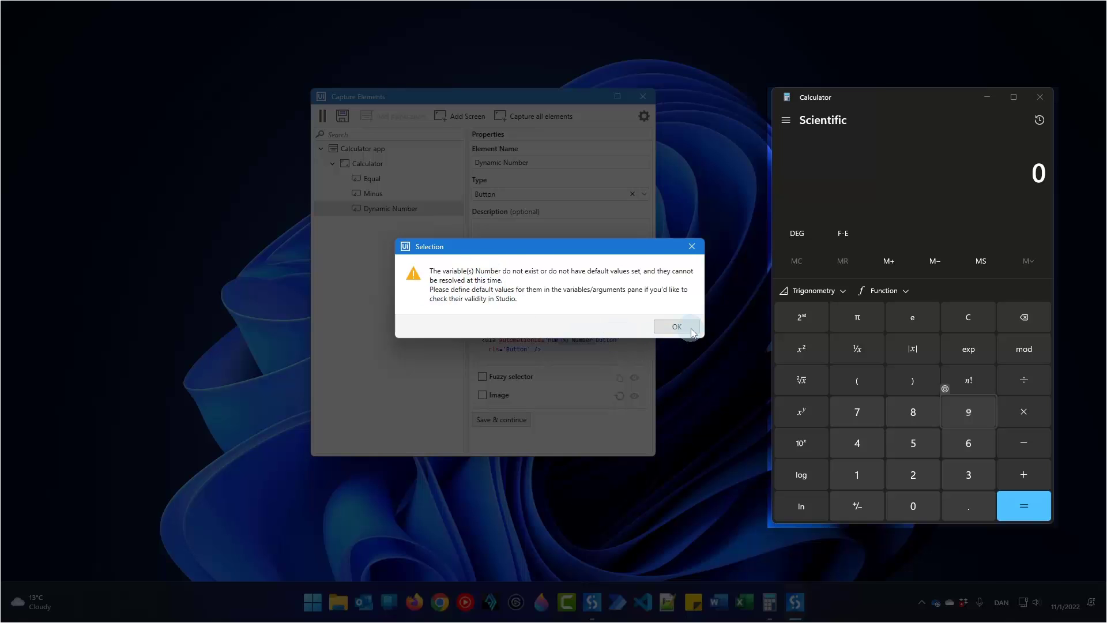
{"action": "left_click", "coordinate": [675, 325]}
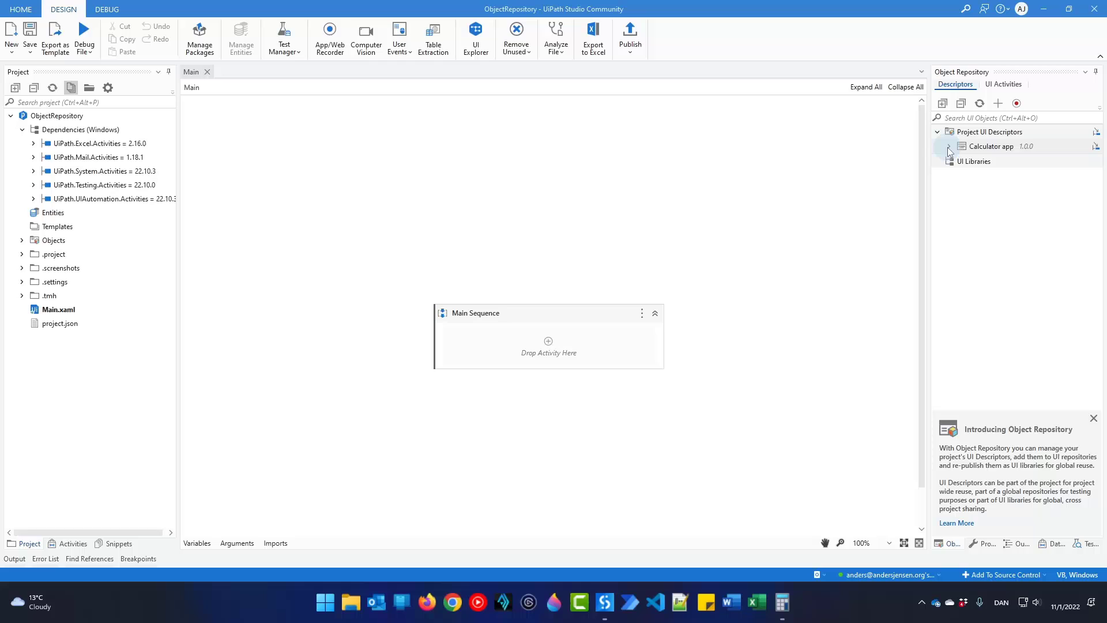
Expand the Calculator app and screen to list Dynamic Number, Equal and Minus, then bring up Minus's actions
{"action": "left_click", "coordinate": [950, 147]}
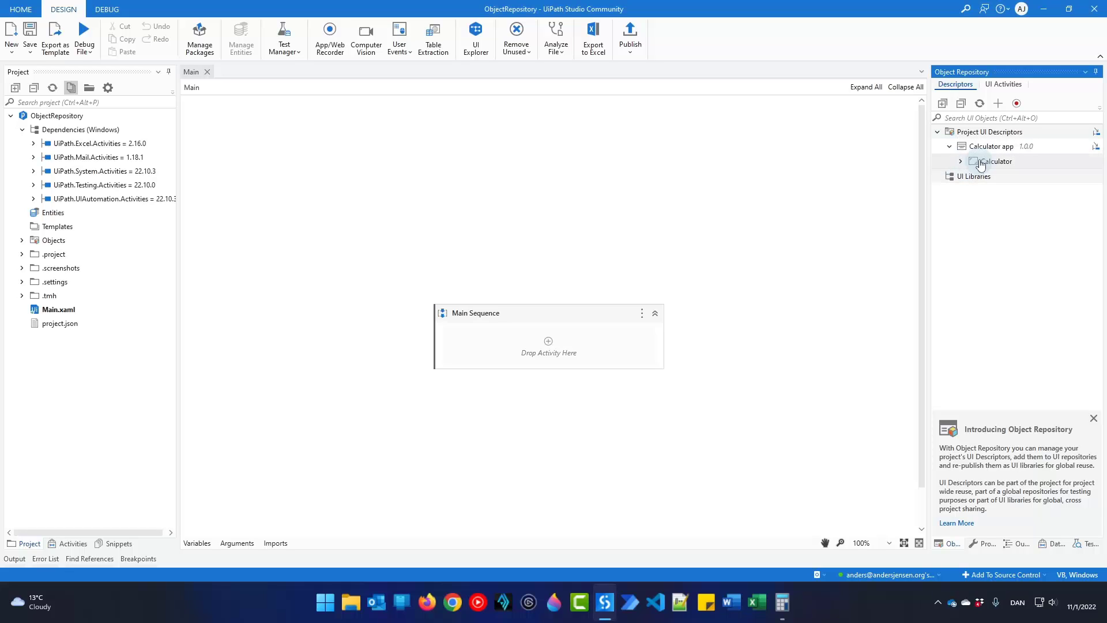
{"action": "left_click", "coordinate": [961, 161]}
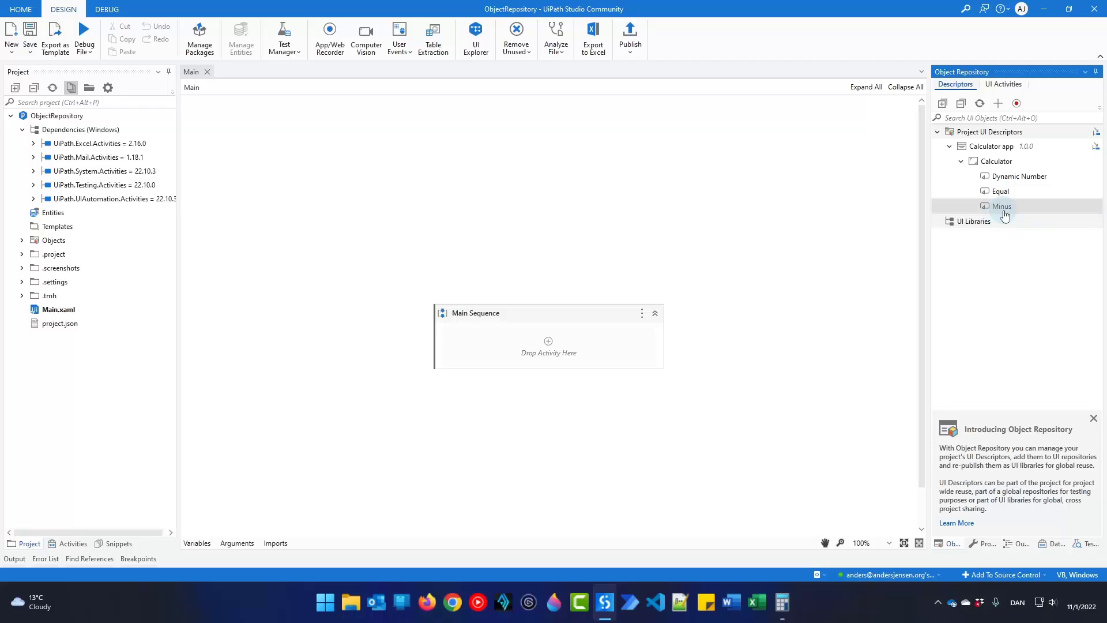
{"action": "right_click", "coordinate": [1001, 206]}
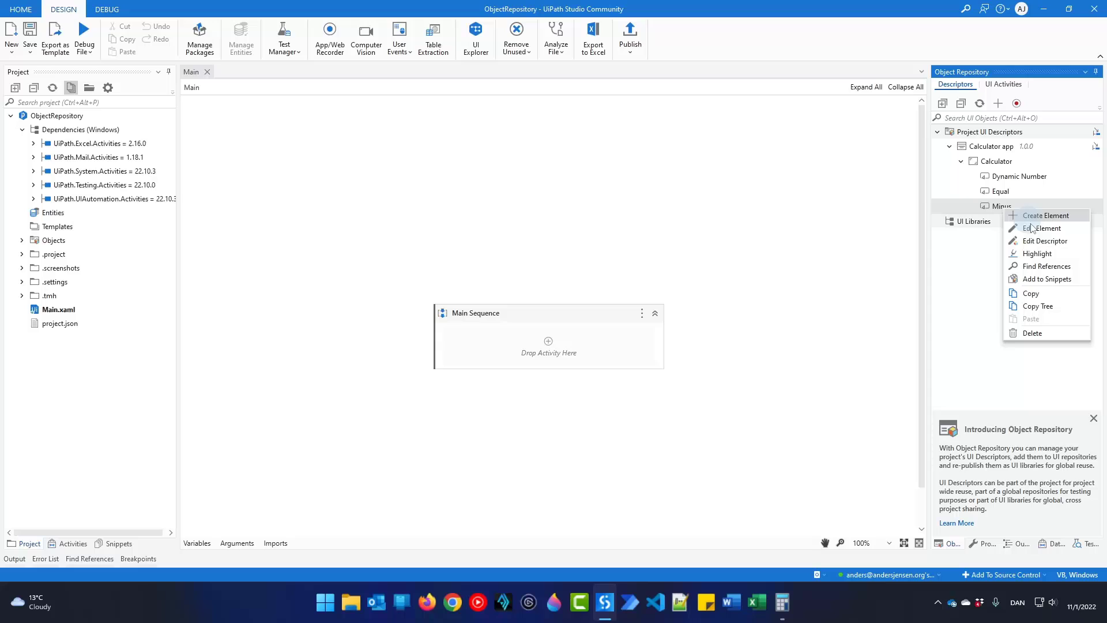
Retarget the Minus element to the calculator's + button and rename it Plus
{"action": "left_click", "coordinate": [1041, 228]}
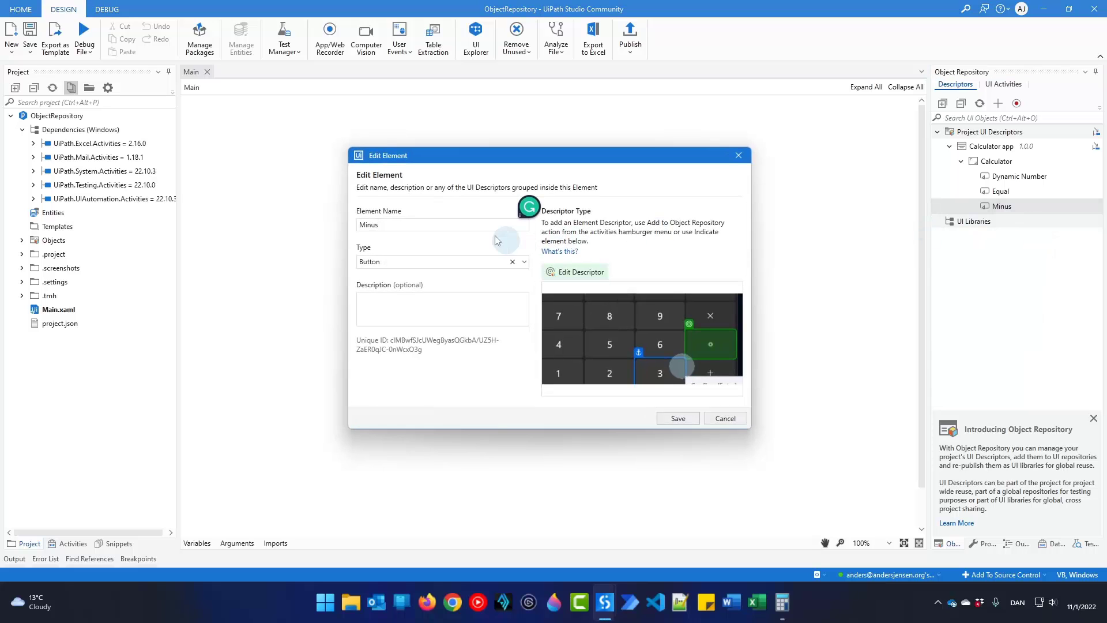
{"action": "mouse_move", "coordinate": [486, 247]}
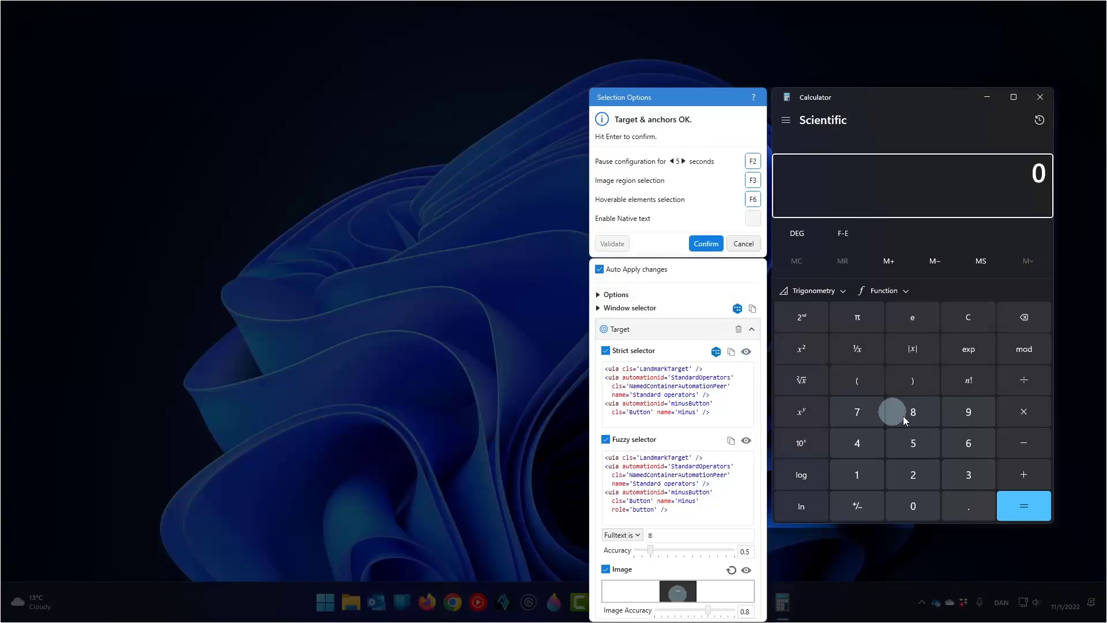
{"action": "left_click", "coordinate": [912, 412]}
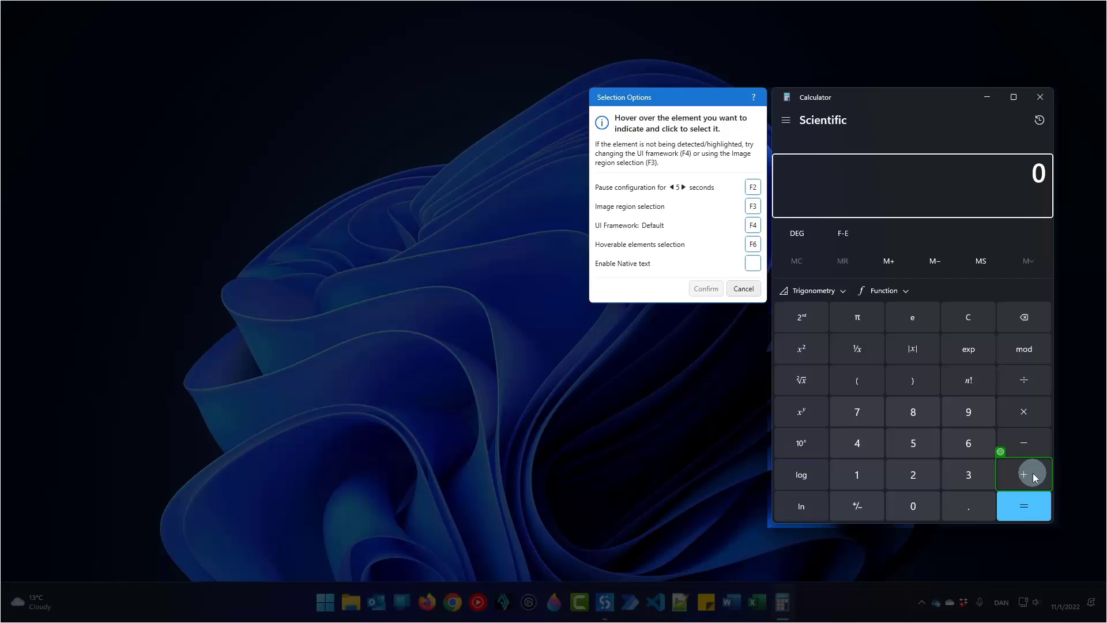
{"action": "left_click", "coordinate": [1024, 474]}
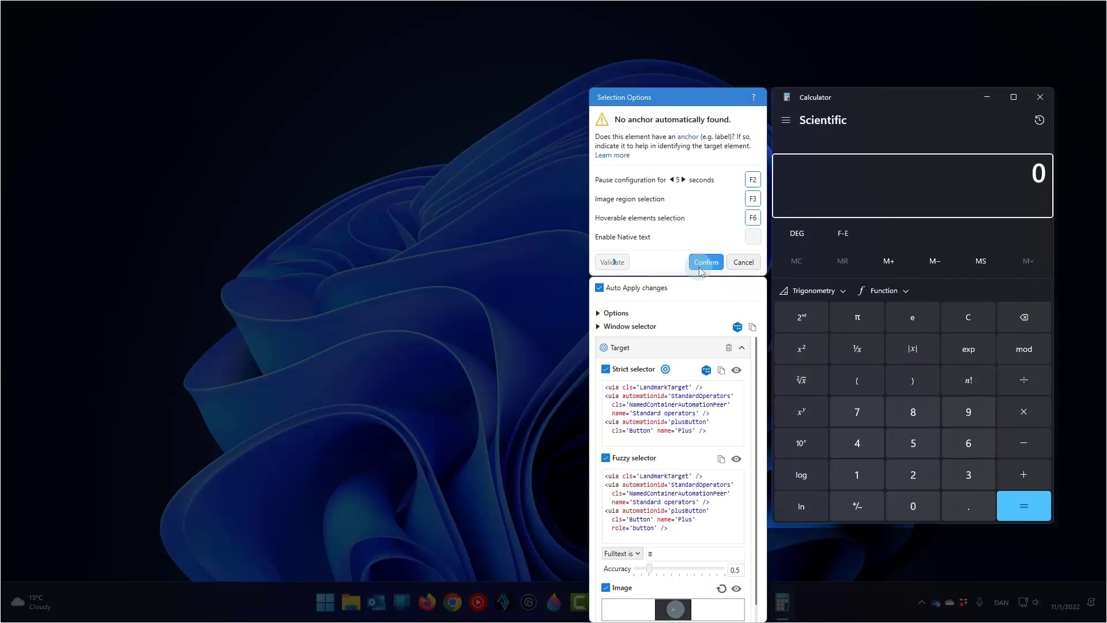
{"action": "left_click", "coordinate": [705, 262]}
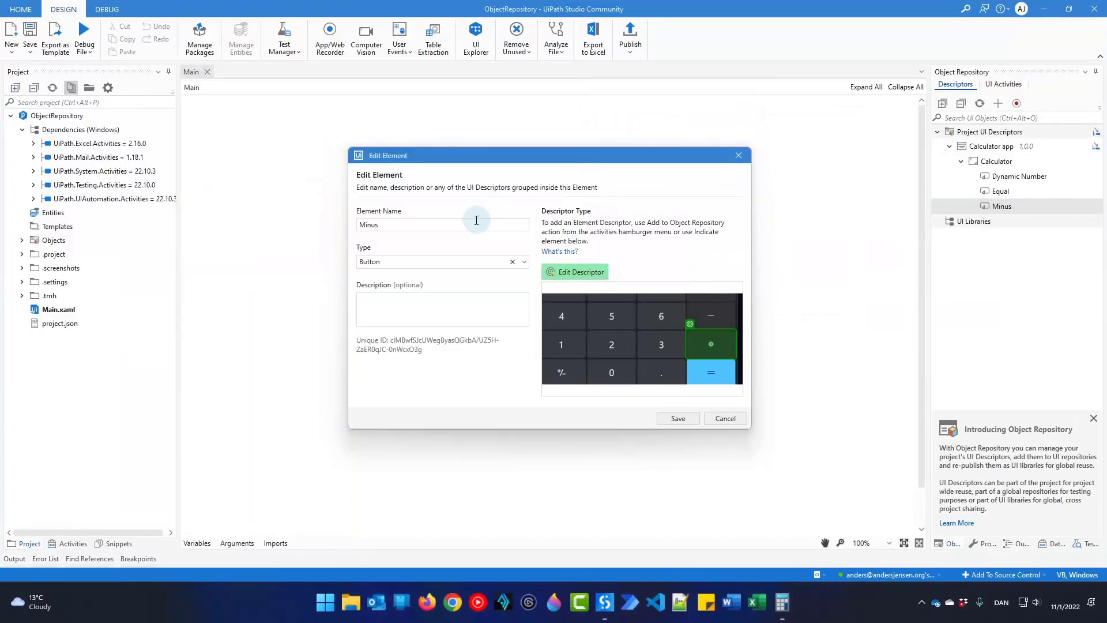
{"action": "type", "text": "P"}
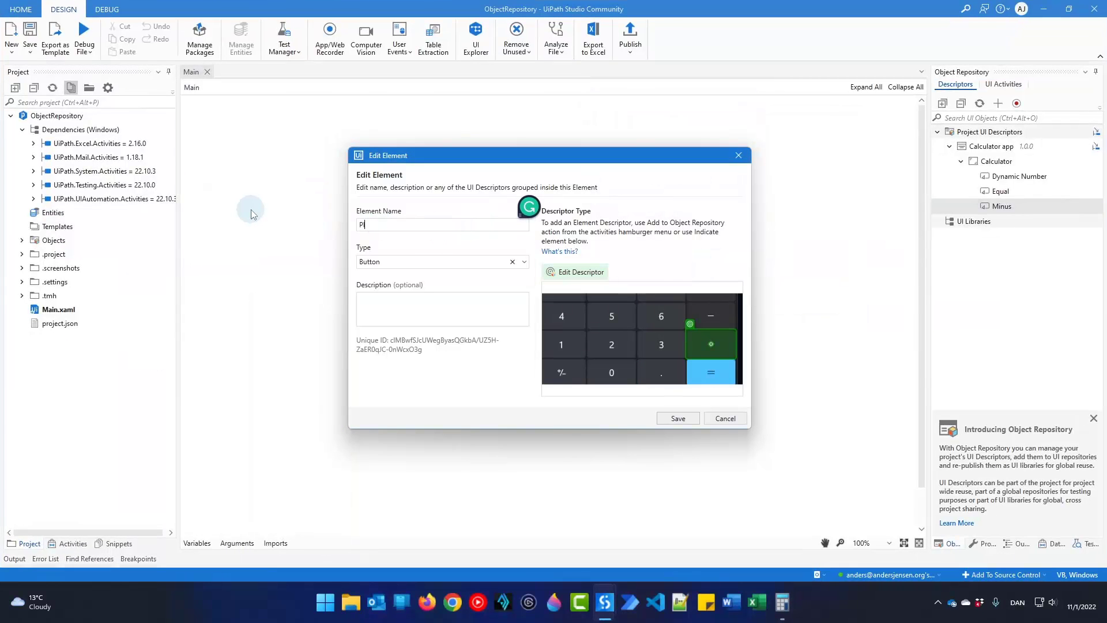
{"action": "type", "text": "lus"}
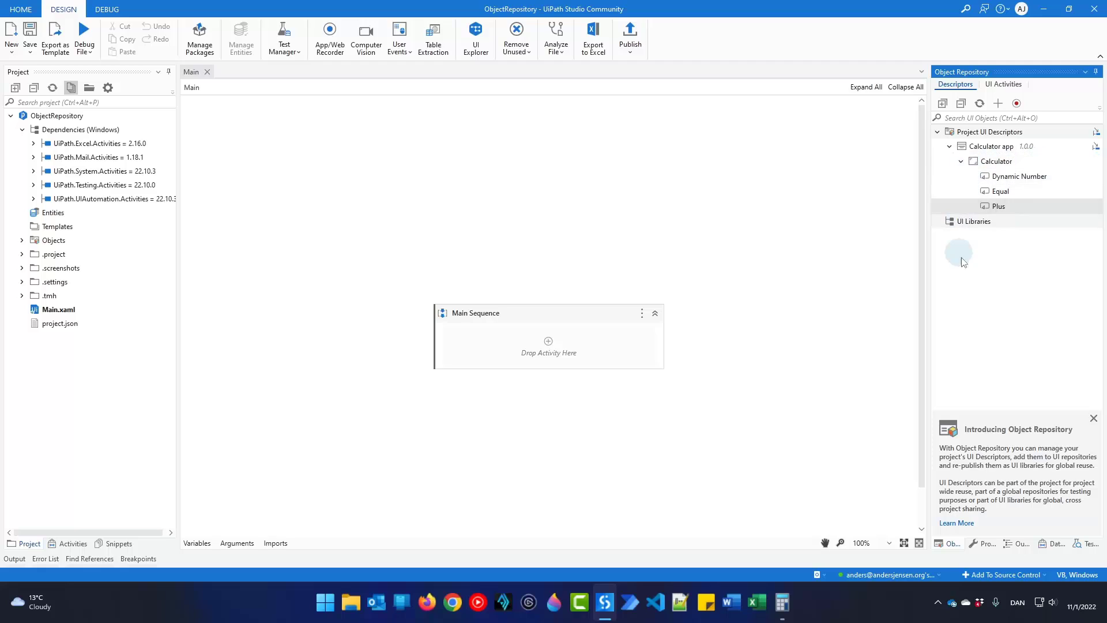
{"action": "mouse_move", "coordinate": [1011, 221]}
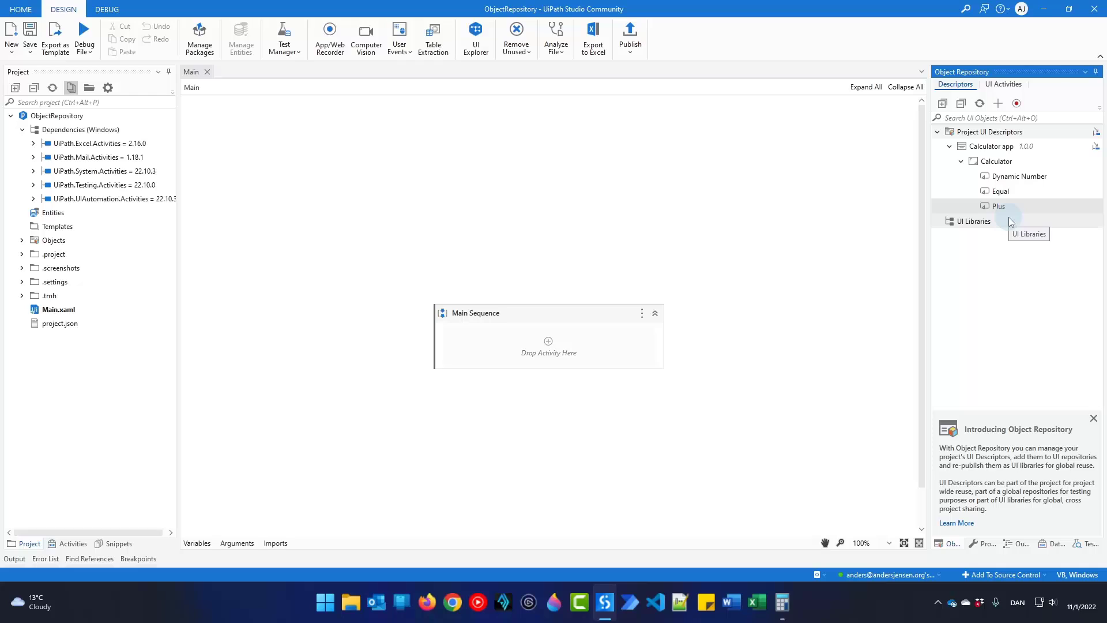
{"action": "mouse_move", "coordinate": [1009, 222]}
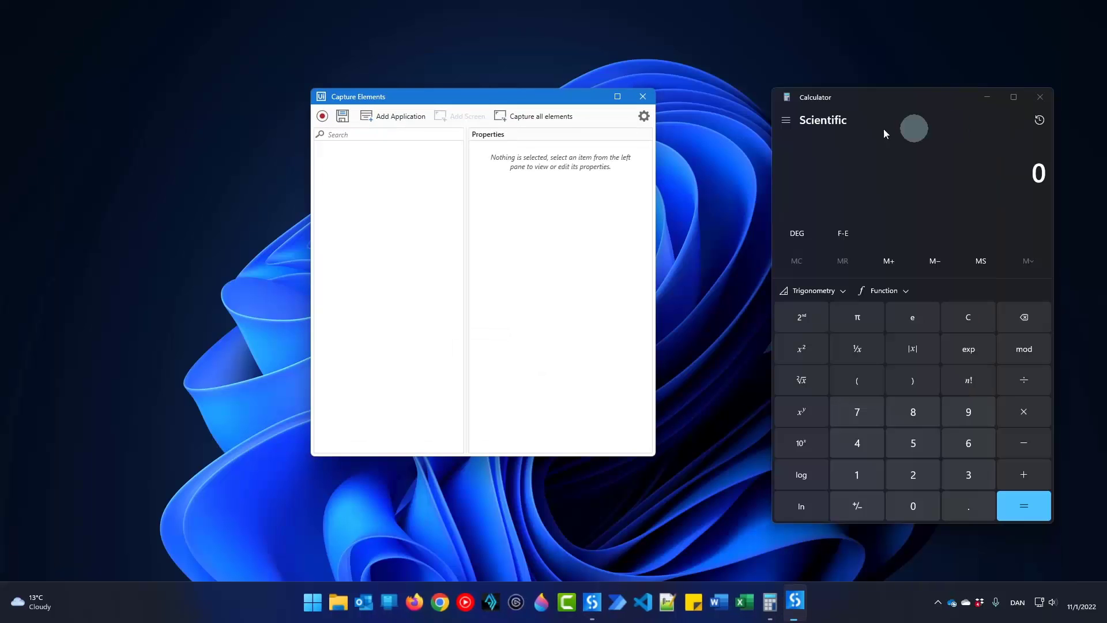
Capture all 42 Calculator elements at once into a second Calculator app descriptor
{"action": "left_click", "coordinate": [540, 115]}
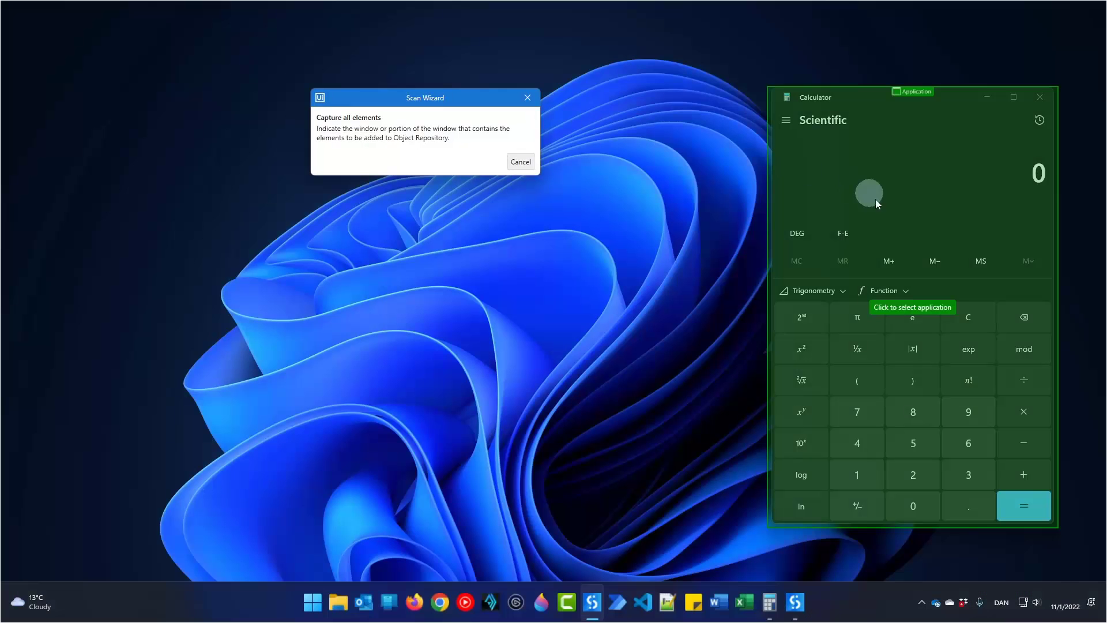
{"action": "mouse_move", "coordinate": [955, 201]}
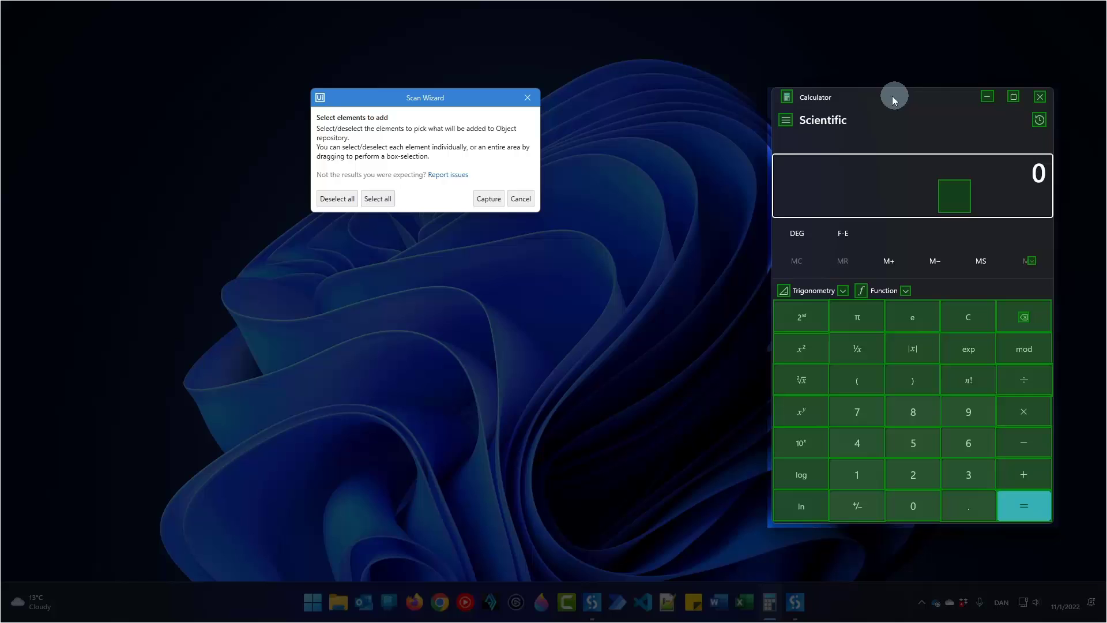
{"action": "left_click", "coordinate": [488, 199]}
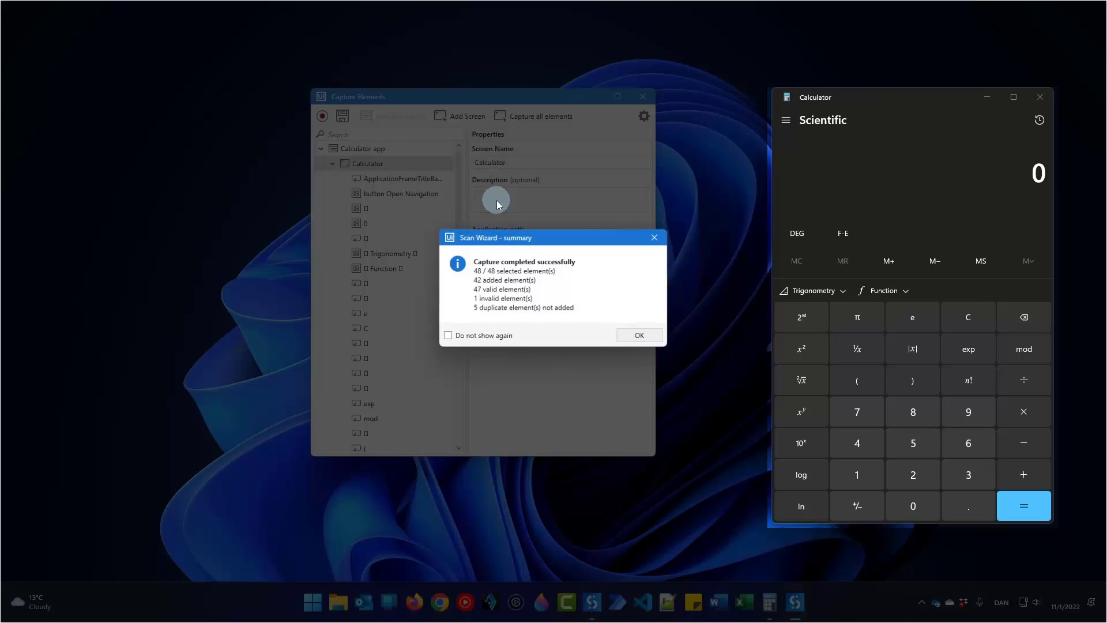
{"action": "mouse_move", "coordinate": [432, 243]}
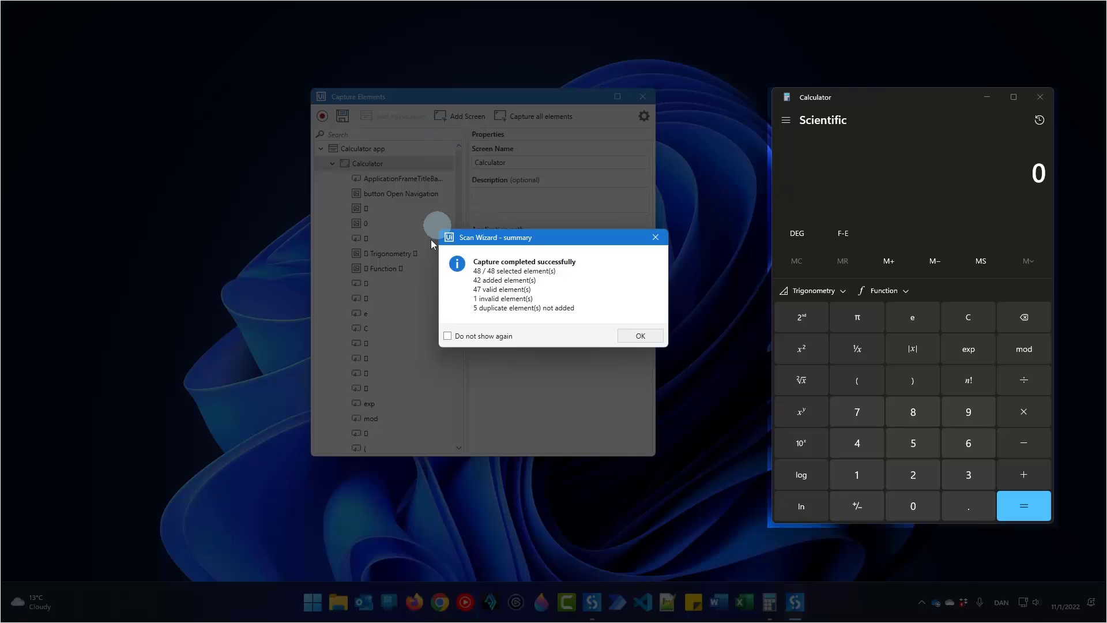
{"action": "mouse_move", "coordinate": [534, 305]}
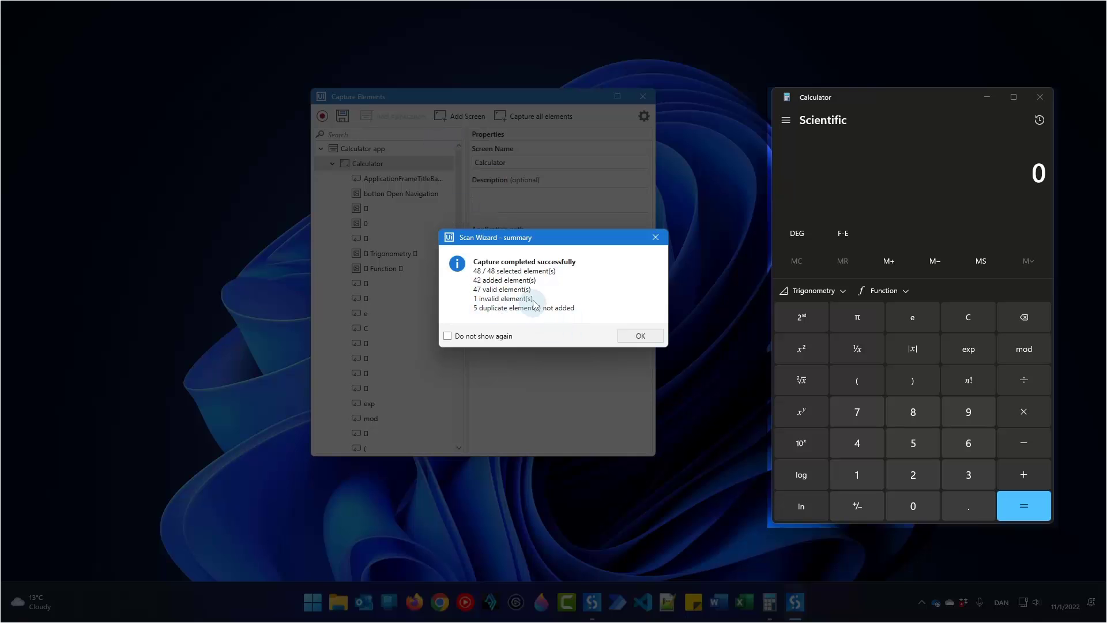
{"action": "left_click", "coordinate": [638, 335]}
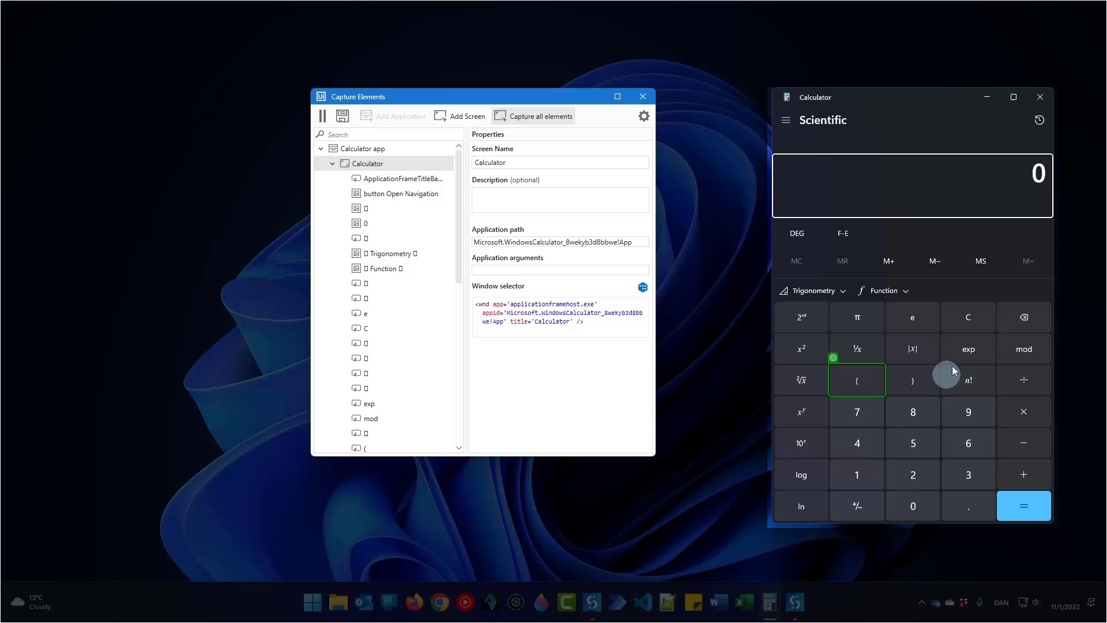
{"action": "left_click", "coordinate": [342, 115]}
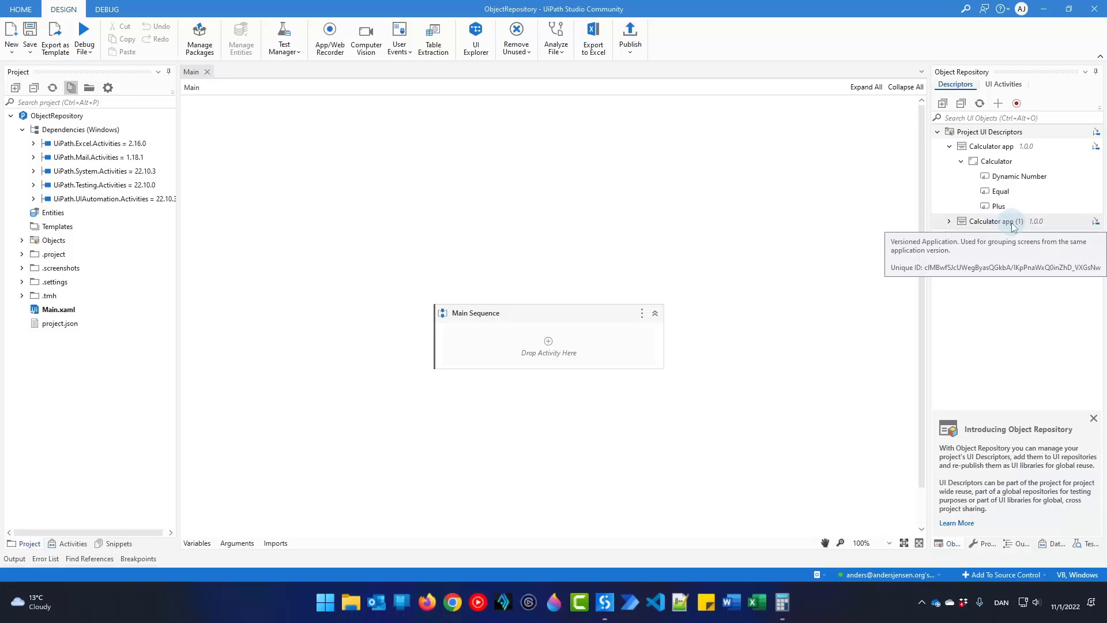
Edit the captured application's name to 'Calculator app All Buttons' and save it
{"action": "right_click", "coordinate": [988, 221]}
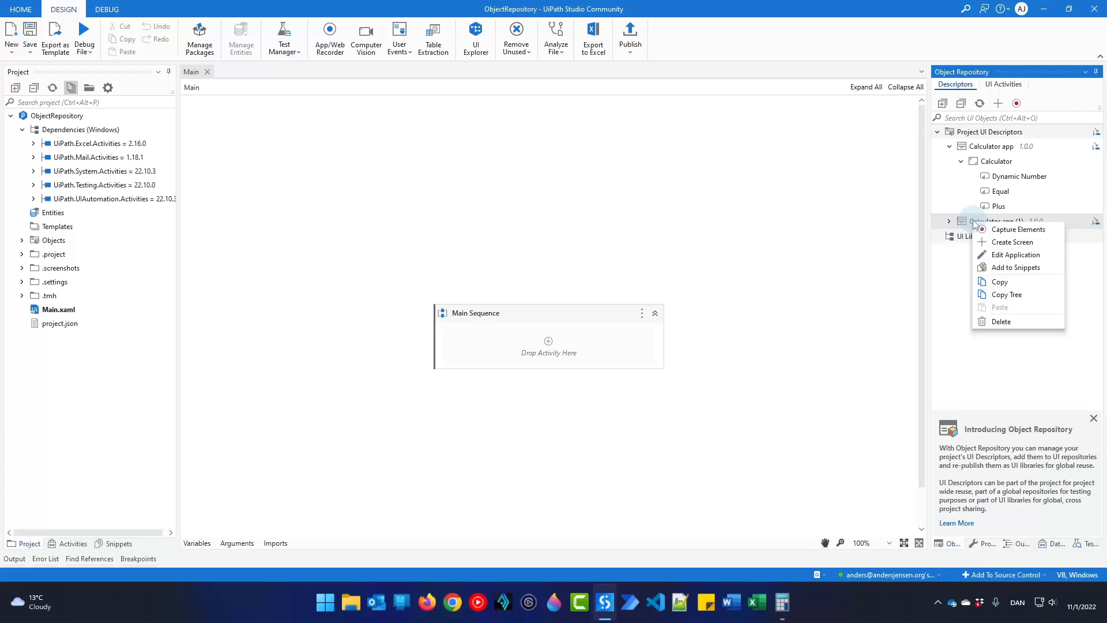
{"action": "left_click", "coordinate": [1015, 254]}
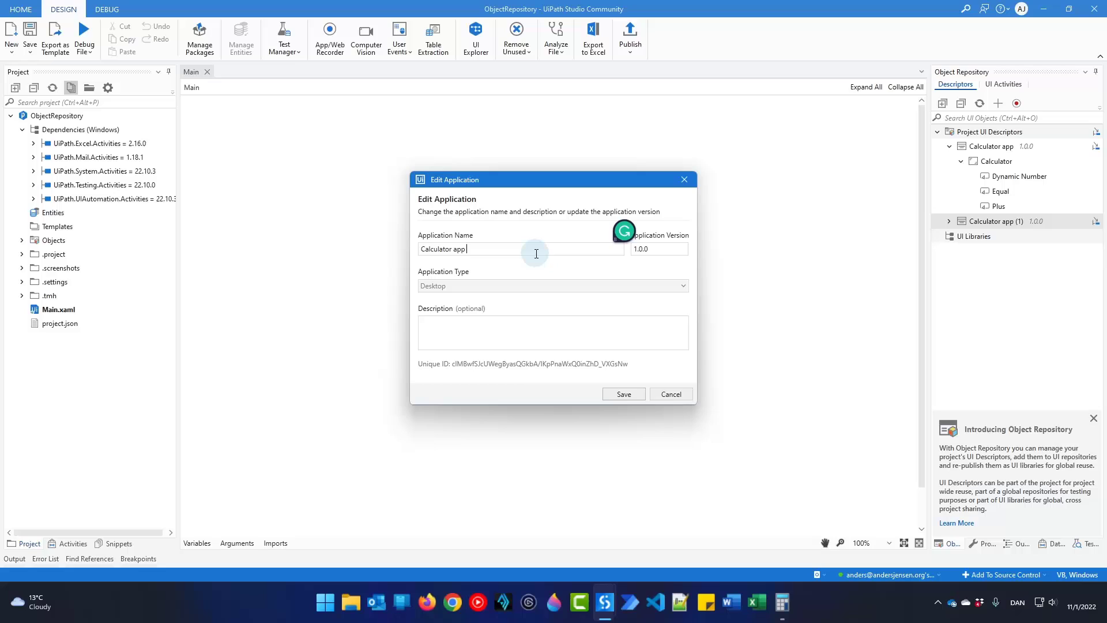
{"action": "type", "text": "All"}
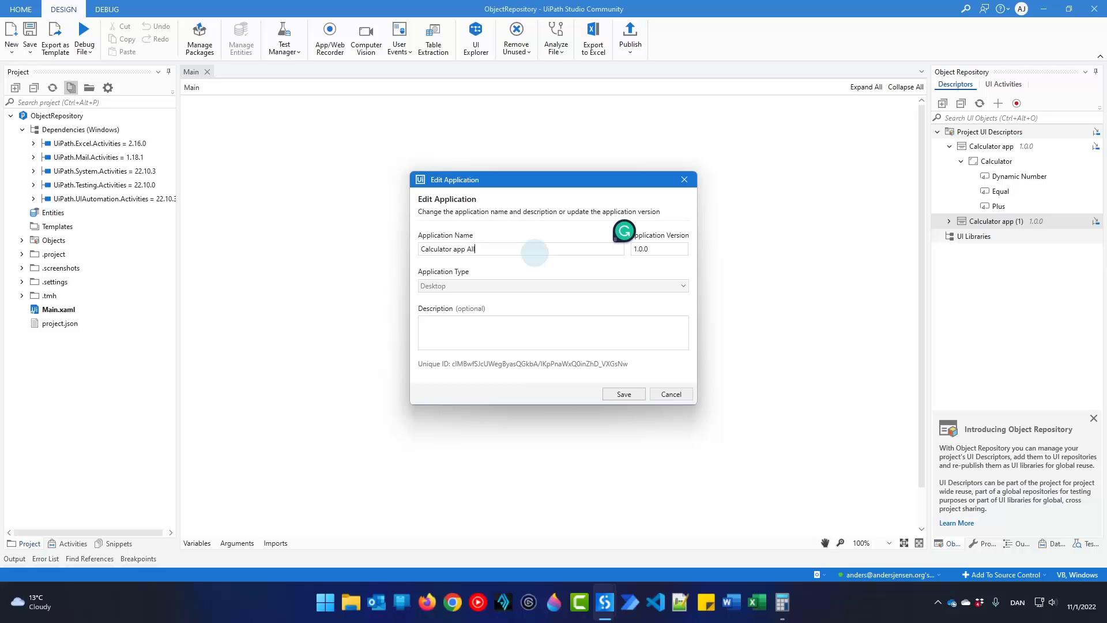
{"action": "type", "text": "Buttons"}
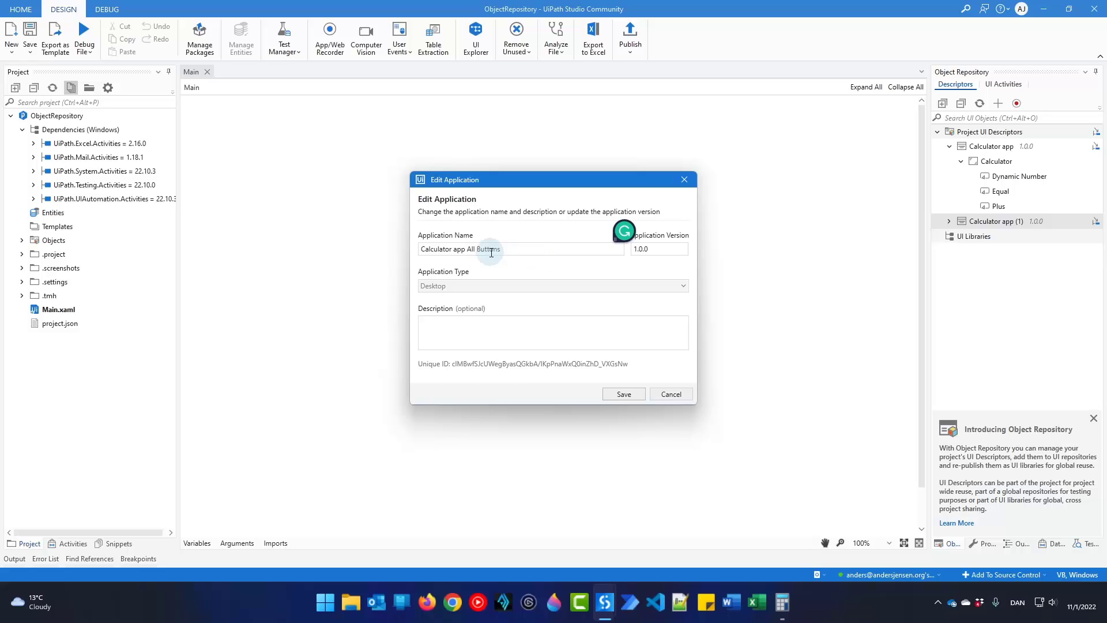
{"action": "left_click", "coordinate": [623, 394]}
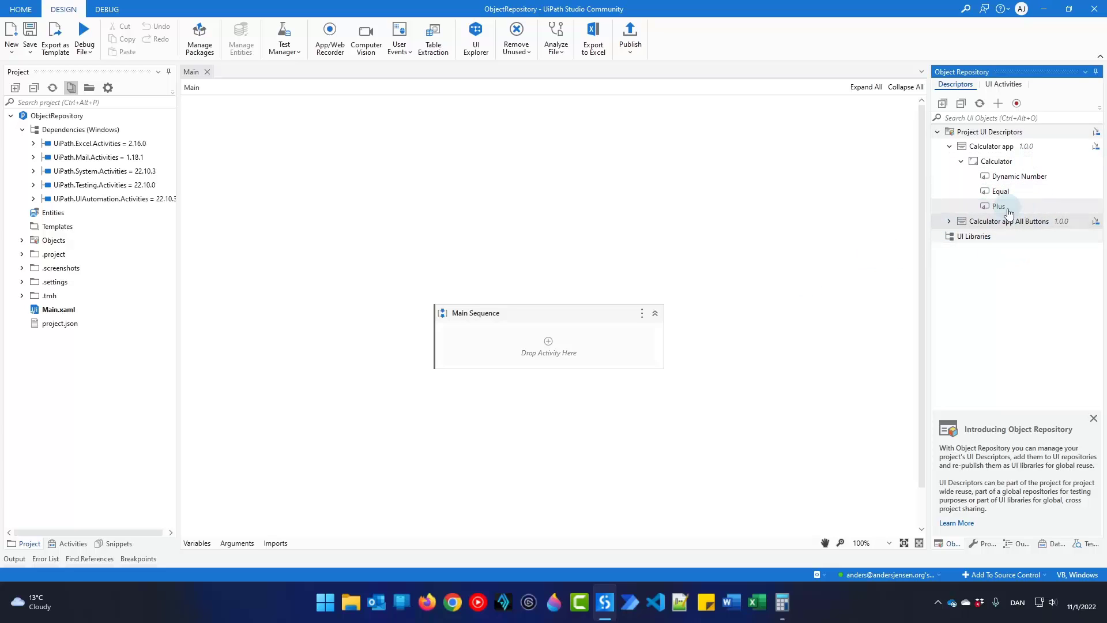
{"action": "mouse_move", "coordinate": [1028, 284]}
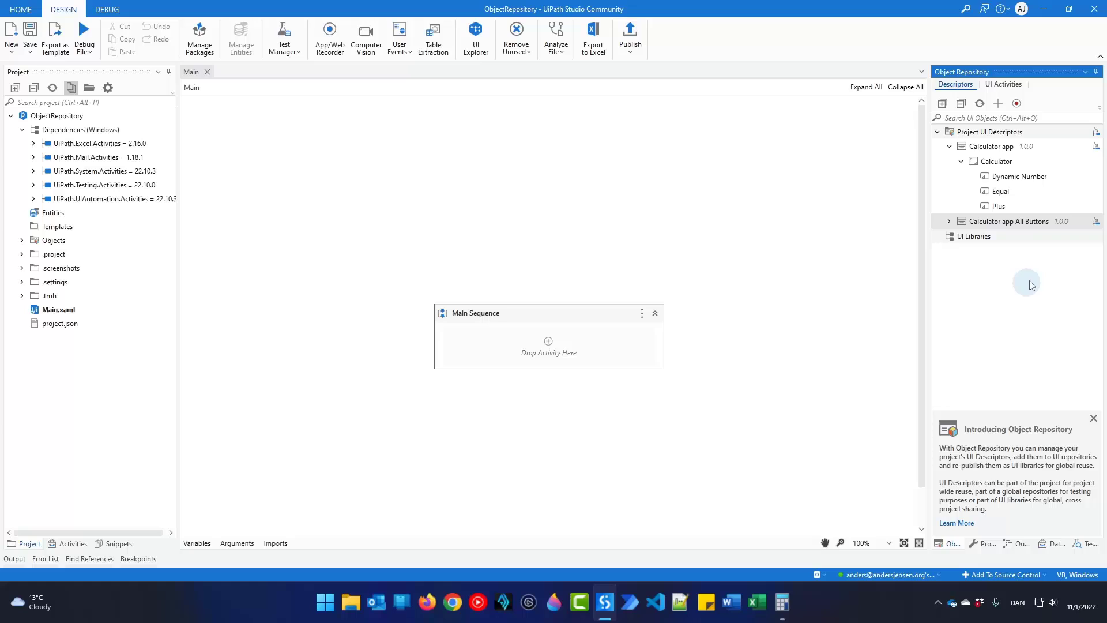
{"action": "mouse_move", "coordinate": [1027, 162]}
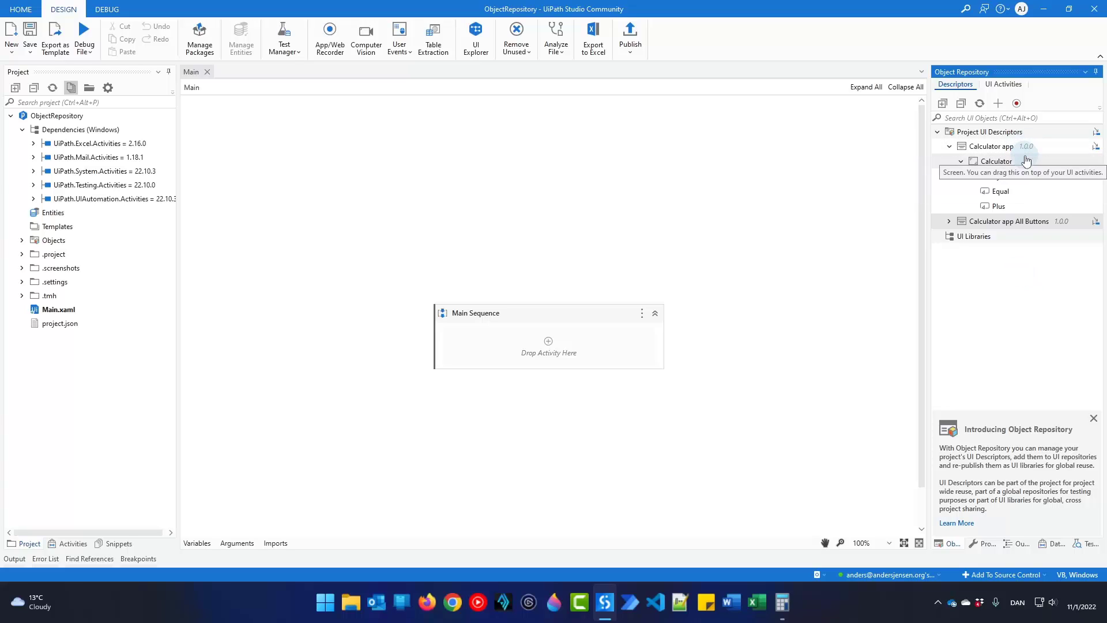
{"action": "mouse_move", "coordinate": [1027, 146]}
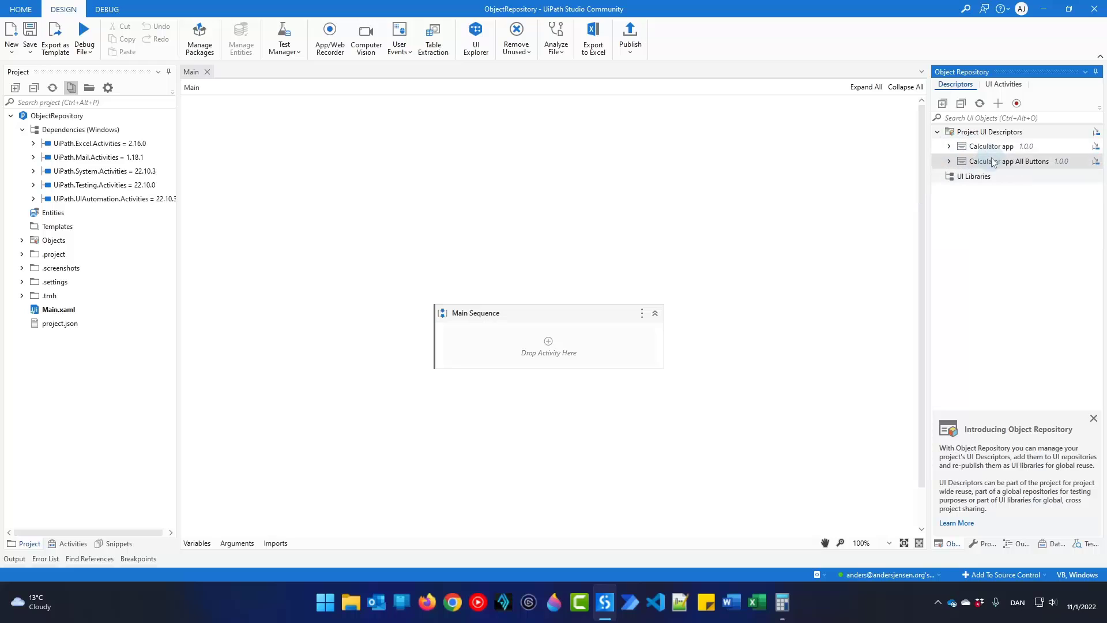
{"action": "mouse_move", "coordinate": [991, 147]}
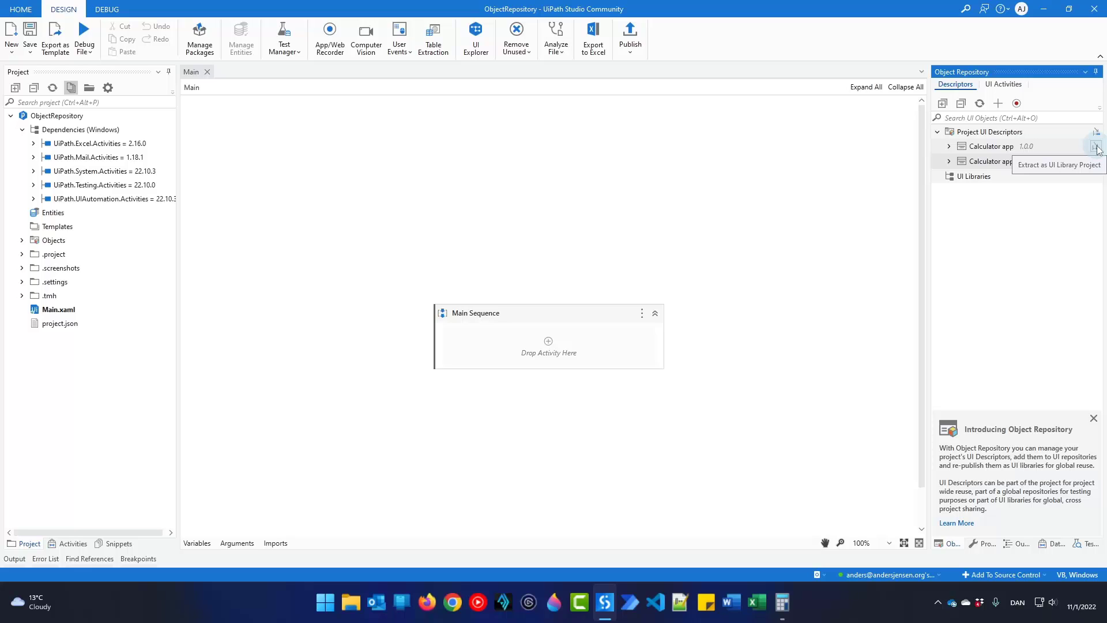
Create the Calculatorapp.Descriptors UI library project and open it
{"action": "left_click", "coordinate": [1097, 147]}
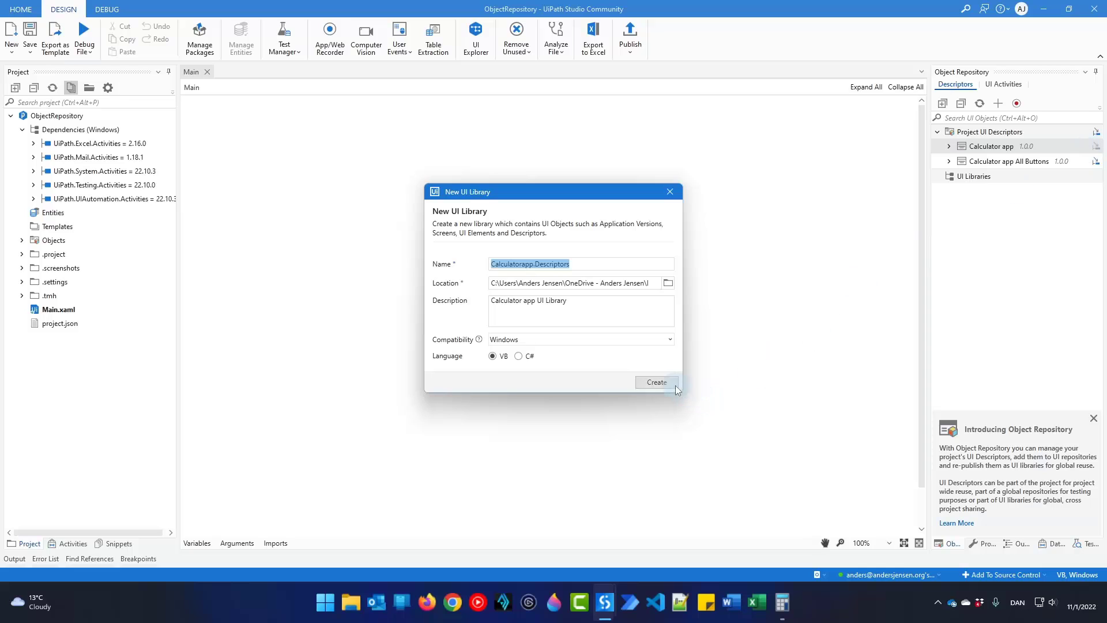
{"action": "left_click", "coordinate": [657, 381]}
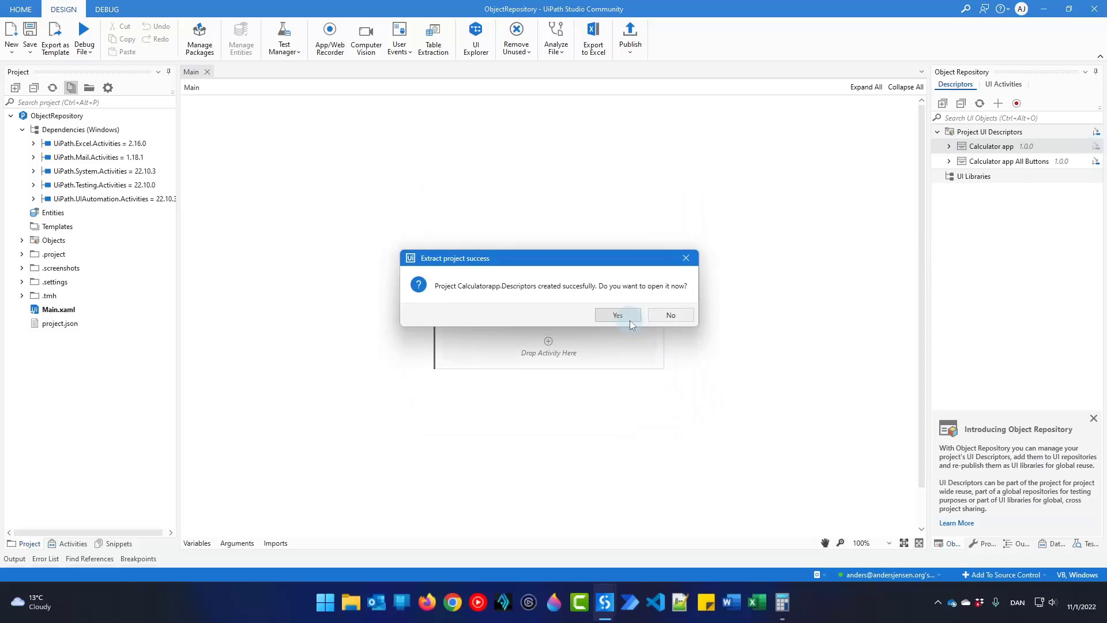
{"action": "left_click", "coordinate": [616, 315]}
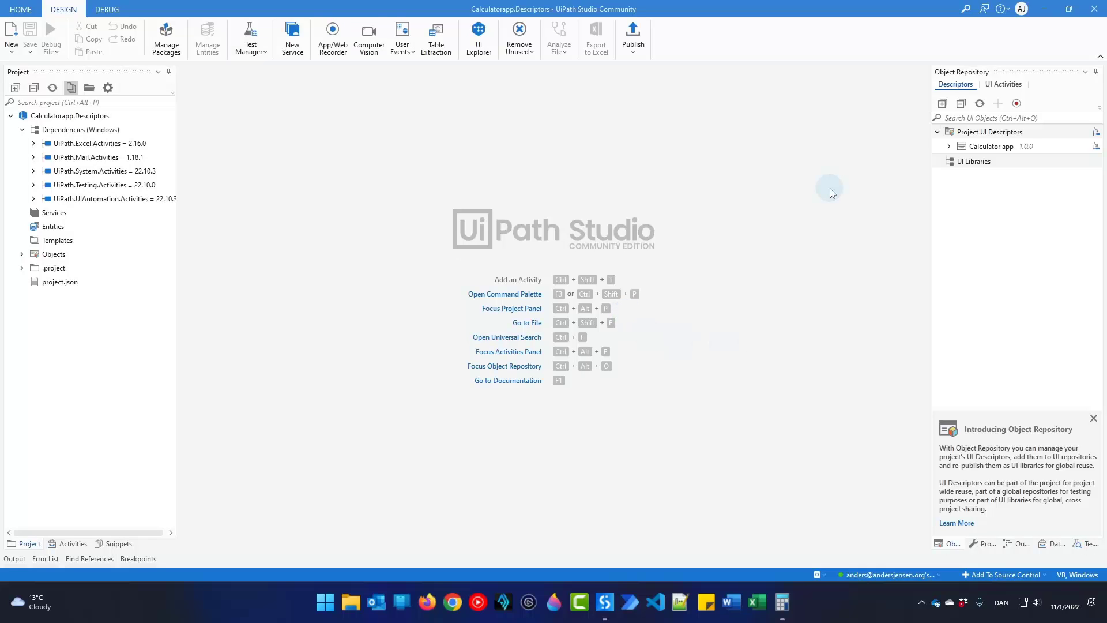
{"action": "mouse_move", "coordinate": [921, 140]}
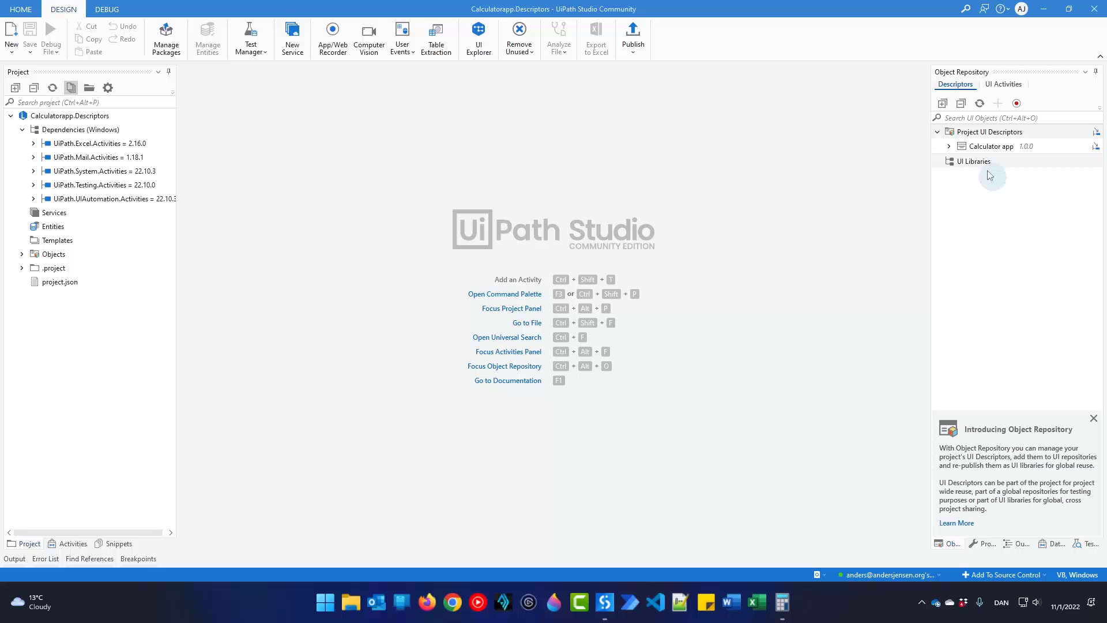
Reveal the Calculator screen's elements in the library, then start publishing it
{"action": "left_click", "coordinate": [949, 147]}
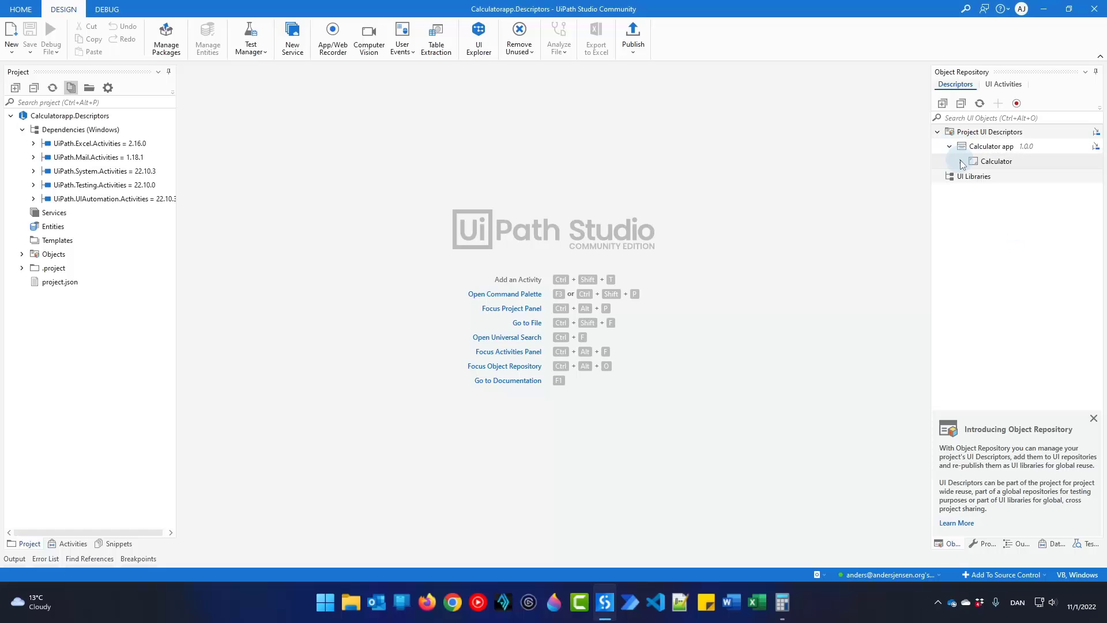
{"action": "left_click", "coordinate": [961, 161]}
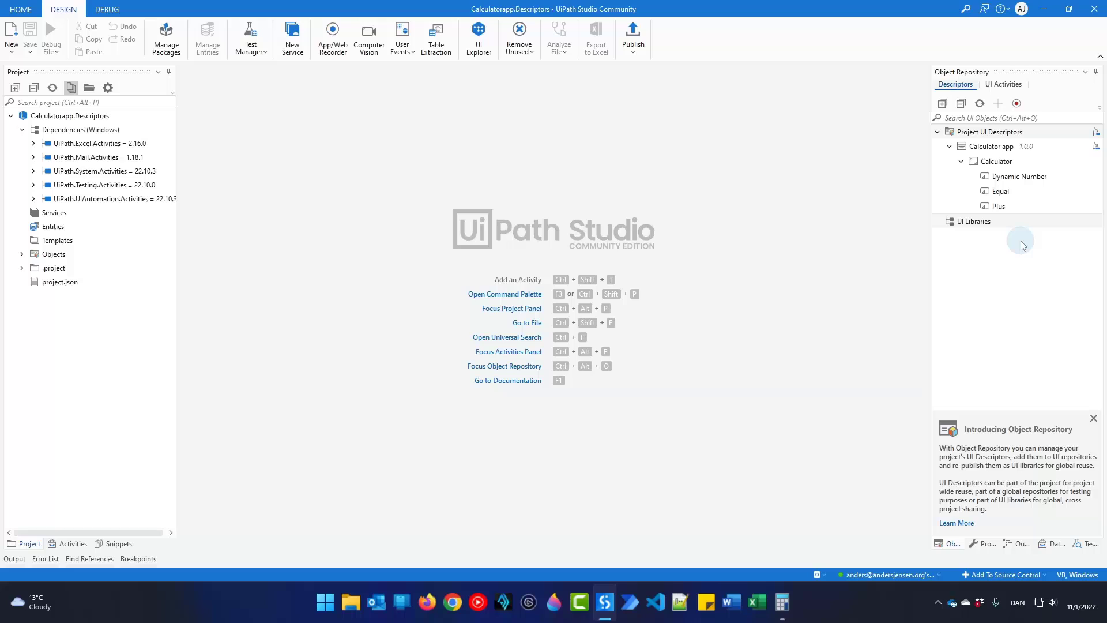
{"action": "mouse_move", "coordinate": [1013, 294]}
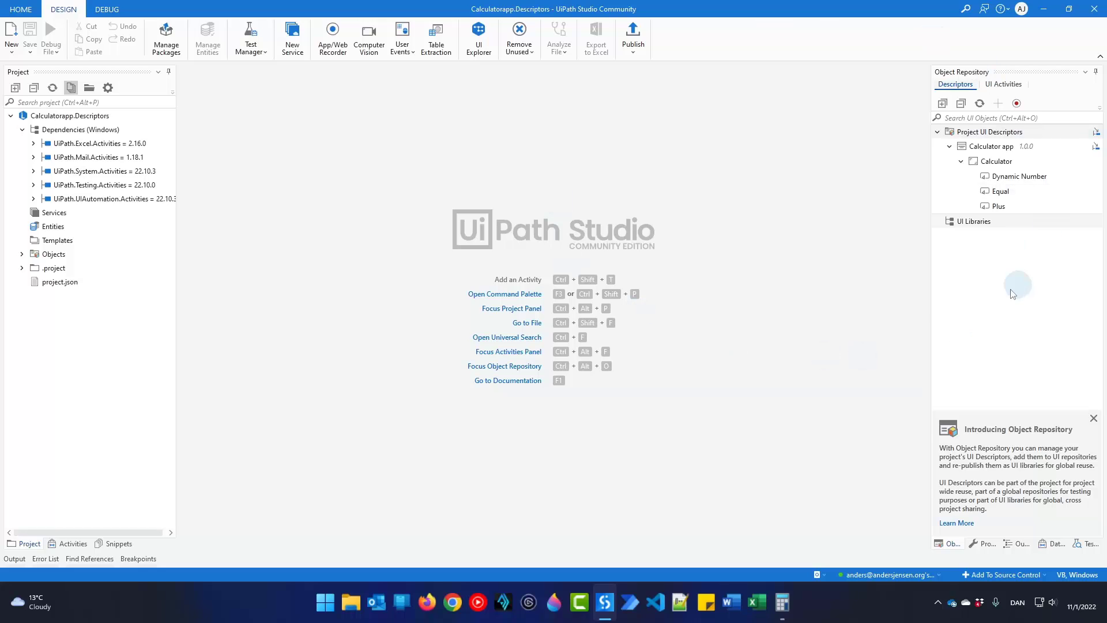
{"action": "mouse_move", "coordinate": [685, 166]}
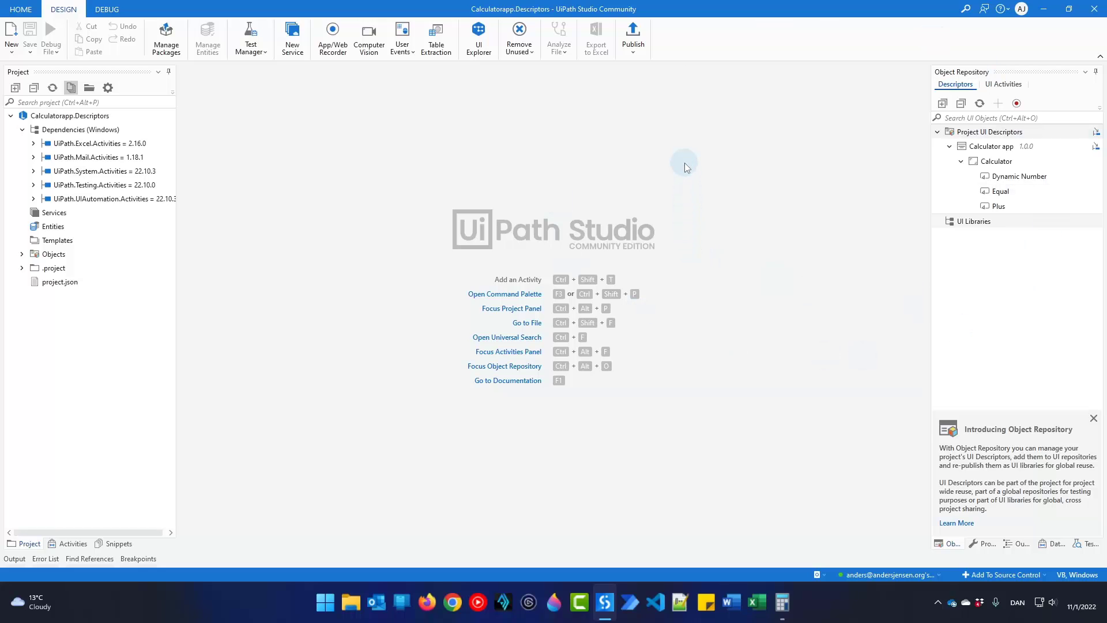
{"action": "mouse_move", "coordinate": [688, 123]}
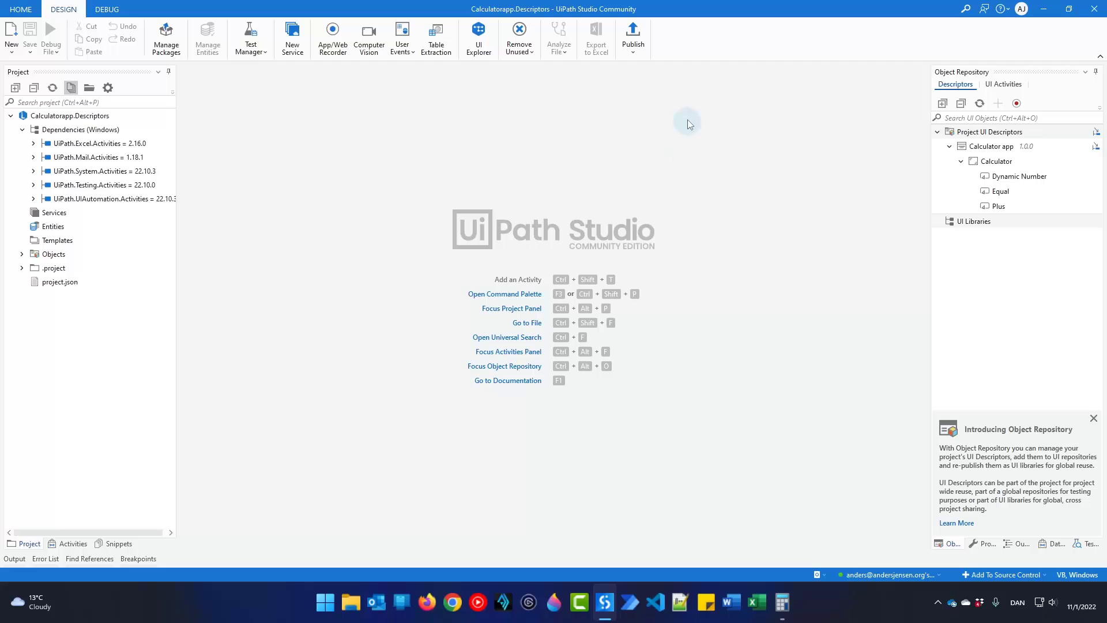
{"action": "left_click", "coordinate": [633, 36]}
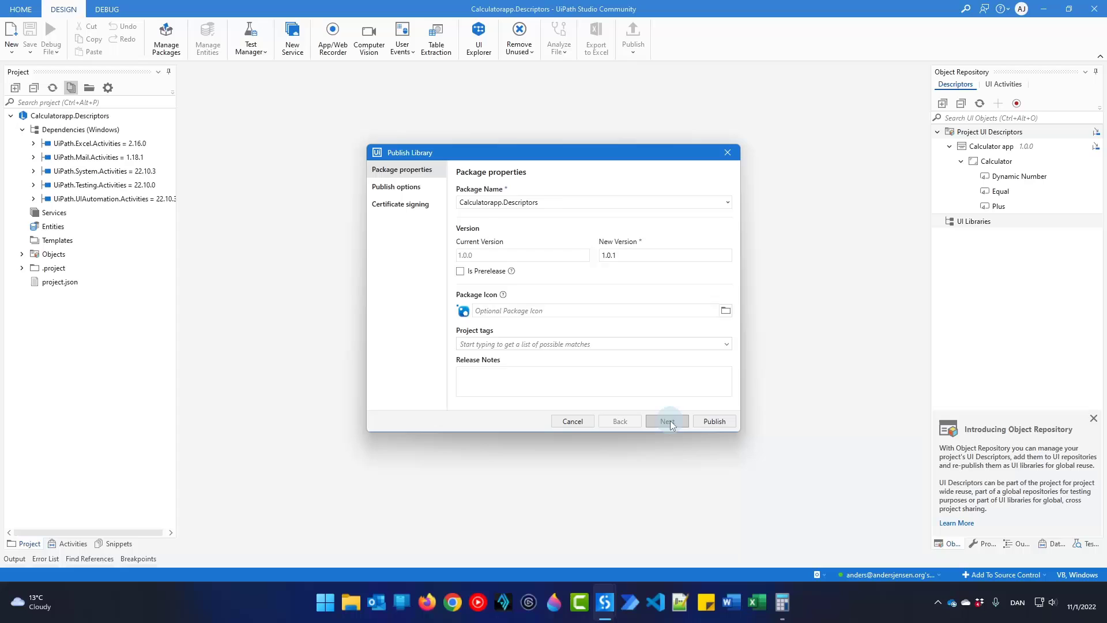
Continue to the publish options and browse for a custom local folder
{"action": "left_click", "coordinate": [667, 421]}
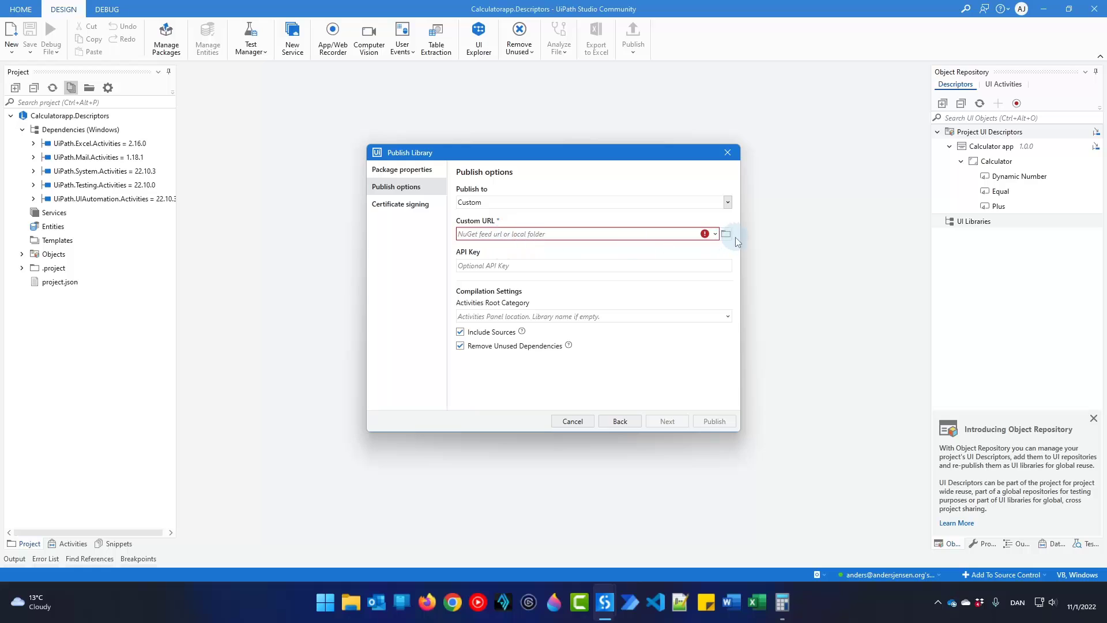
{"action": "left_click", "coordinate": [726, 235]}
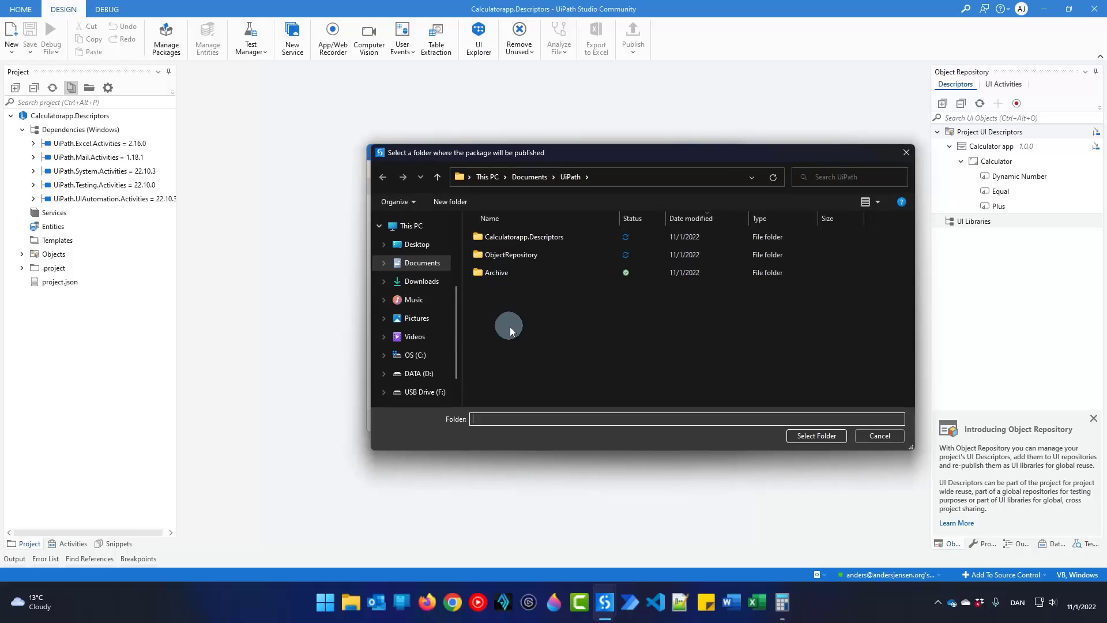
Create a NugetPackages folder under Documents\UiPath and open it in the folder picker
{"action": "left_click", "coordinate": [523, 236]}
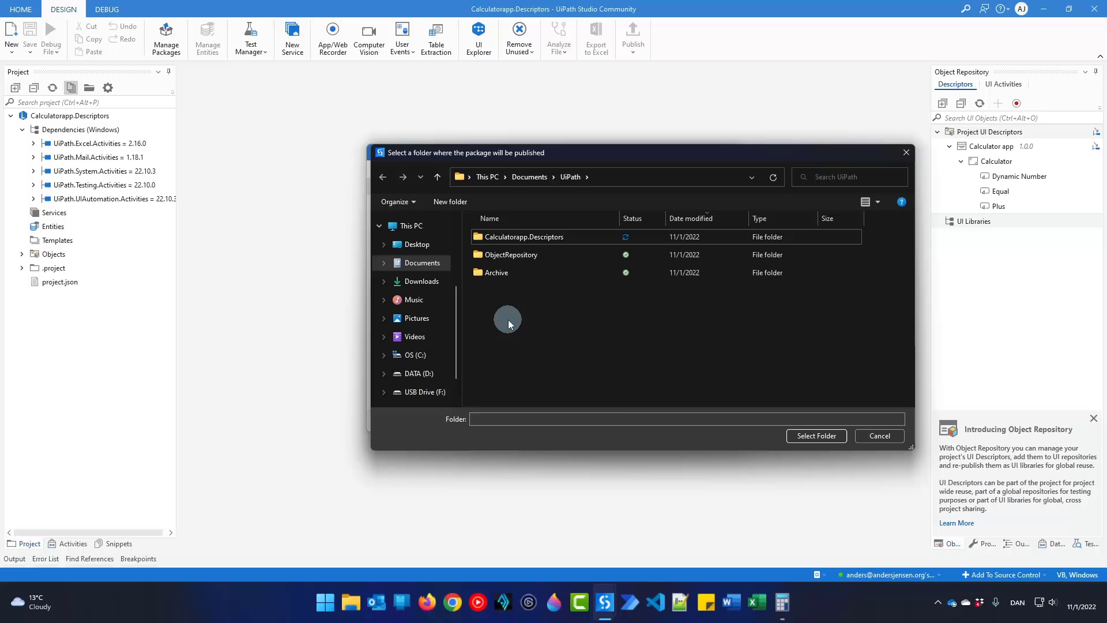
{"action": "right_click", "coordinate": [508, 319]}
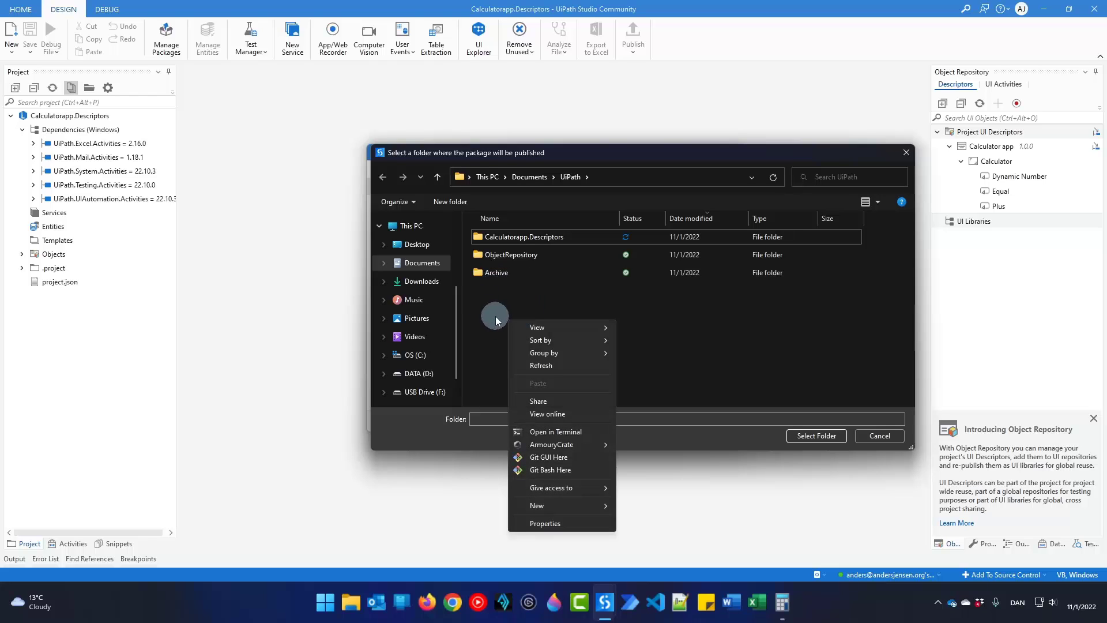
{"action": "left_click", "coordinate": [536, 505]}
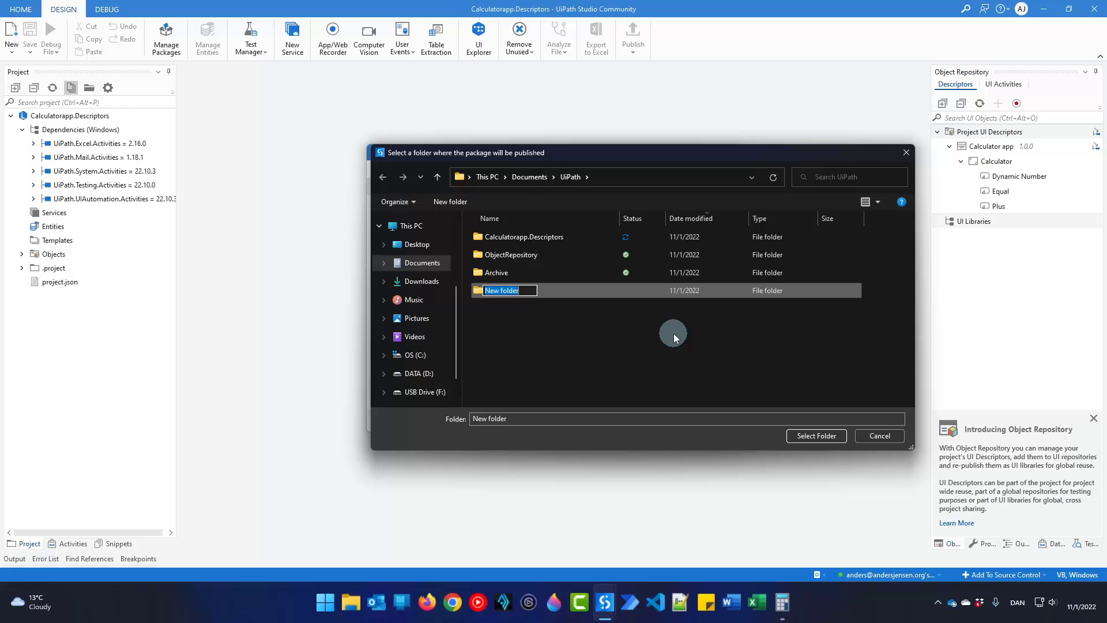
{"action": "type", "text": "Nuget"}
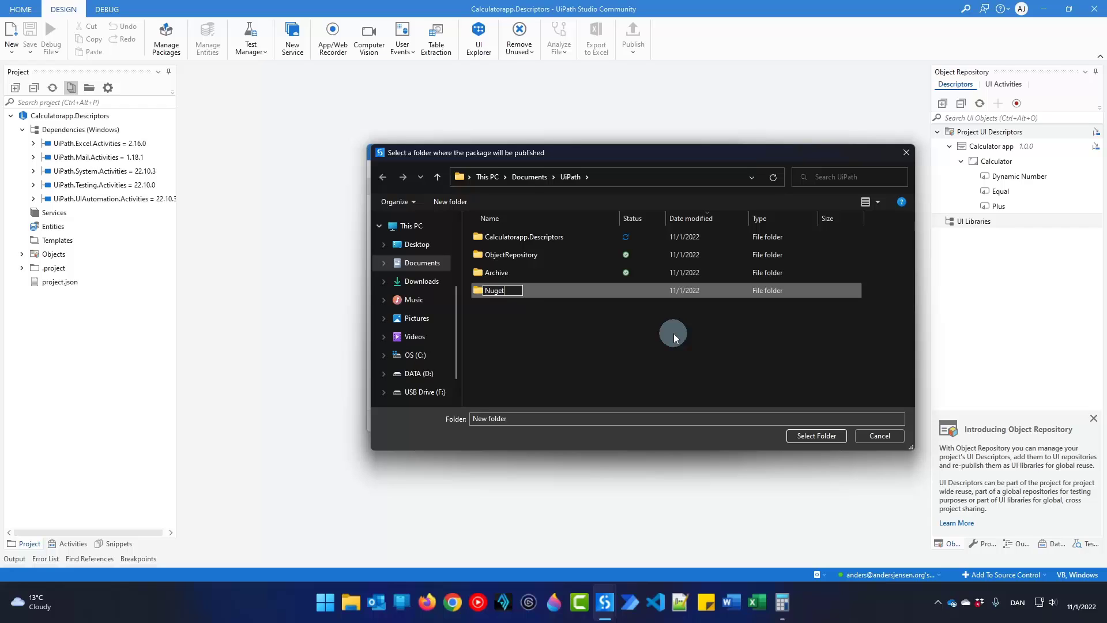
{"action": "type", "text": "Packages"}
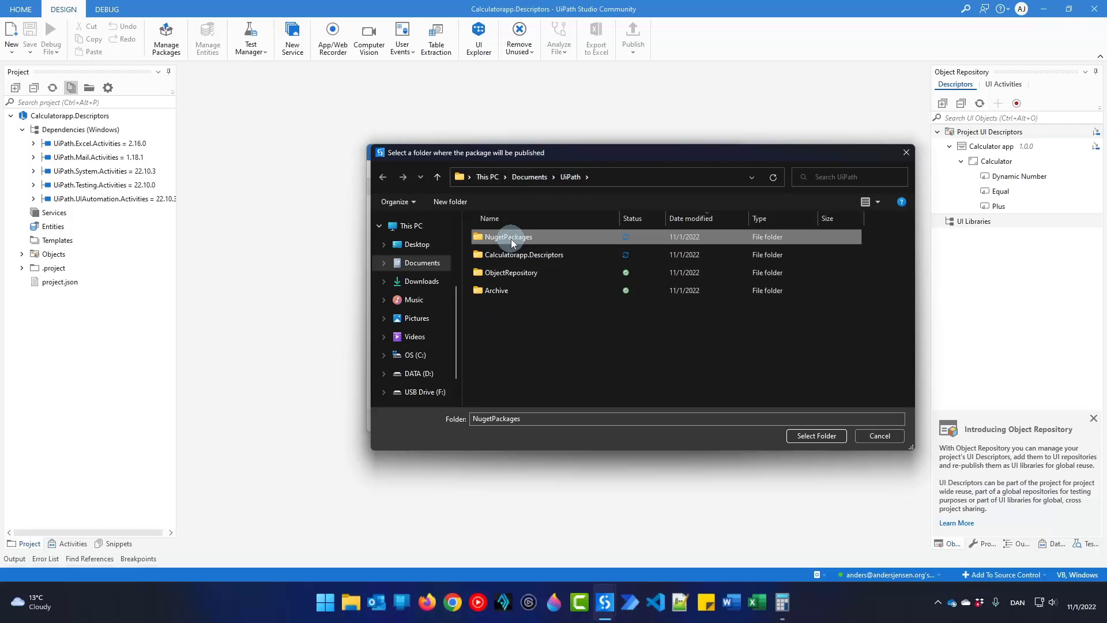
{"action": "double_click", "coordinate": [507, 236]}
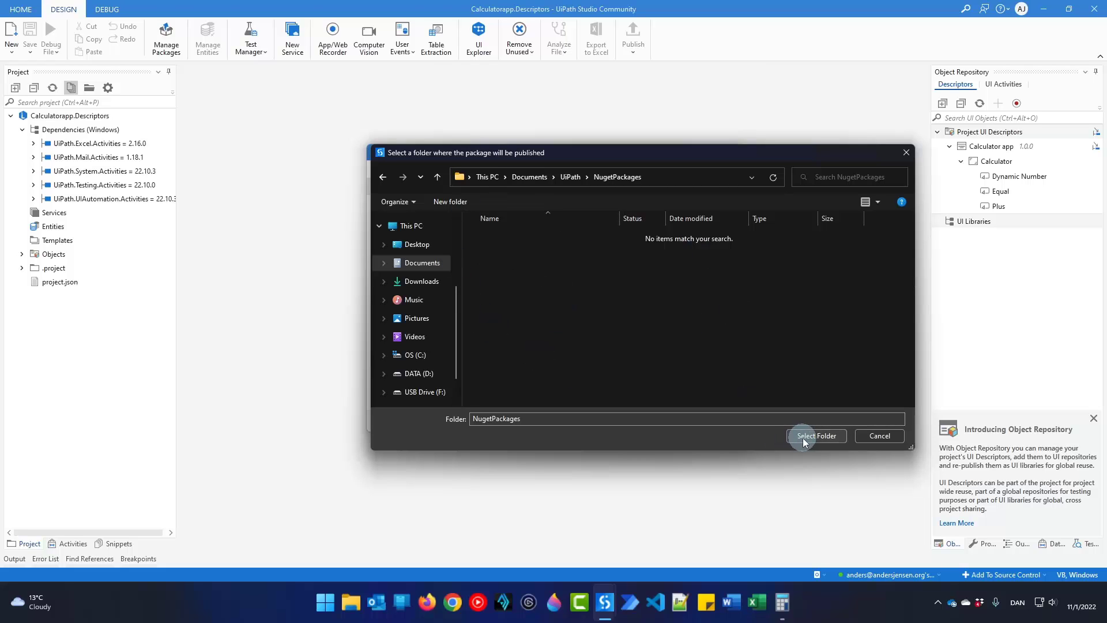
Publish version 1.0.1 to NugetPackages, accepting licenses and dismissing the success message
{"action": "left_click", "coordinate": [817, 436]}
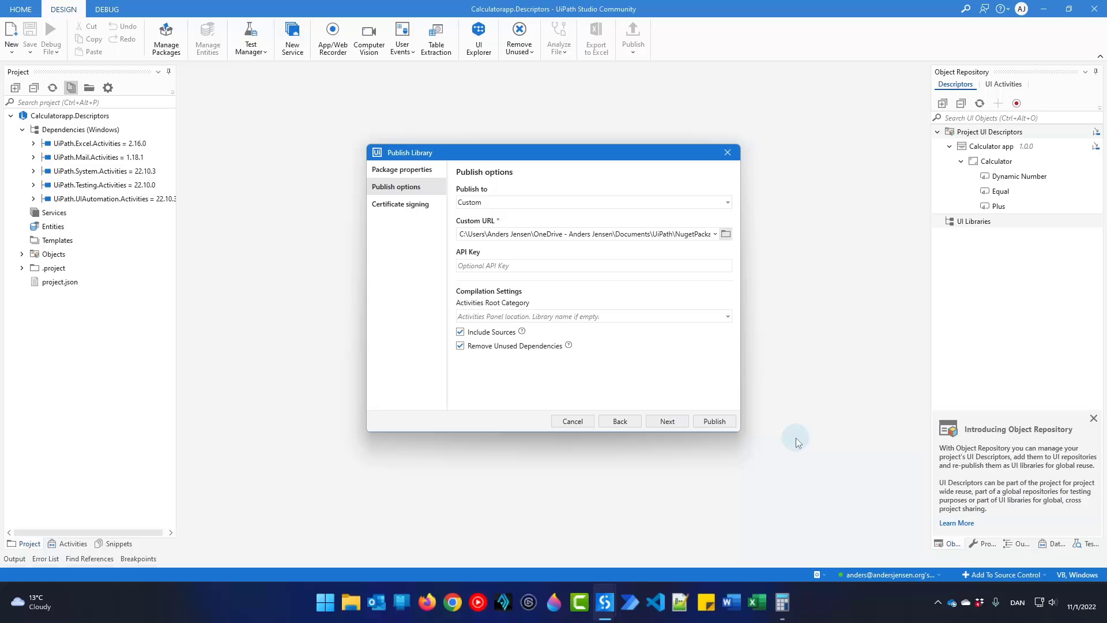
{"action": "left_click", "coordinate": [714, 422]}
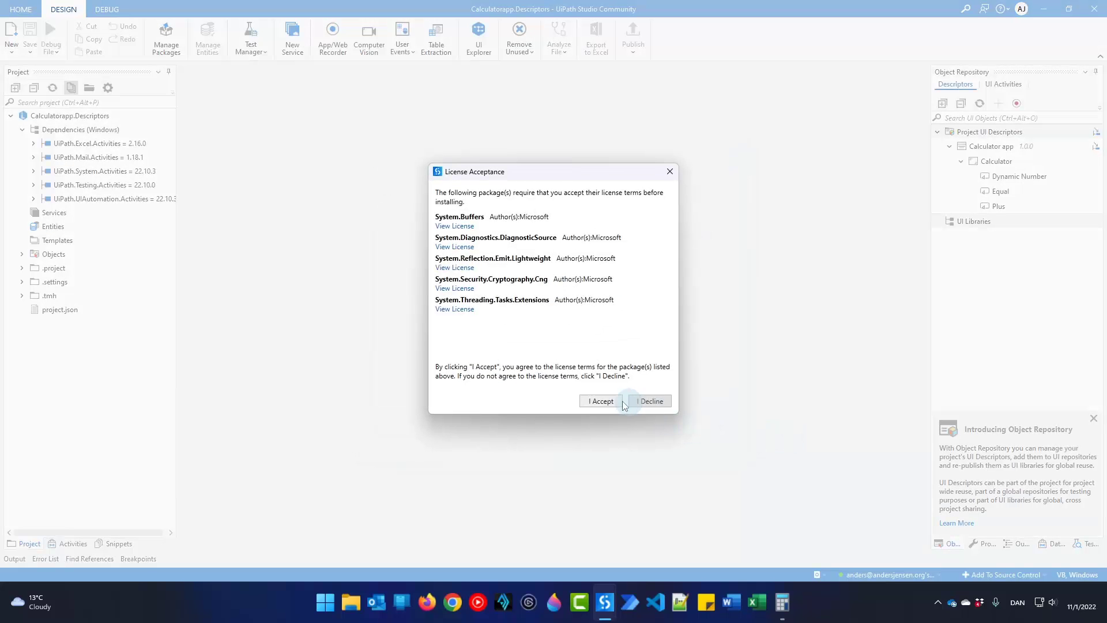
{"action": "left_click", "coordinate": [598, 402]}
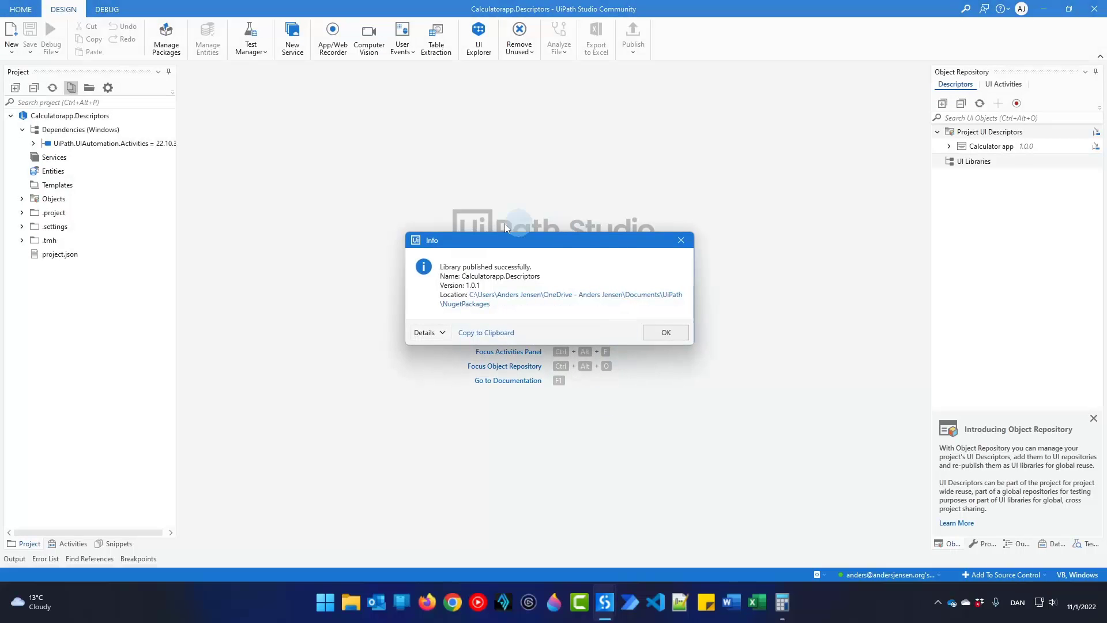
{"action": "left_click", "coordinate": [664, 332]}
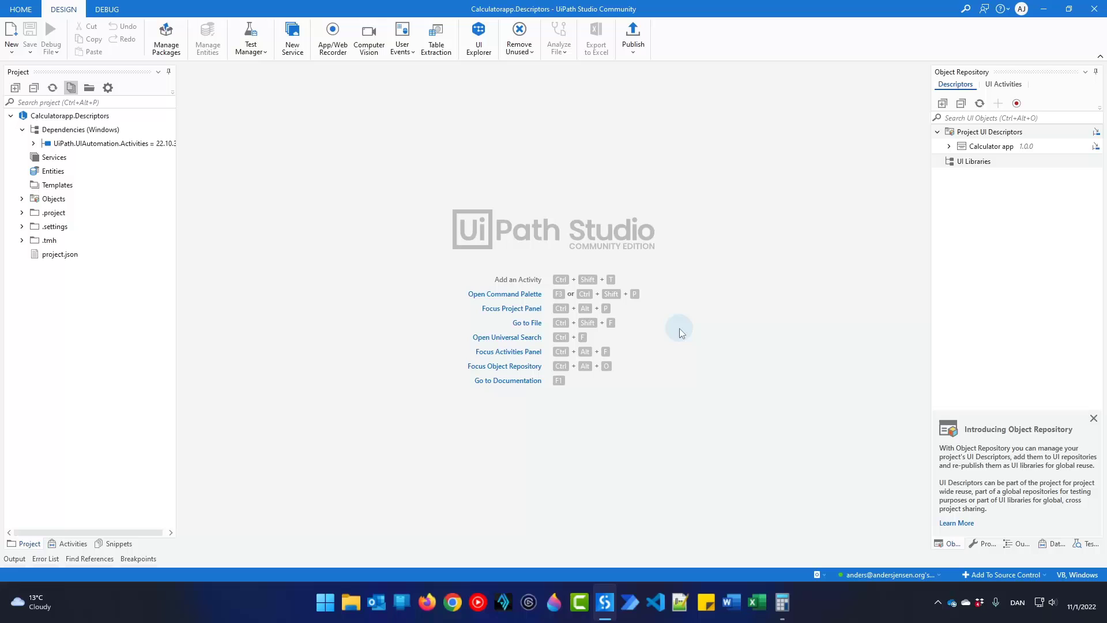
Create a new blank process project named UseObjectRepository from the Start page
{"action": "left_click", "coordinate": [21, 9]}
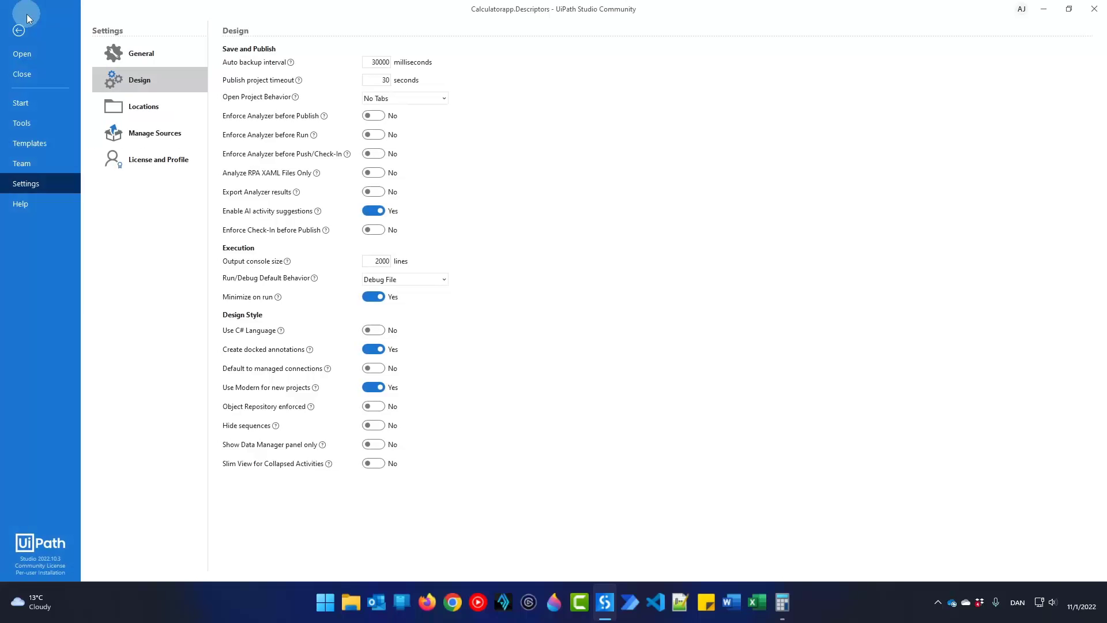
{"action": "left_click", "coordinate": [19, 30]}
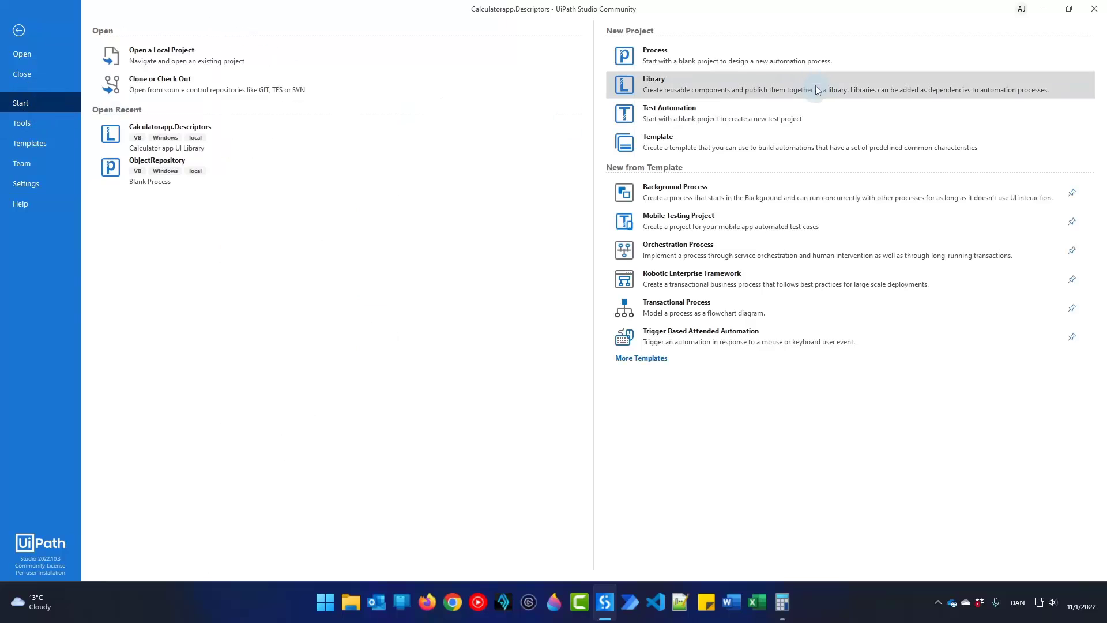
{"action": "left_click", "coordinate": [654, 55]}
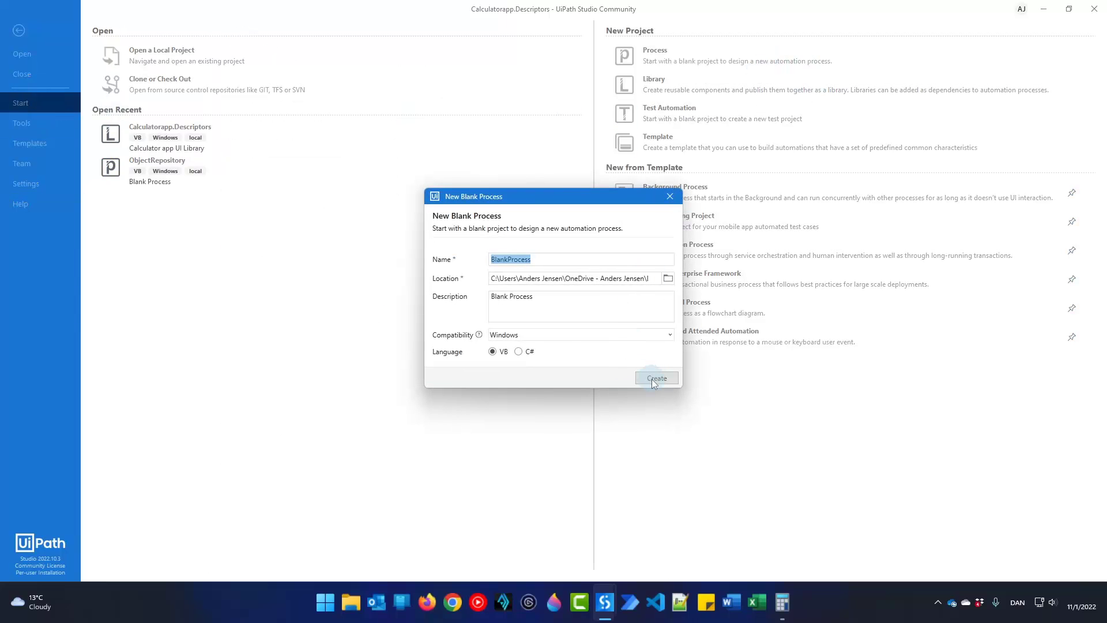
{"action": "type", "text": "UseOB"}
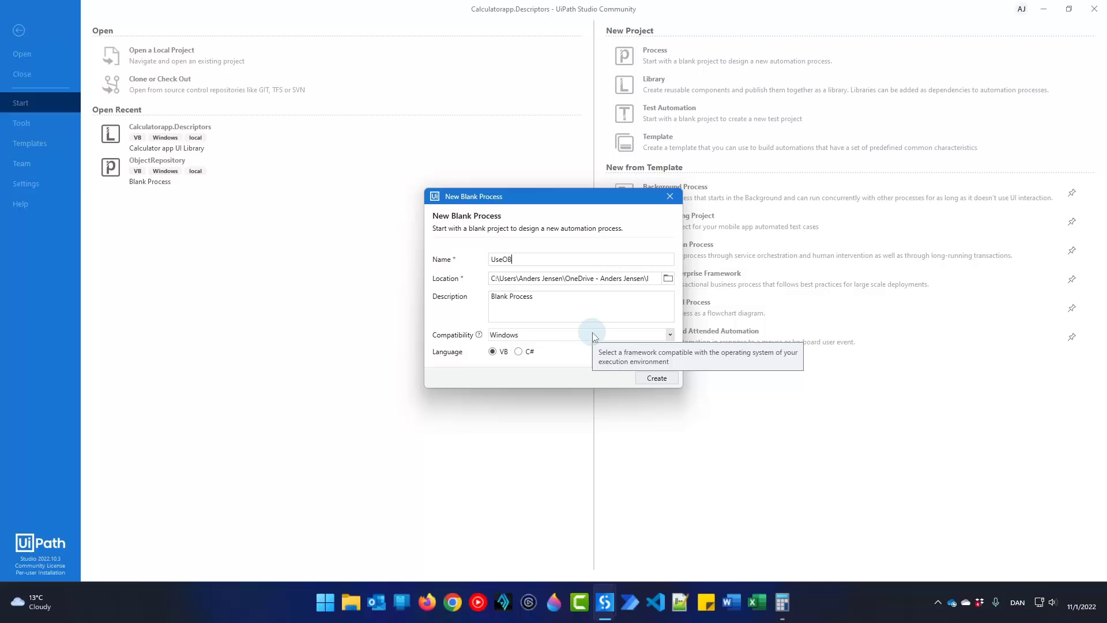
{"action": "type", "text": "ject"}
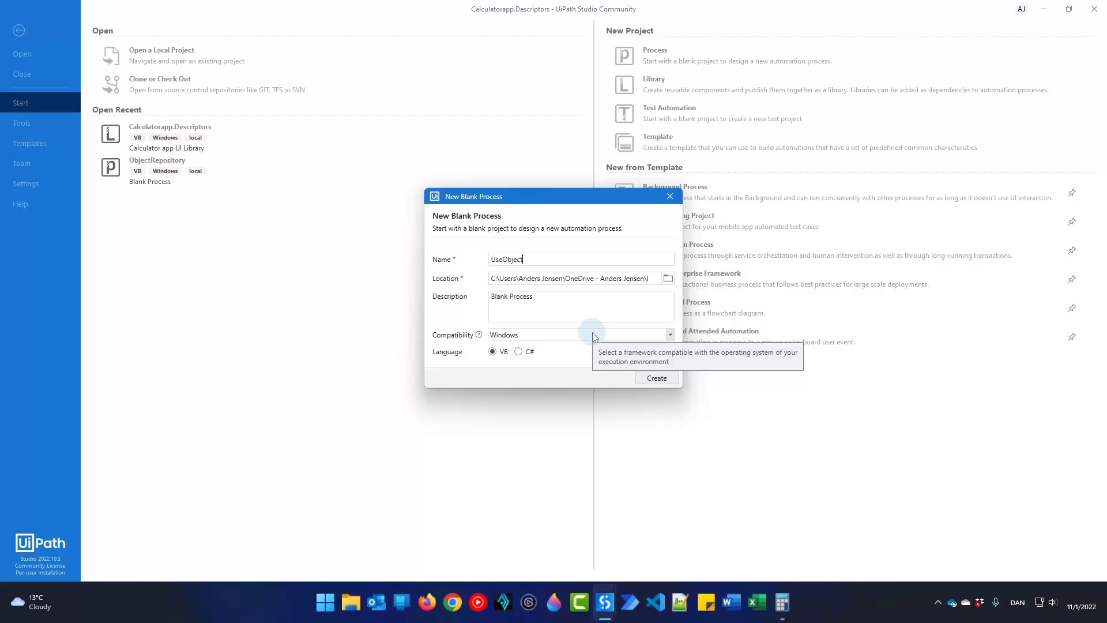
{"action": "type", "text": "Reposi"}
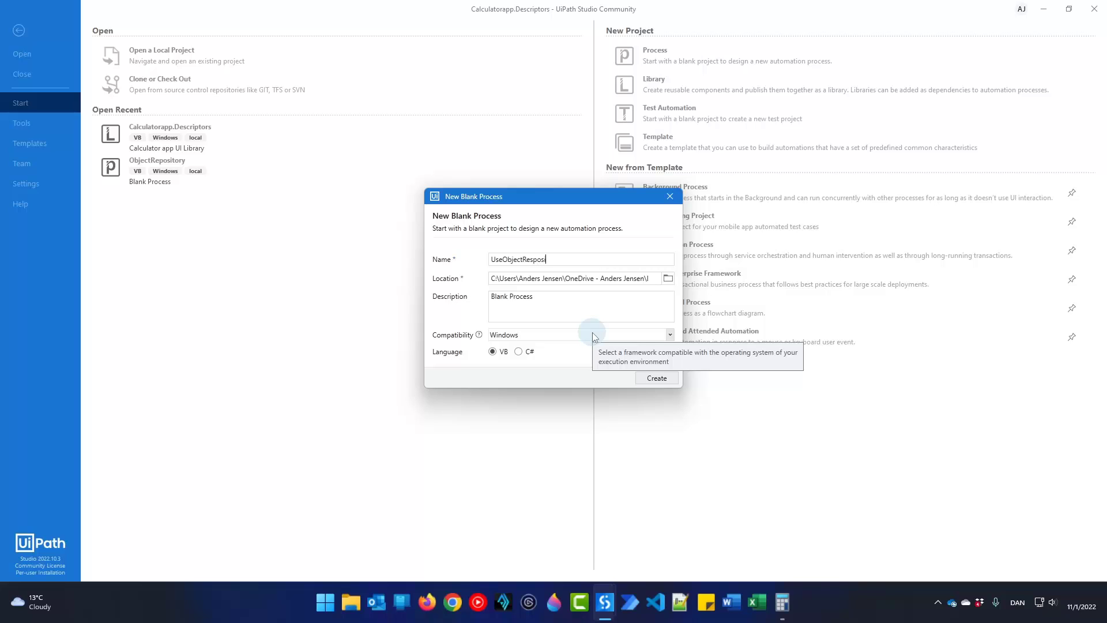
{"action": "left_click", "coordinate": [656, 378]}
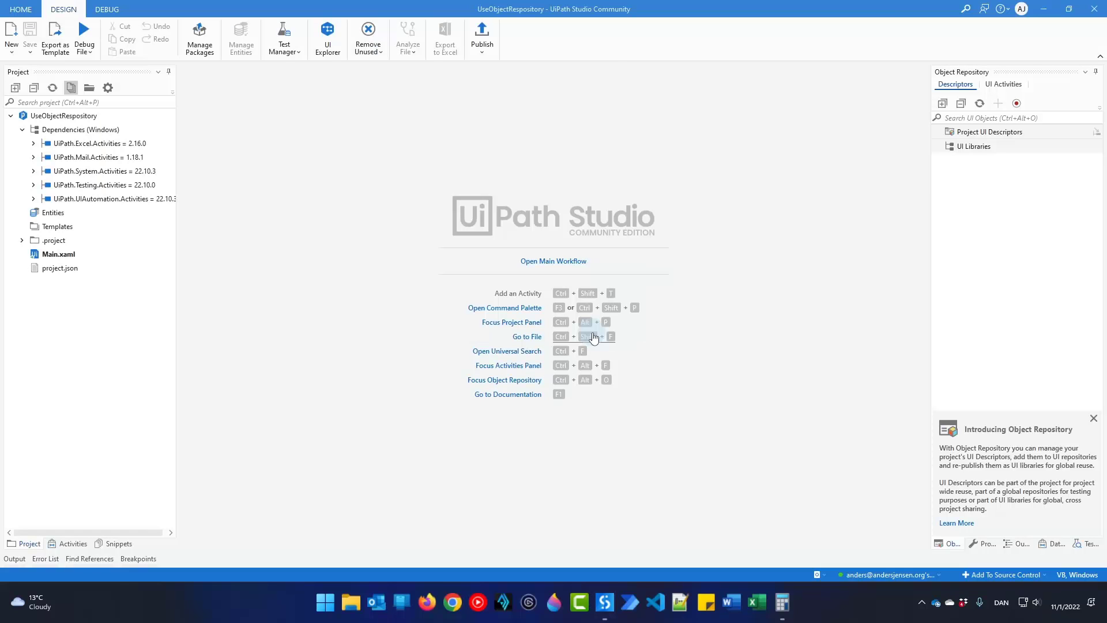
Add a package source named Calculator pointing to the NugetPackages folder in Manage Packages
{"action": "left_click", "coordinate": [552, 261]}
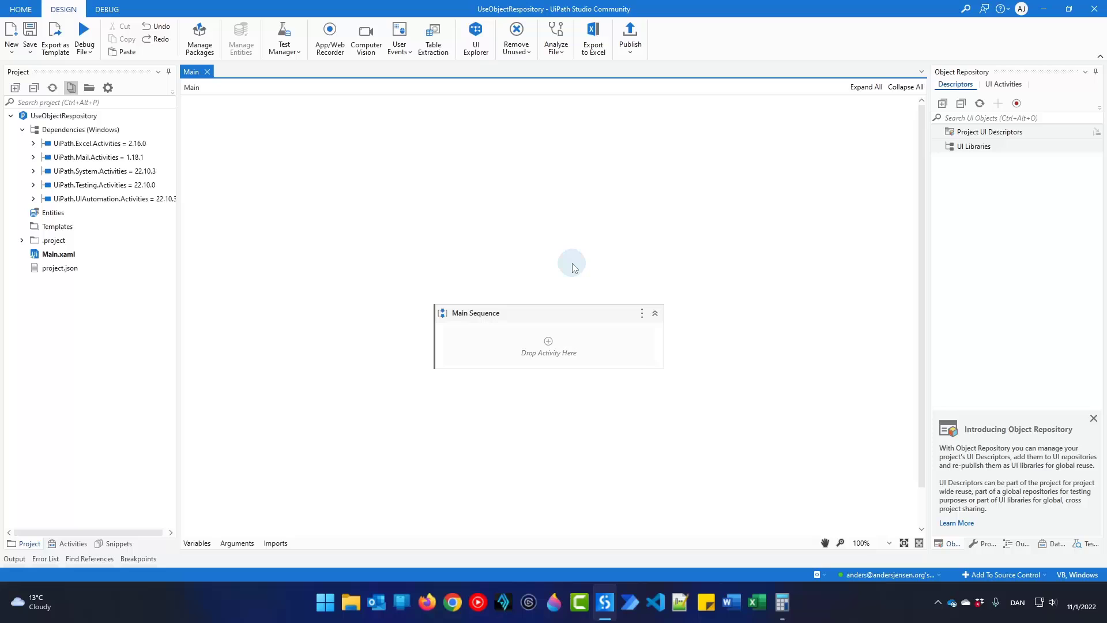
{"action": "mouse_move", "coordinate": [749, 573]}
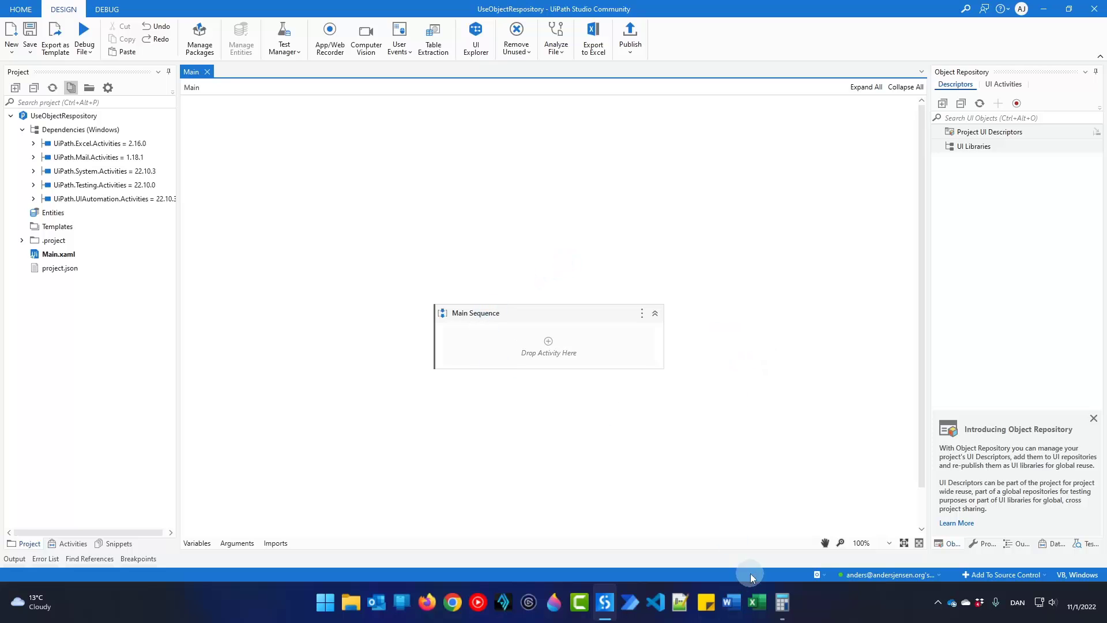
{"action": "left_click", "coordinate": [782, 602]}
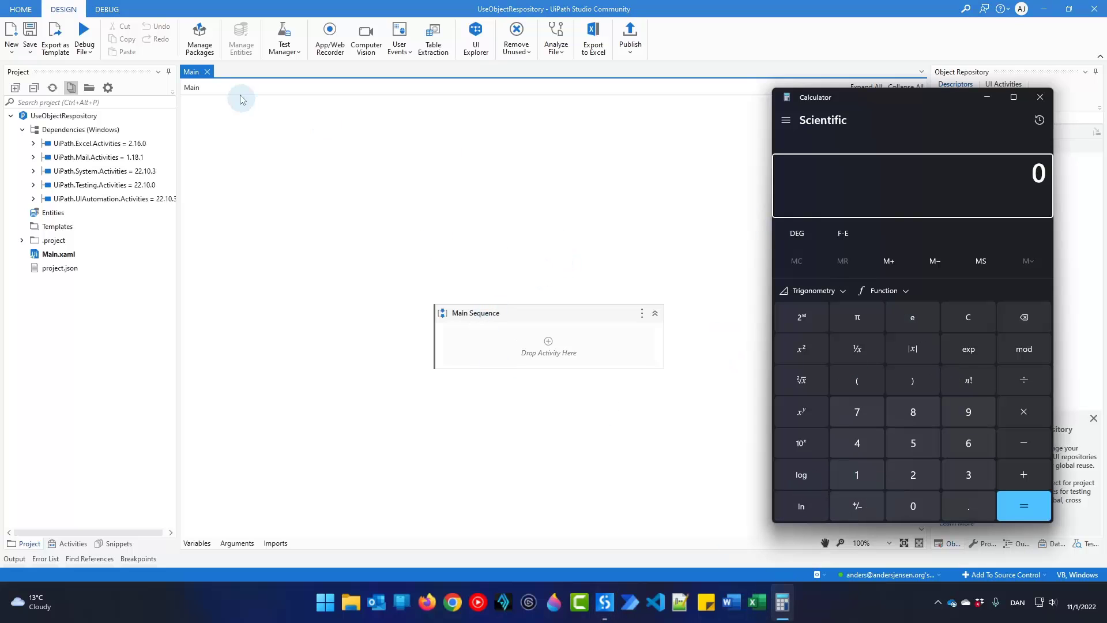
{"action": "left_click", "coordinate": [200, 36]}
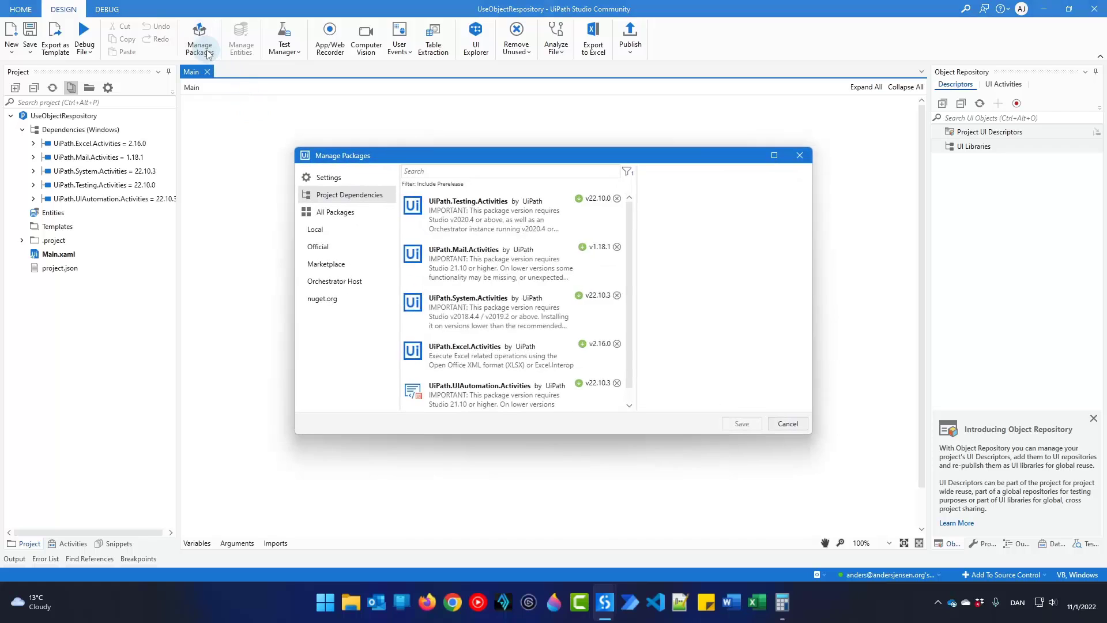
{"action": "left_click", "coordinate": [327, 177]}
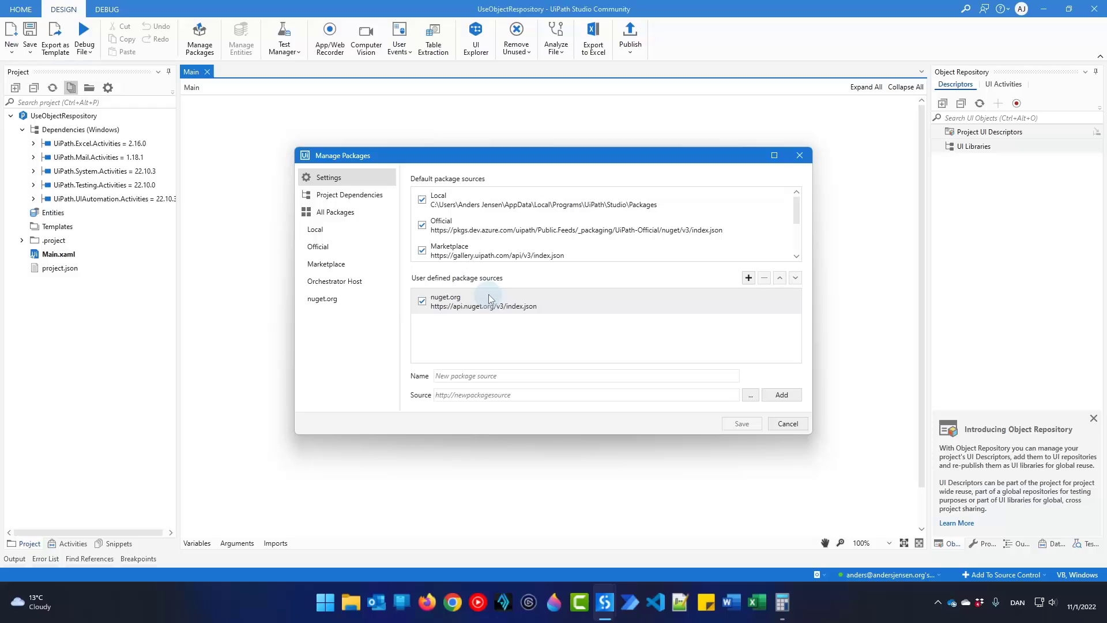
{"action": "type", "text": "Calculator"}
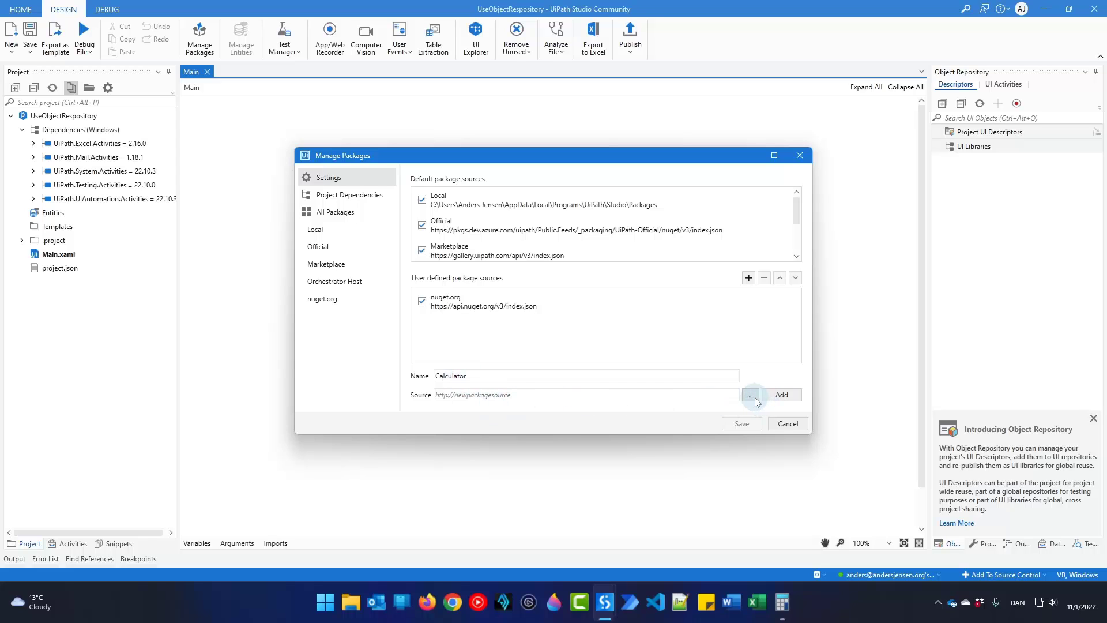
{"action": "left_click", "coordinate": [751, 394]}
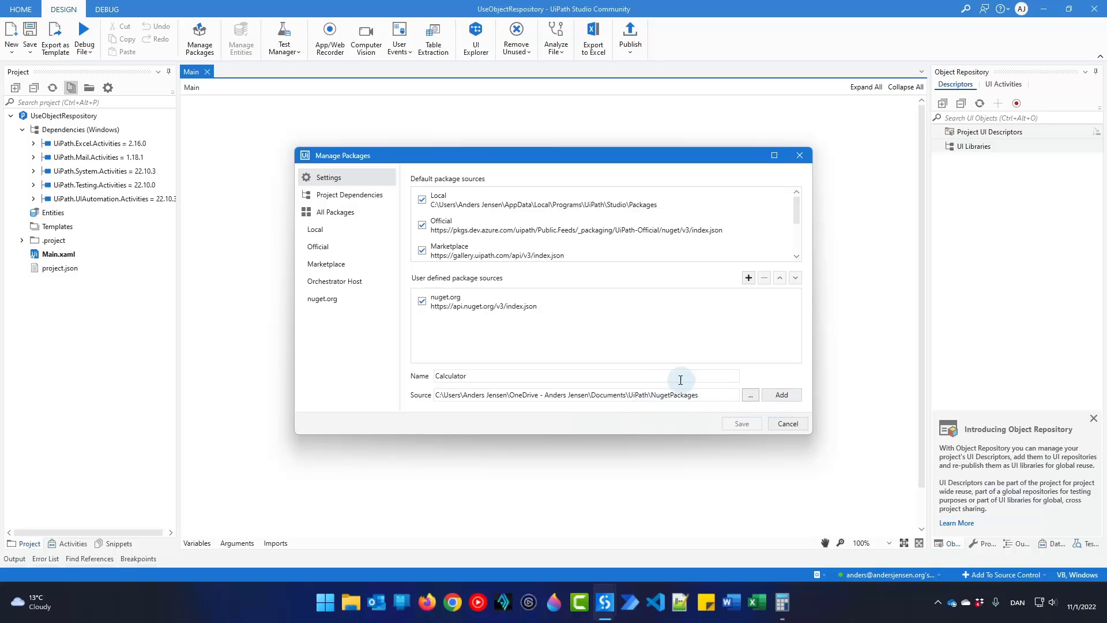
{"action": "left_click", "coordinate": [781, 395]}
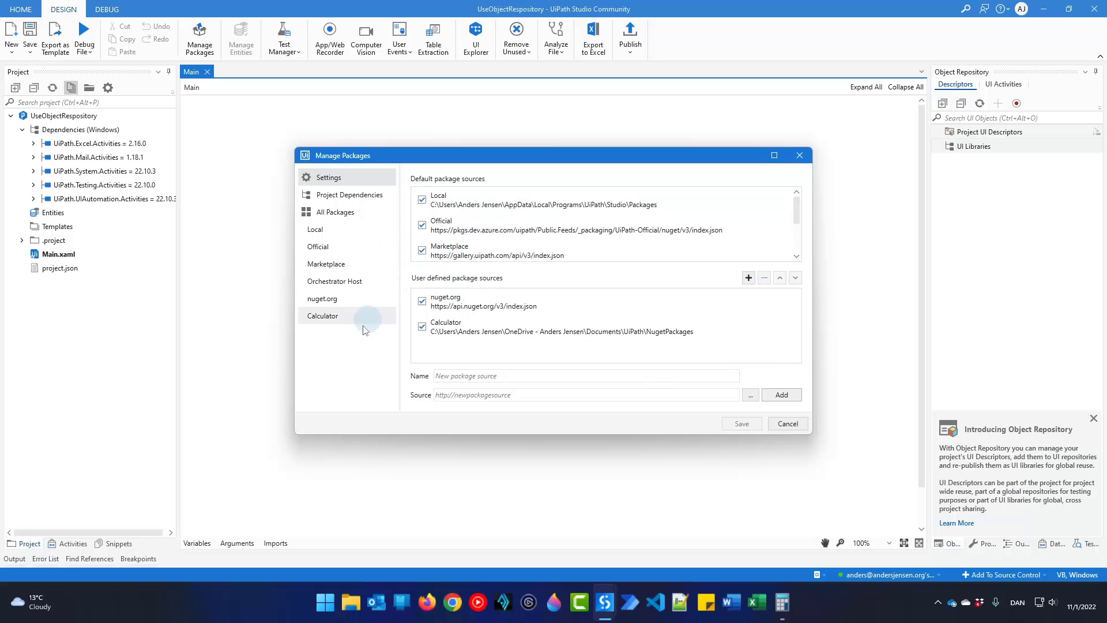
Install Calculatorapp.Descriptors 1.0.1 from the Calculator source and save
{"action": "left_click", "coordinate": [323, 316]}
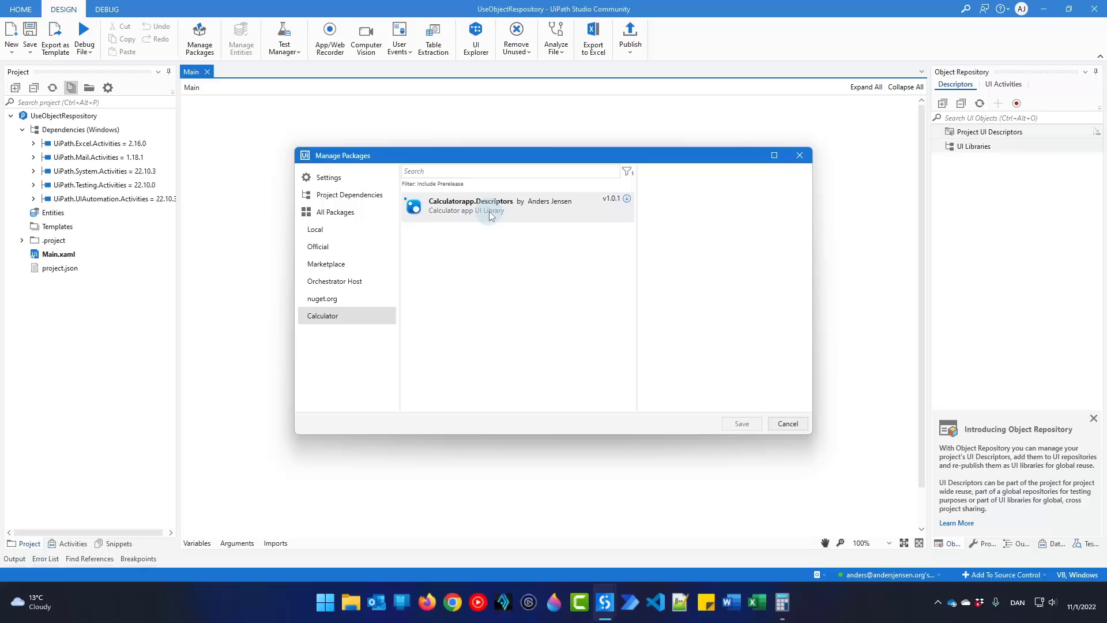
{"action": "left_click", "coordinate": [471, 205]}
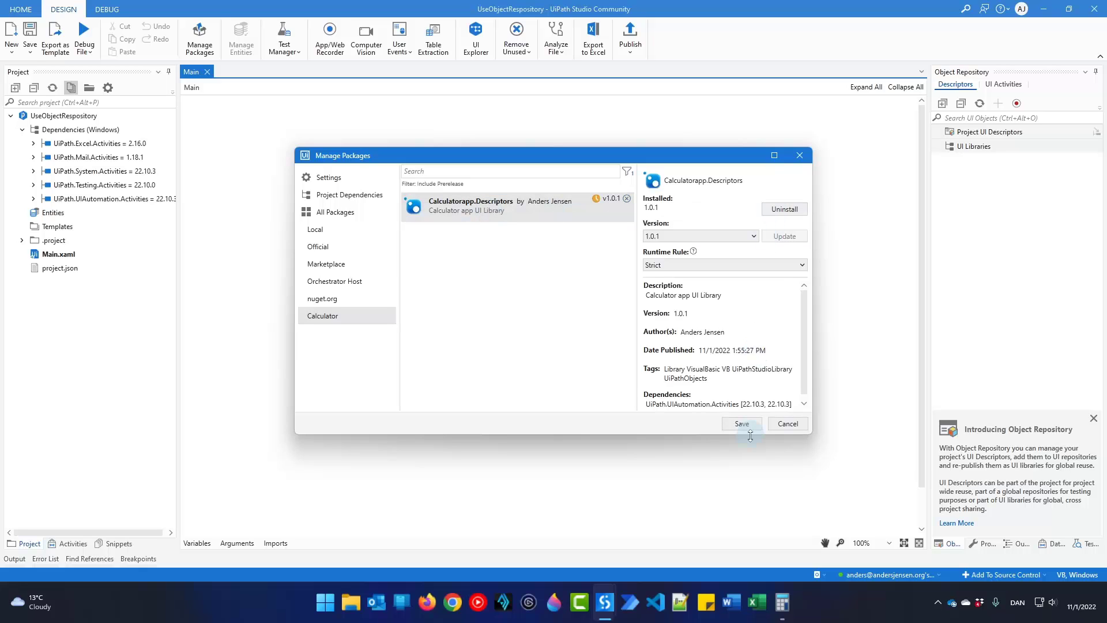
{"action": "left_click", "coordinate": [741, 423]}
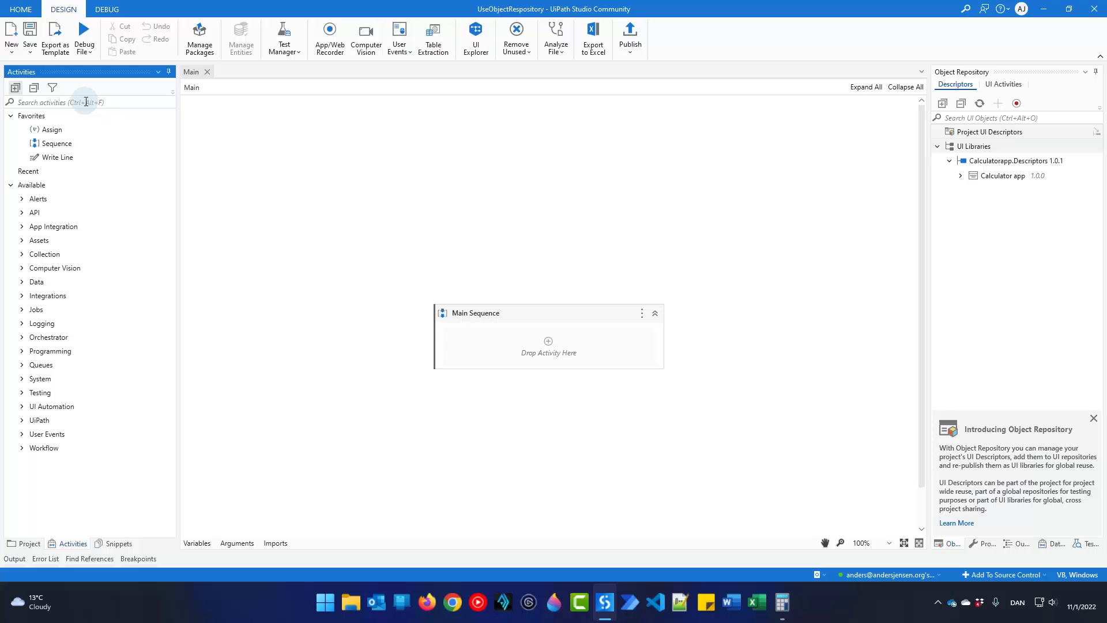
Place a Use Application/Browser activity in Main Sequence targeting the library's Calculator screen
{"action": "type", "text": "use app"}
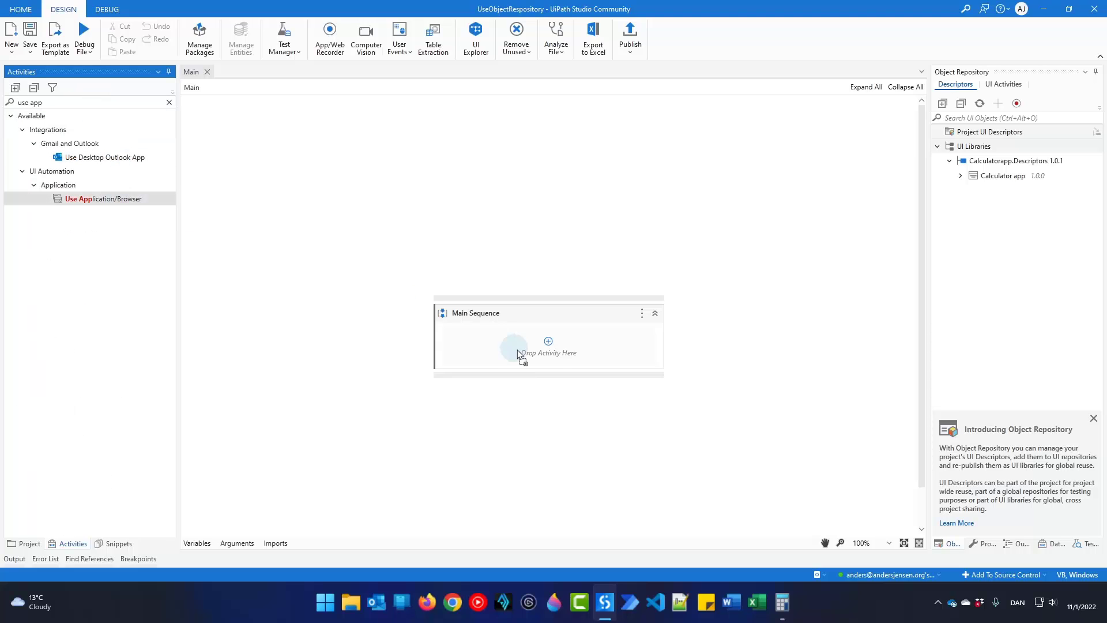
{"action": "left_click_drag", "start_coordinate": [103, 199], "coordinate": [548, 353]}
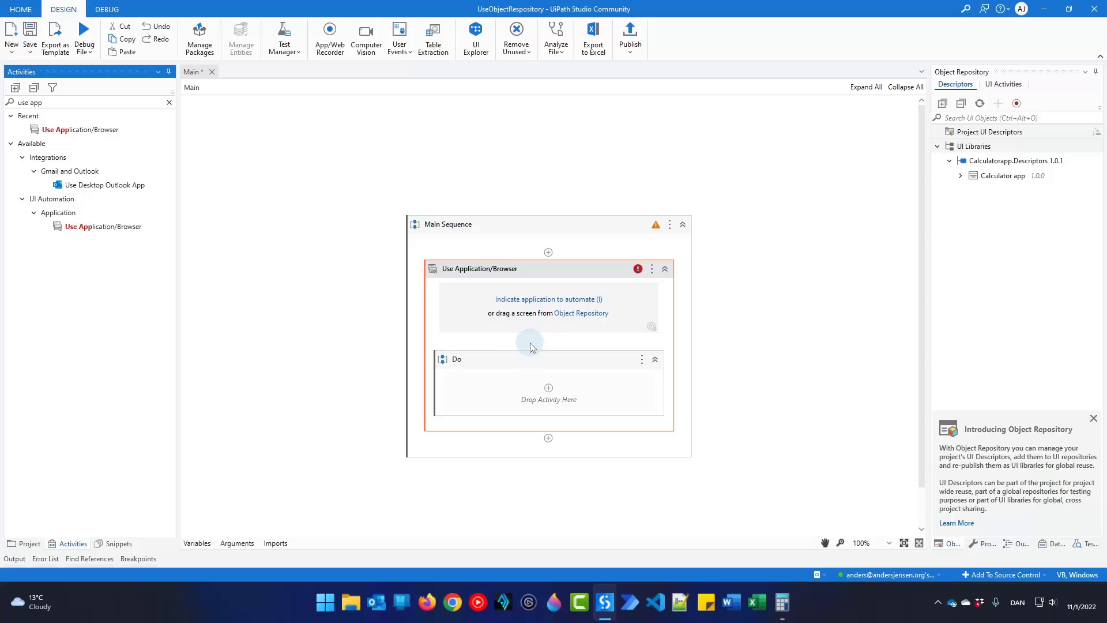
{"action": "left_click", "coordinate": [961, 175]}
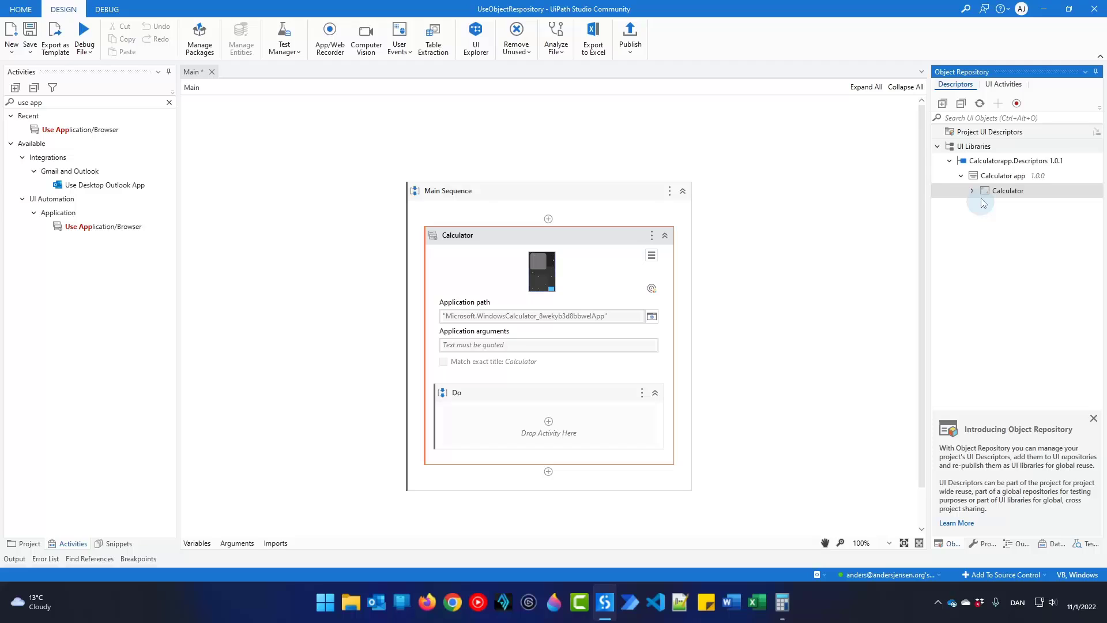
{"action": "mouse_move", "coordinate": [651, 316]}
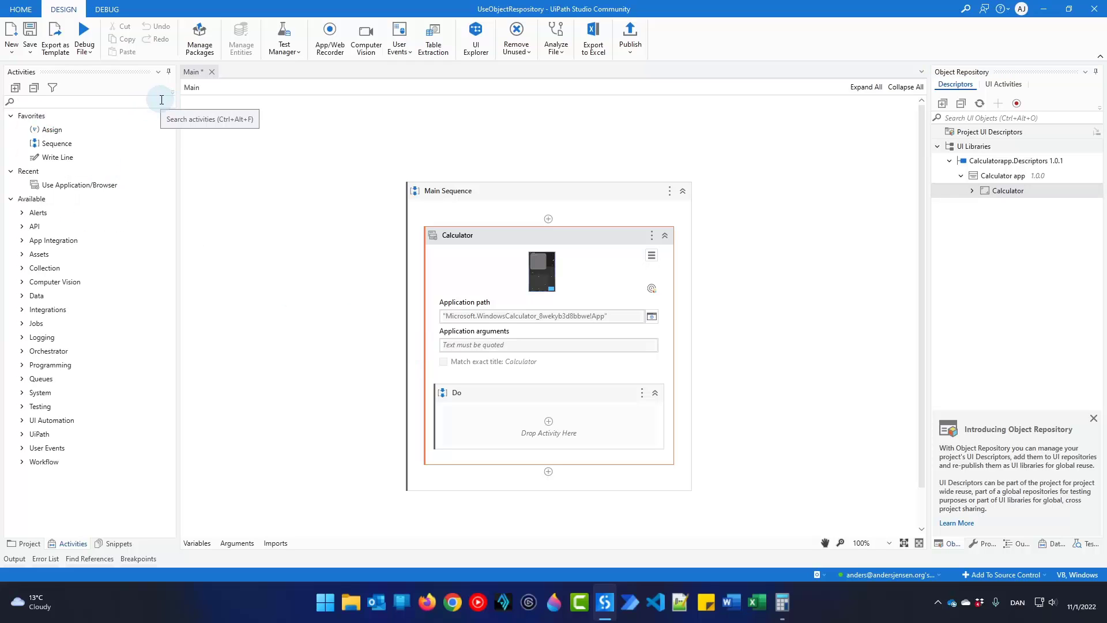
Add a Click targeting the DynamicNumber element inside the Calculator scope, creating the strNumber variable
{"action": "type", "text": "click"}
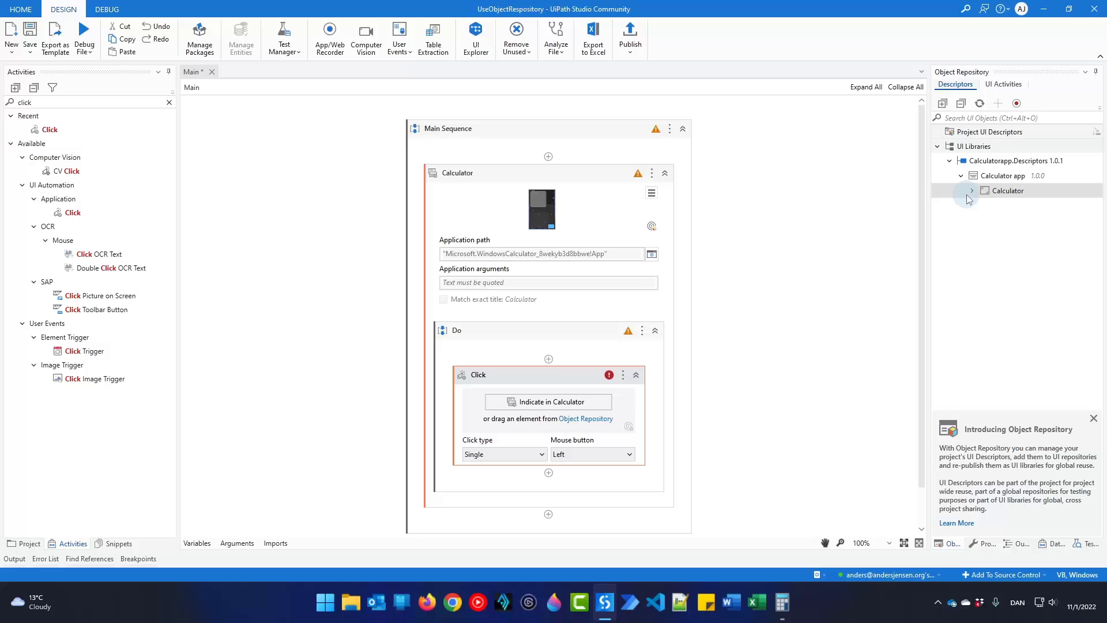
{"action": "left_click", "coordinate": [973, 190]}
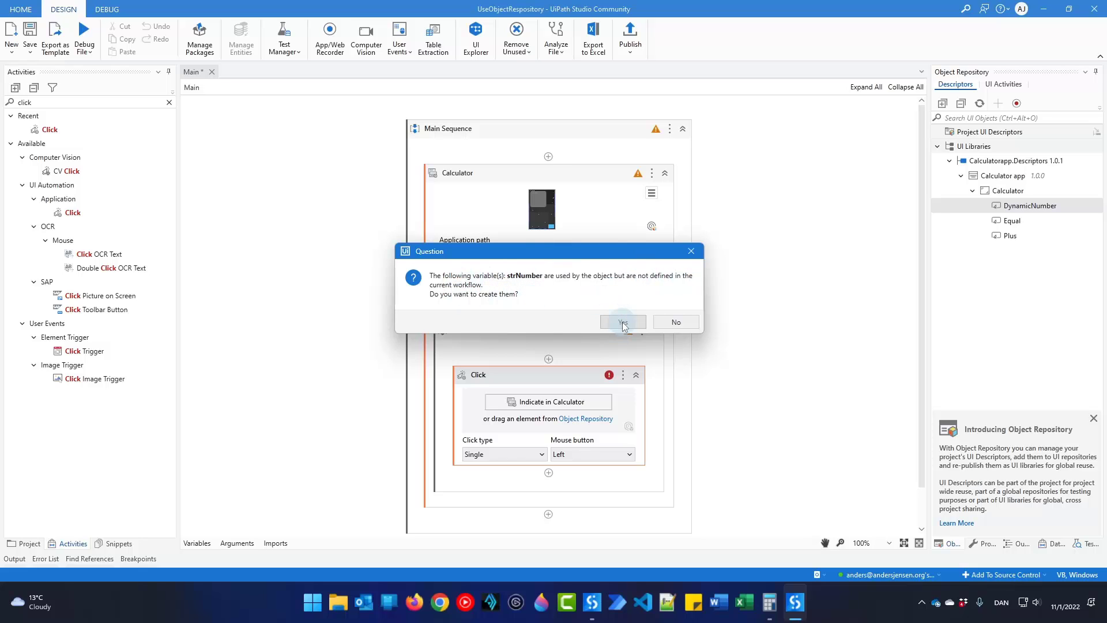
{"action": "left_click", "coordinate": [622, 322]}
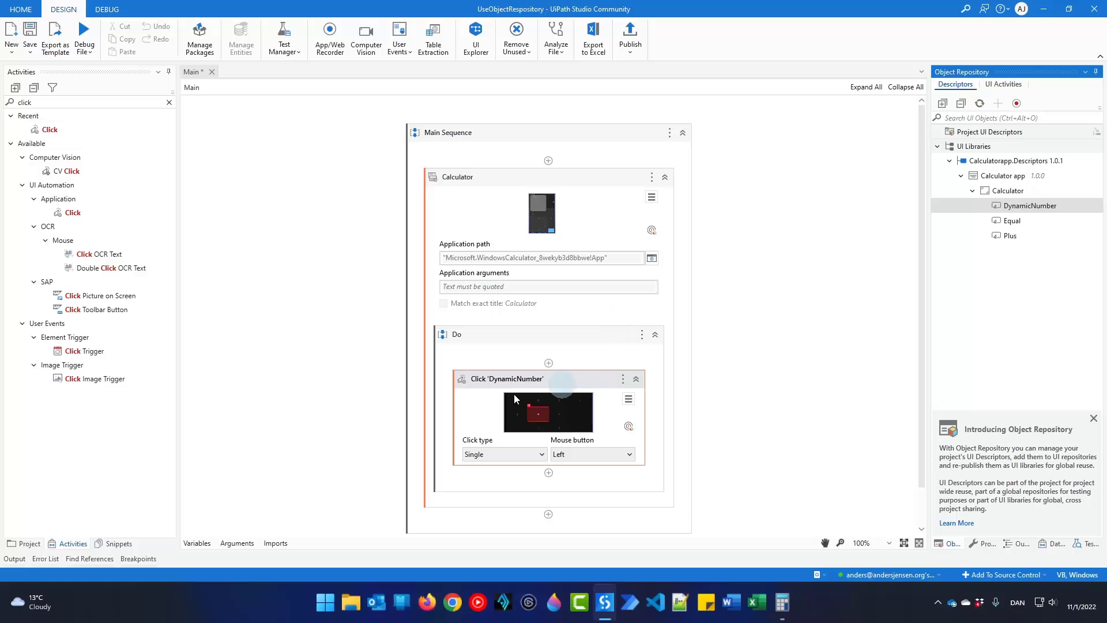
Give strNumber a default of "6" in the Variables panel and save the workflow
{"action": "left_click", "coordinate": [196, 543]}
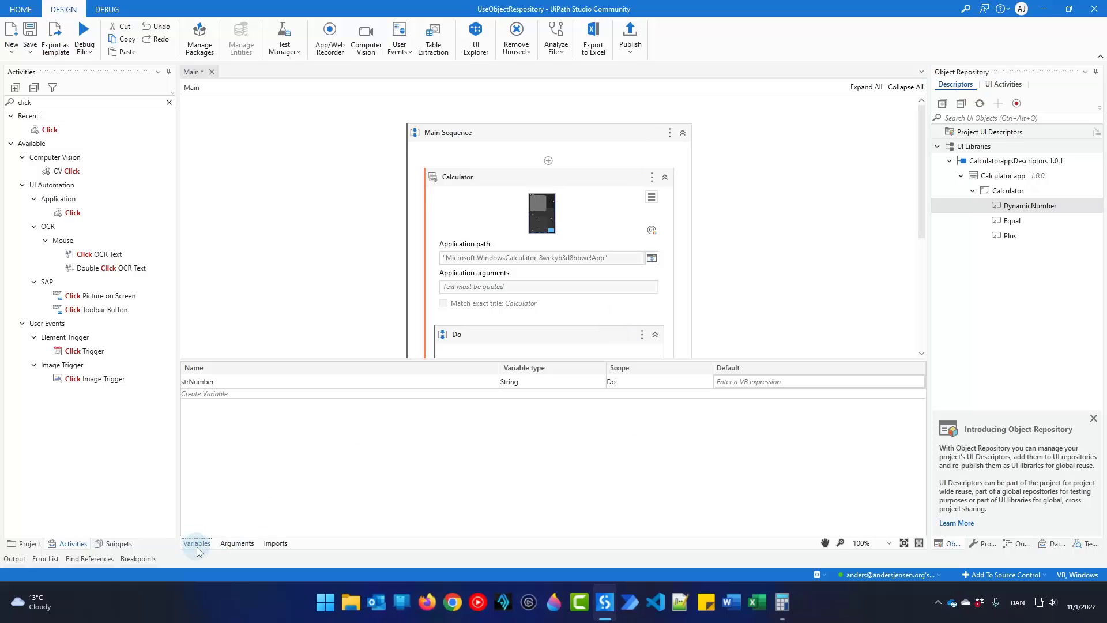
{"action": "left_click", "coordinate": [198, 382]}
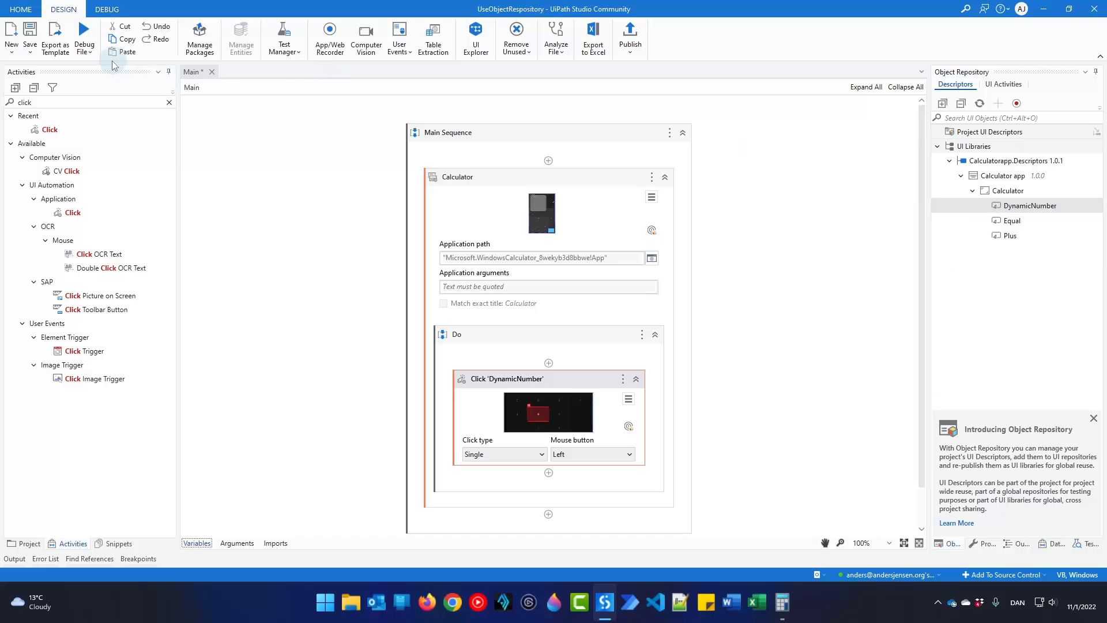
{"action": "left_click", "coordinate": [83, 33]}
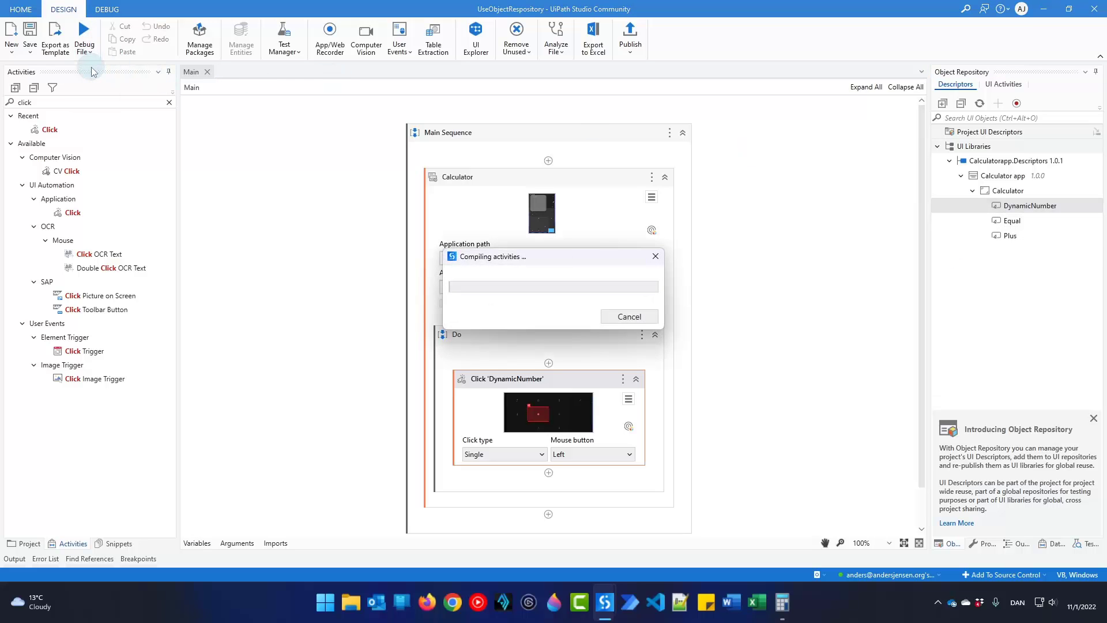
{"action": "left_click", "coordinate": [83, 28]}
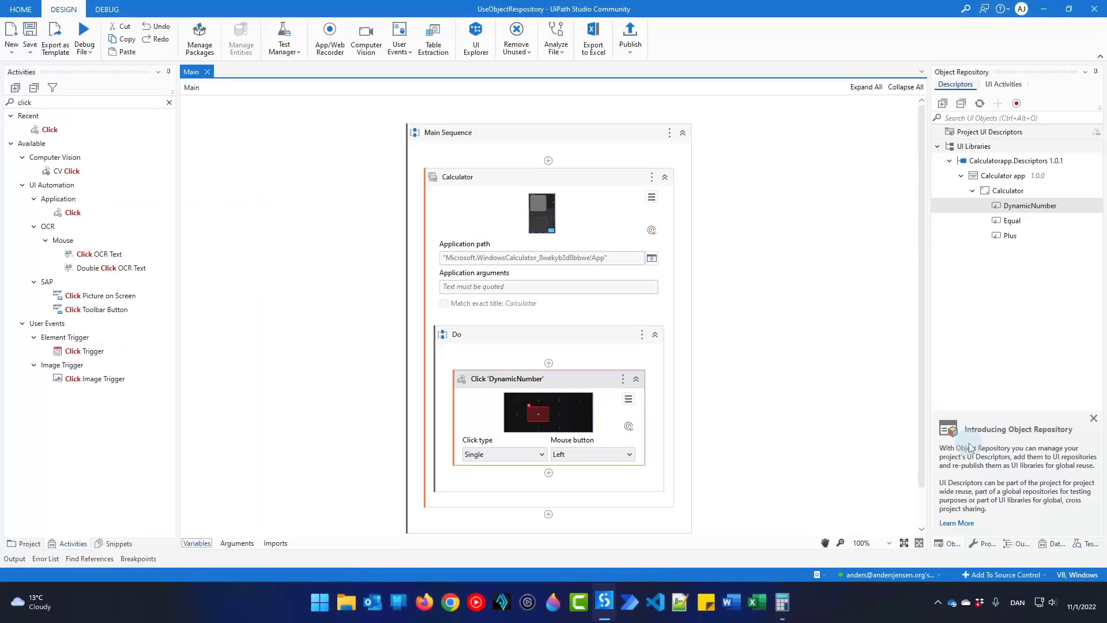
{"action": "left_click", "coordinate": [196, 543]}
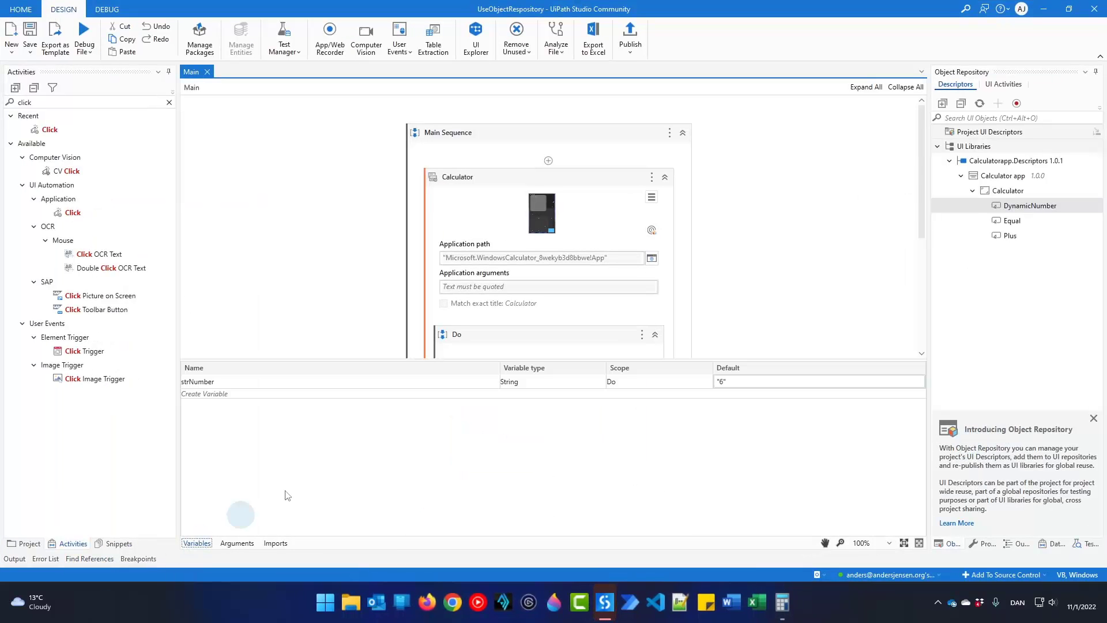
{"action": "left_click", "coordinate": [819, 381]}
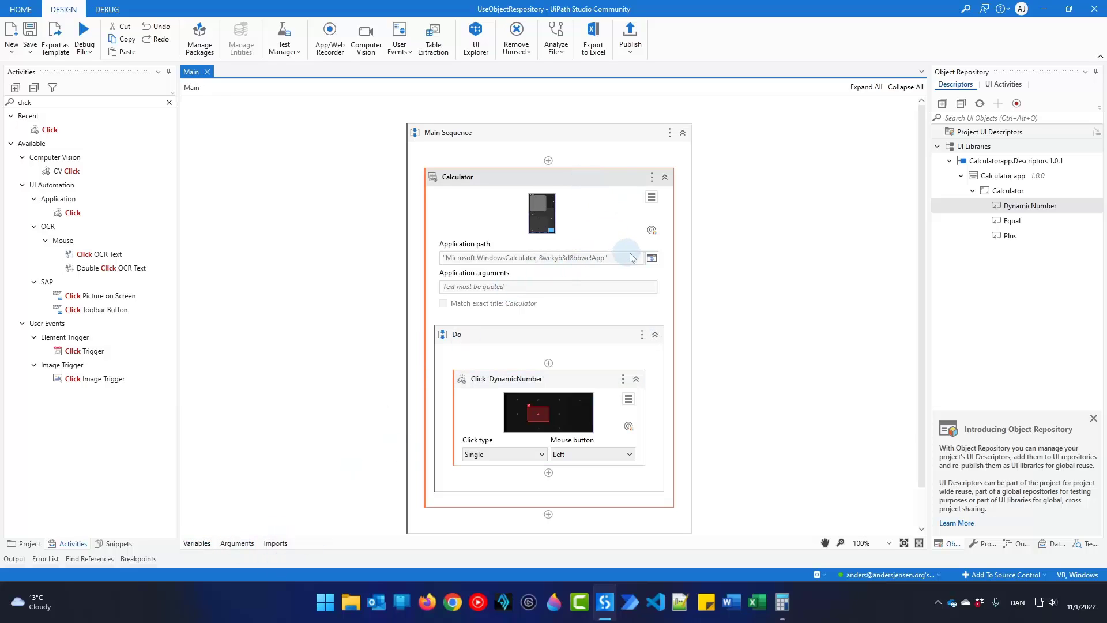
{"action": "mouse_move", "coordinate": [651, 230]}
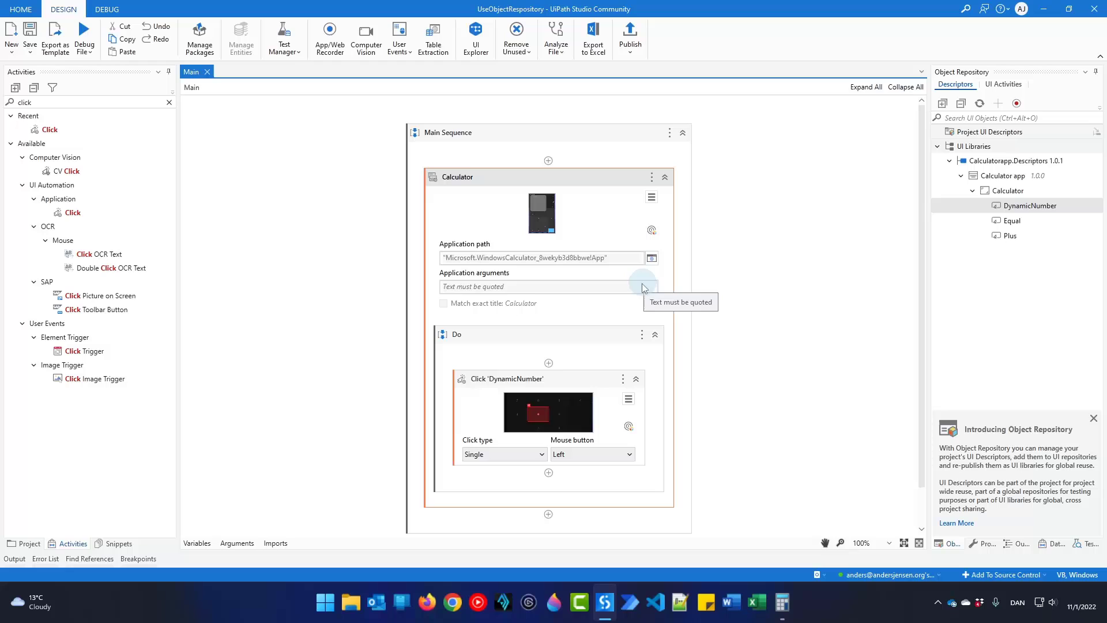
{"action": "mouse_move", "coordinate": [653, 508]}
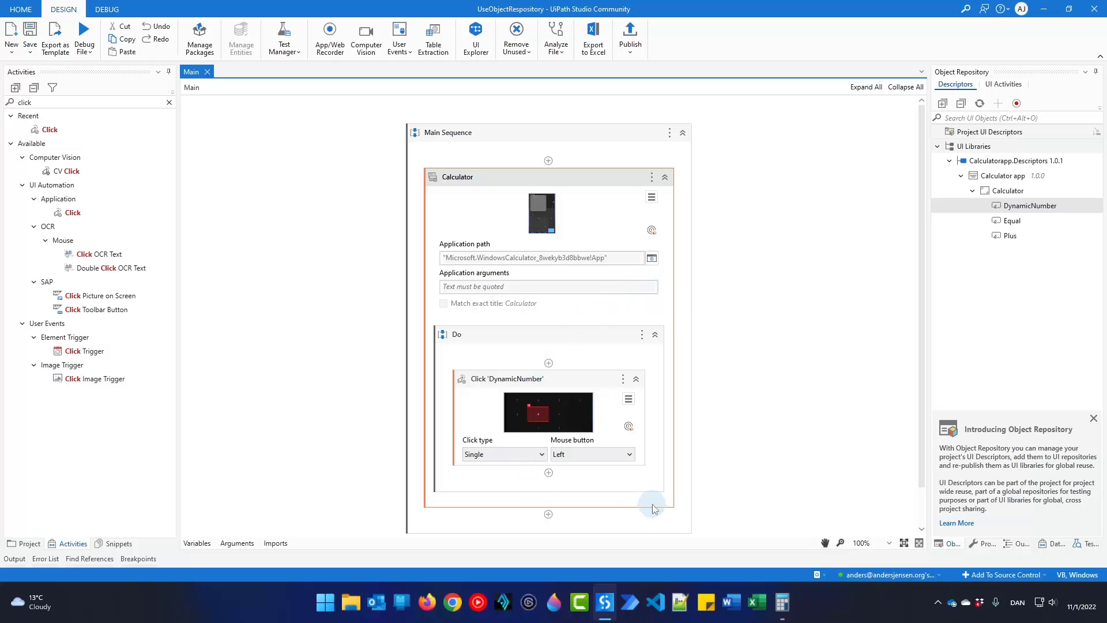
{"action": "mouse_move", "coordinate": [651, 503]}
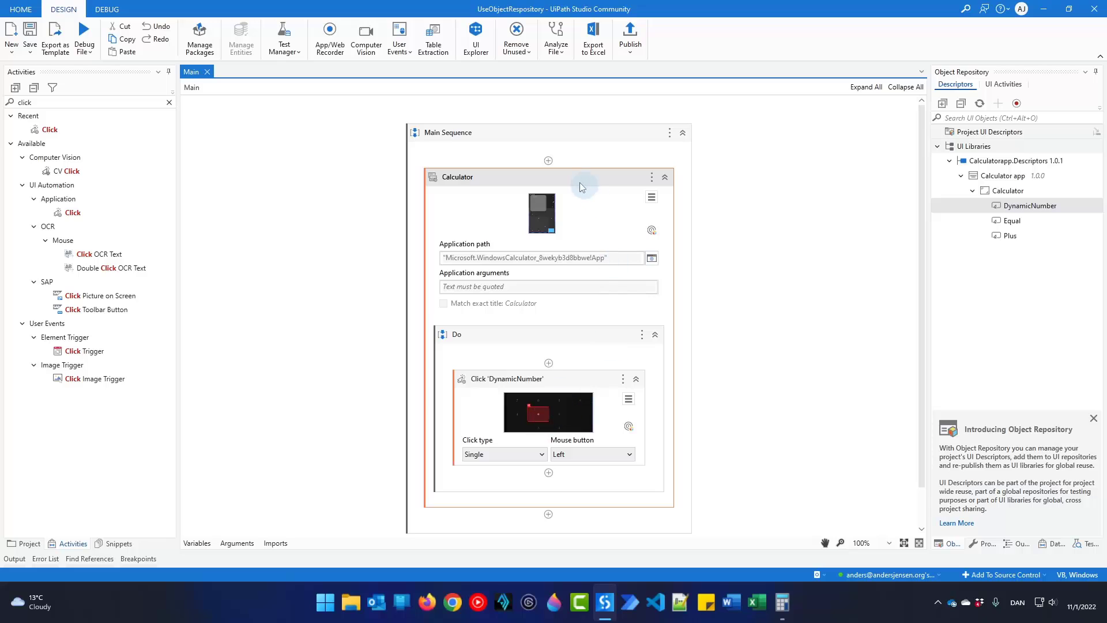
{"action": "mouse_move", "coordinate": [491, 311]}
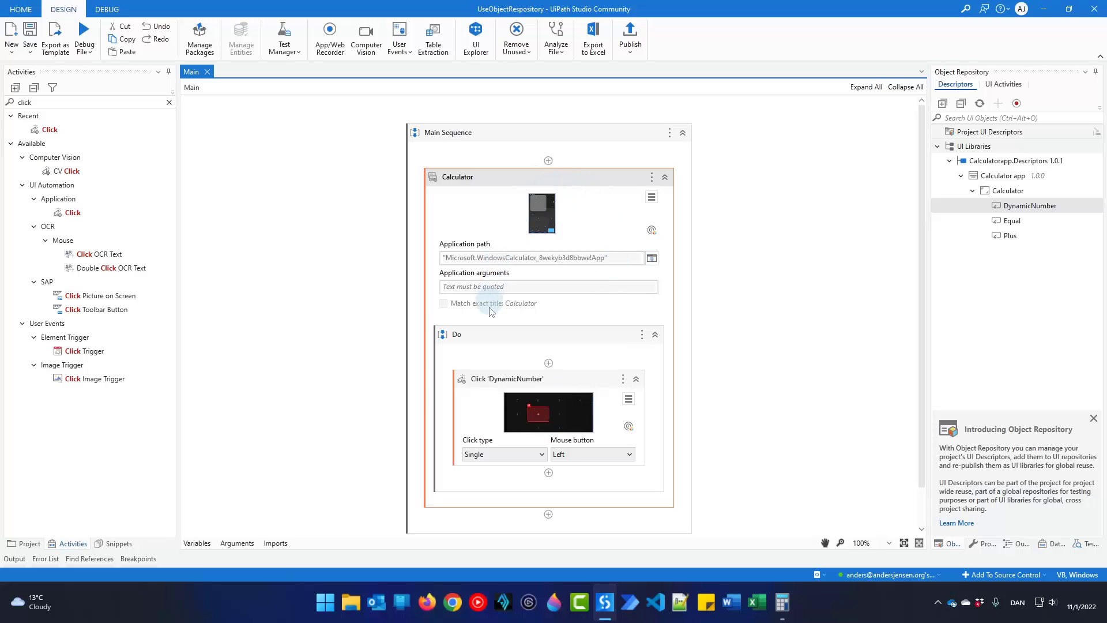